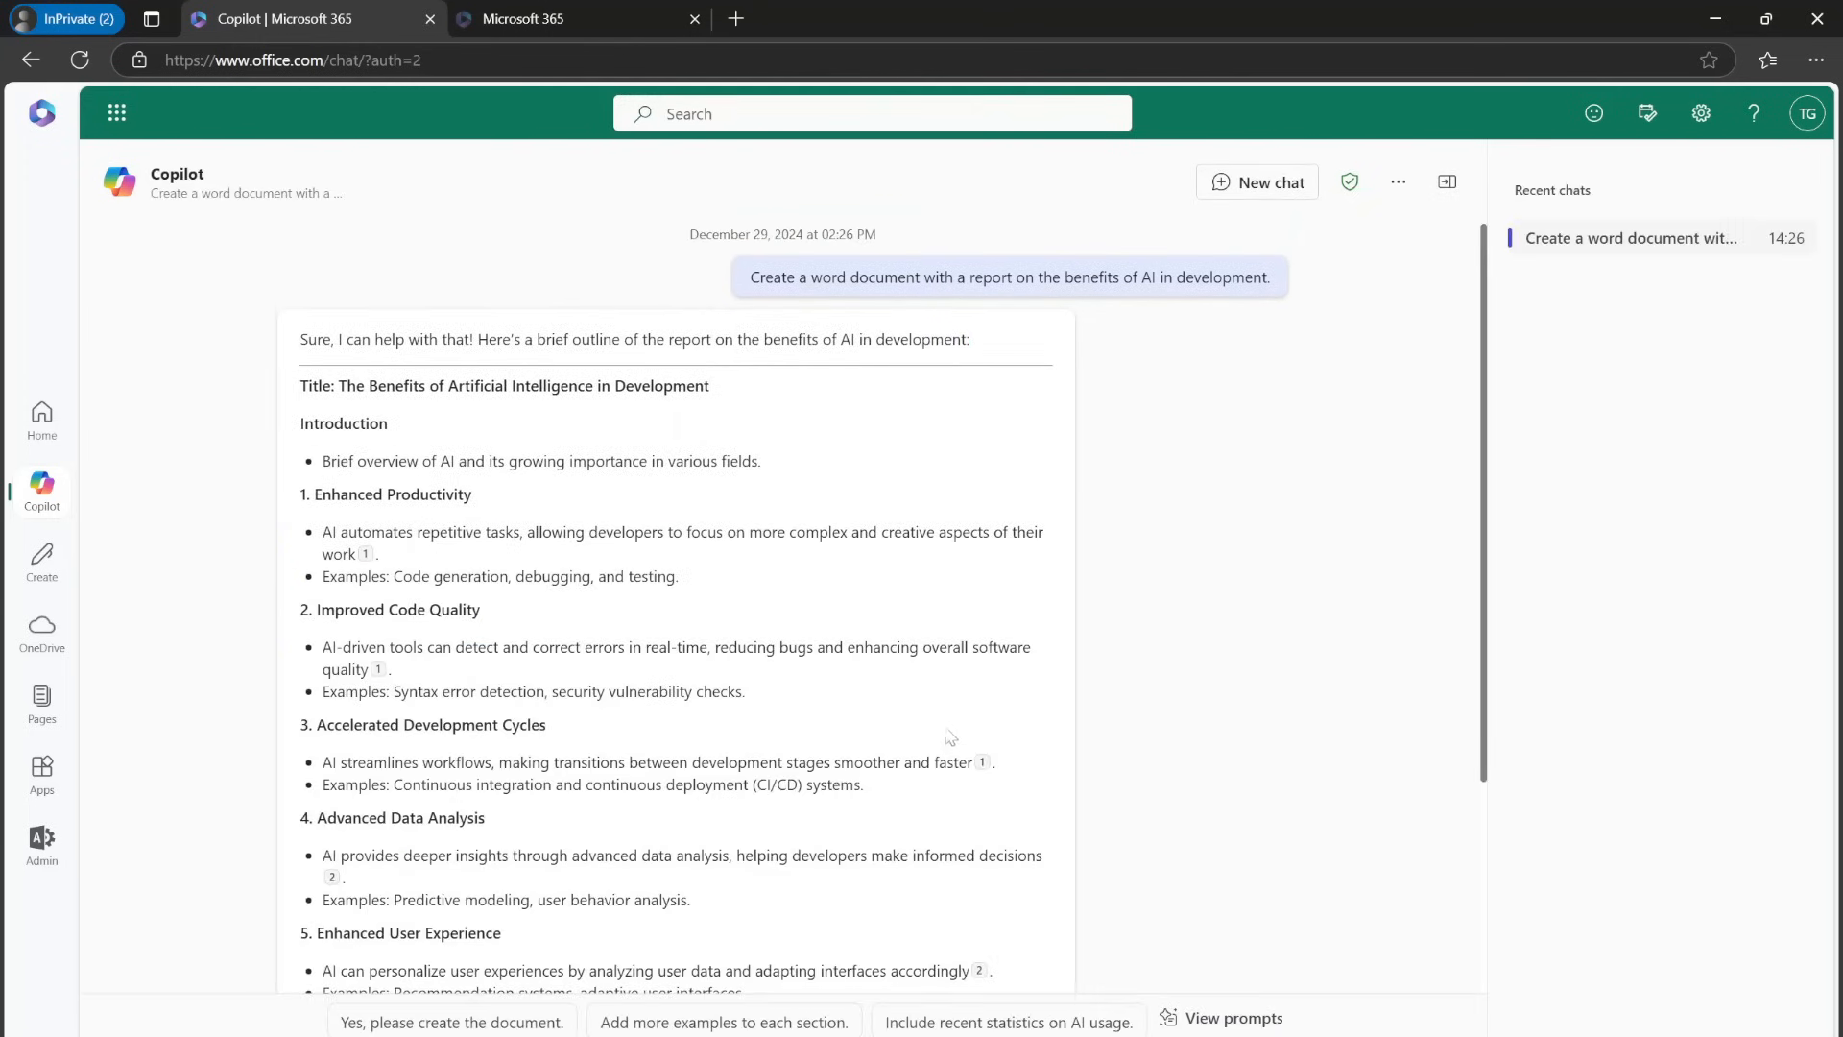
mouse_move(273, 680)
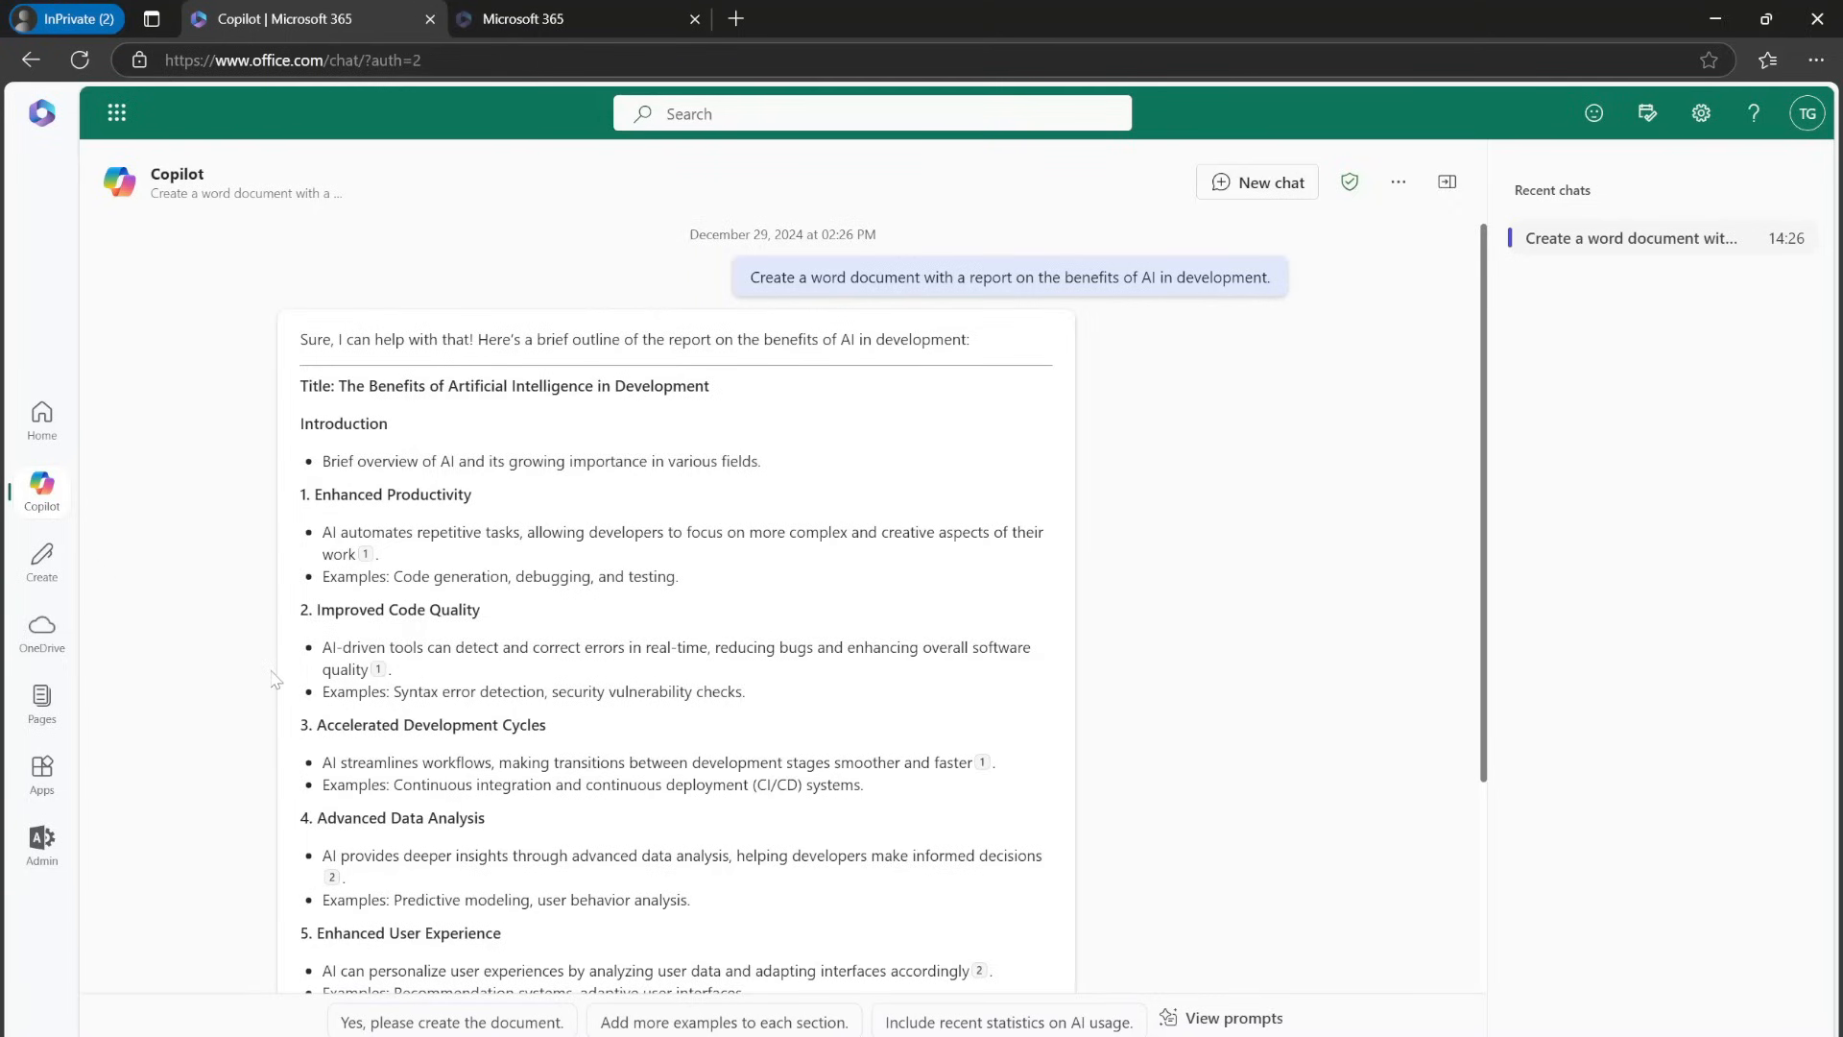
mouse_move(395, 710)
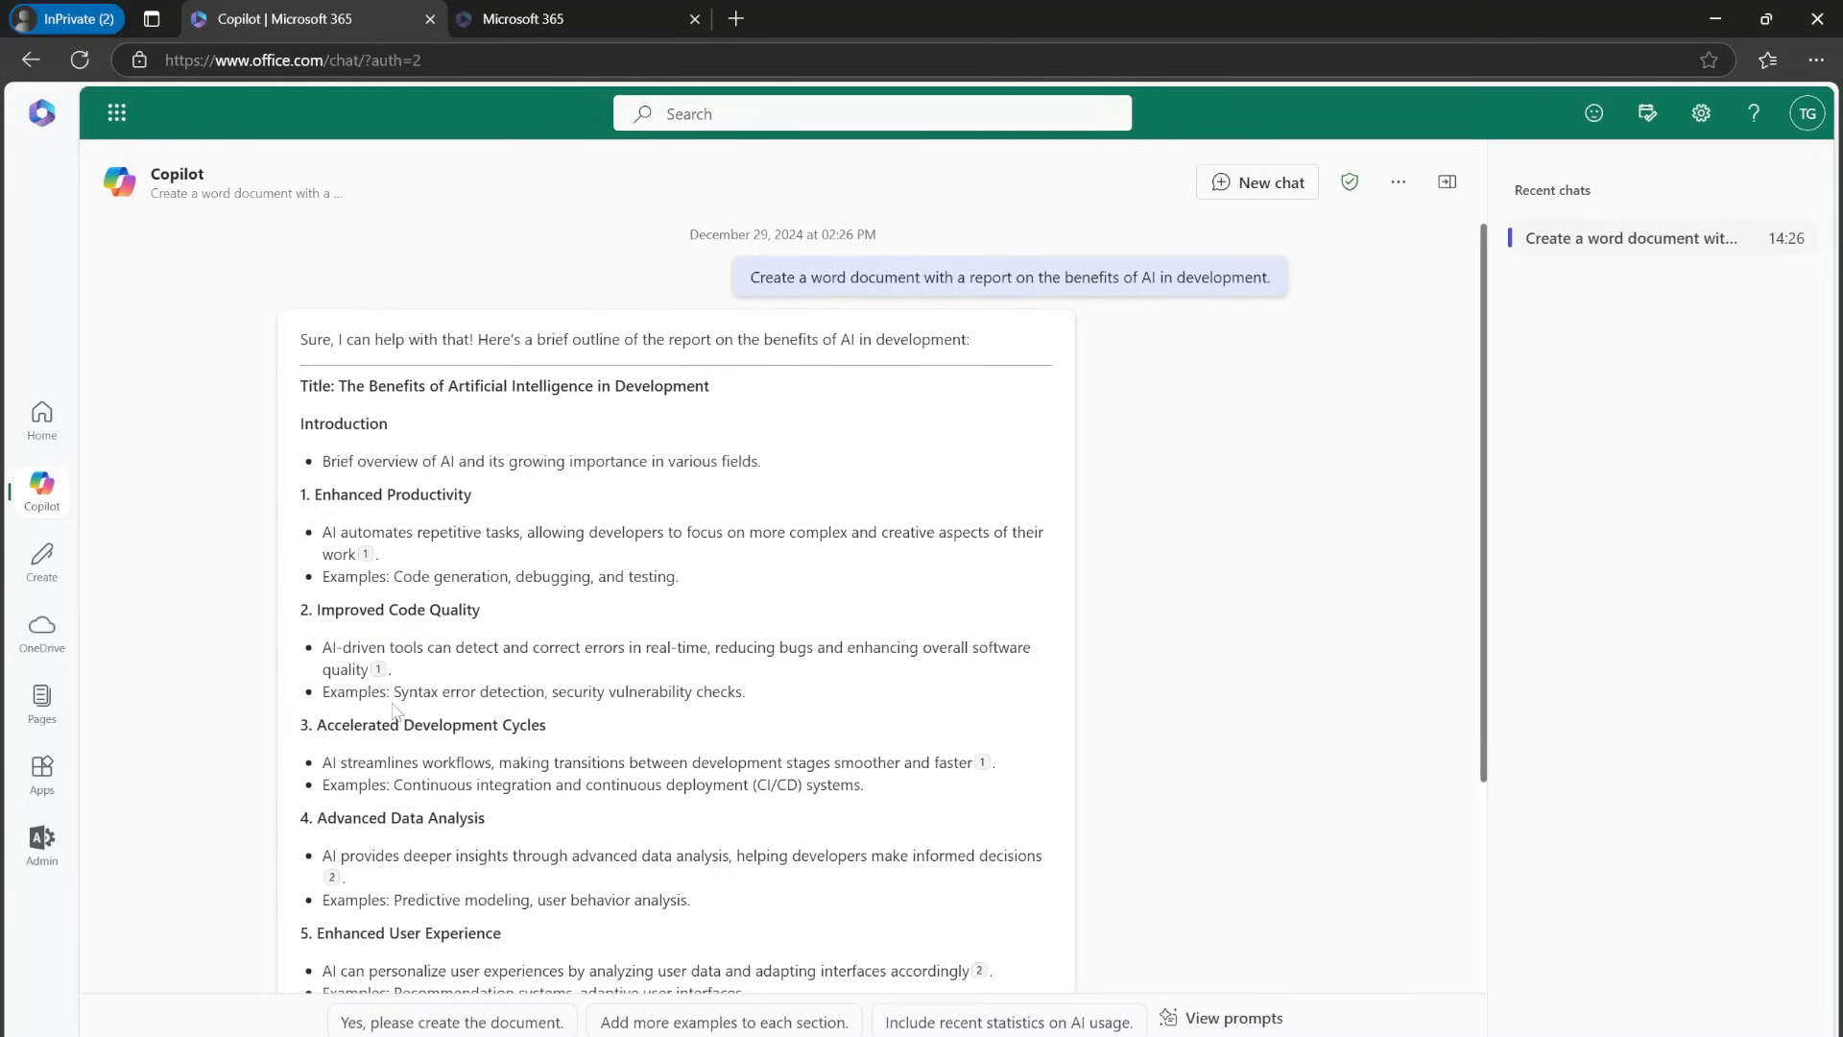
Scroll down through Copilot's proposed report outline on AI in development
scroll(down, 3)
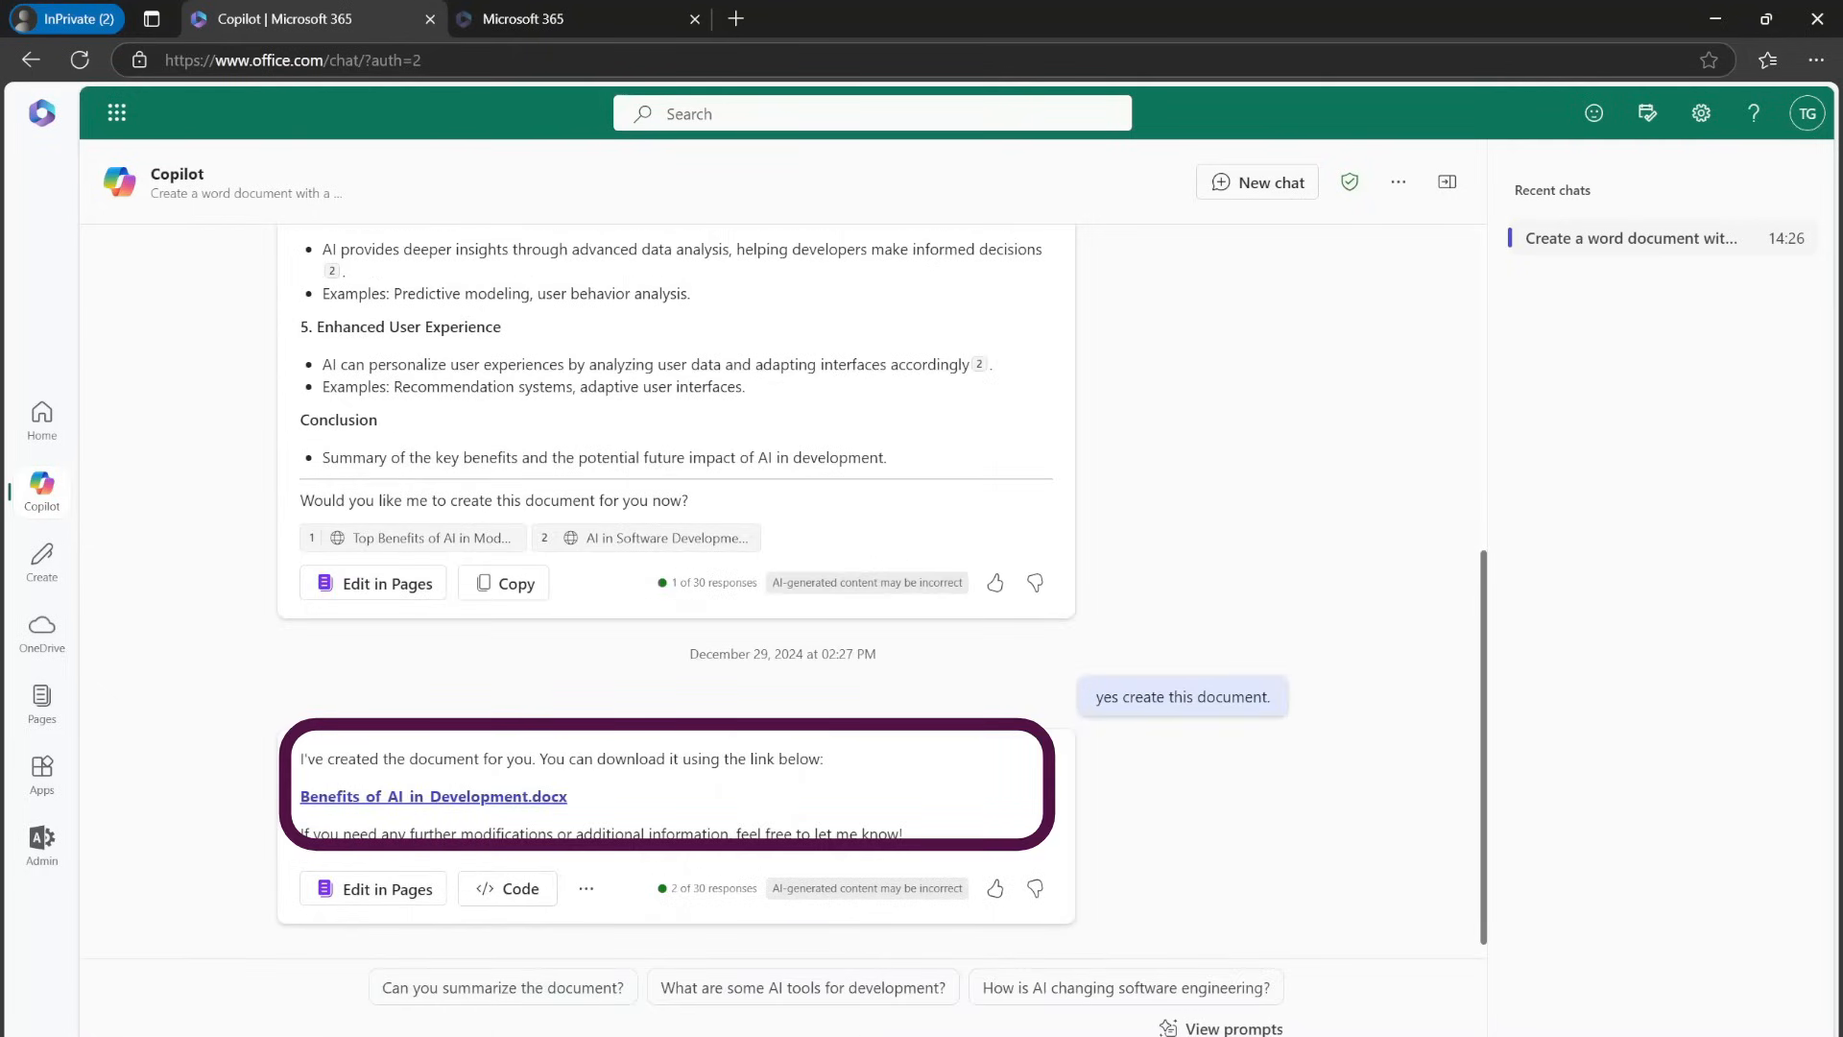
mouse_move(361, 829)
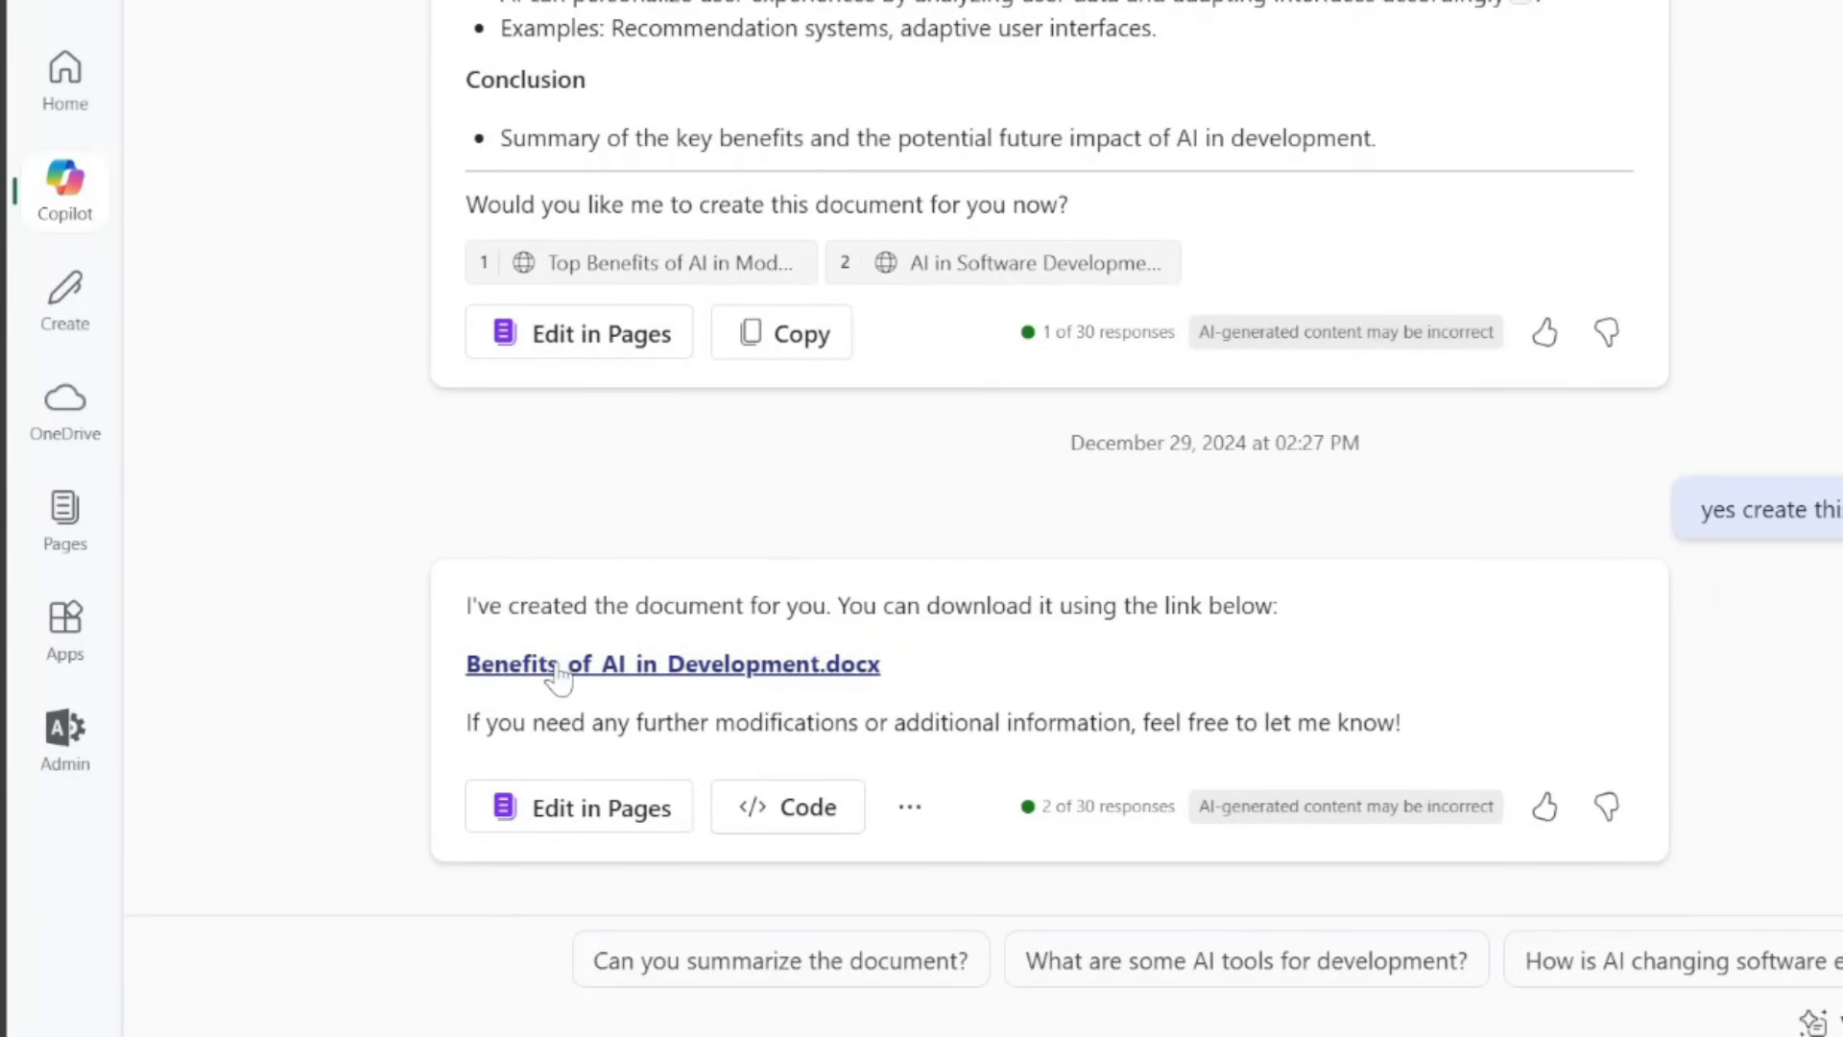
Open Benefits_of_AI_in_Development.docx in Word and jump to Enhanced Productivity and the next section
click(672, 662)
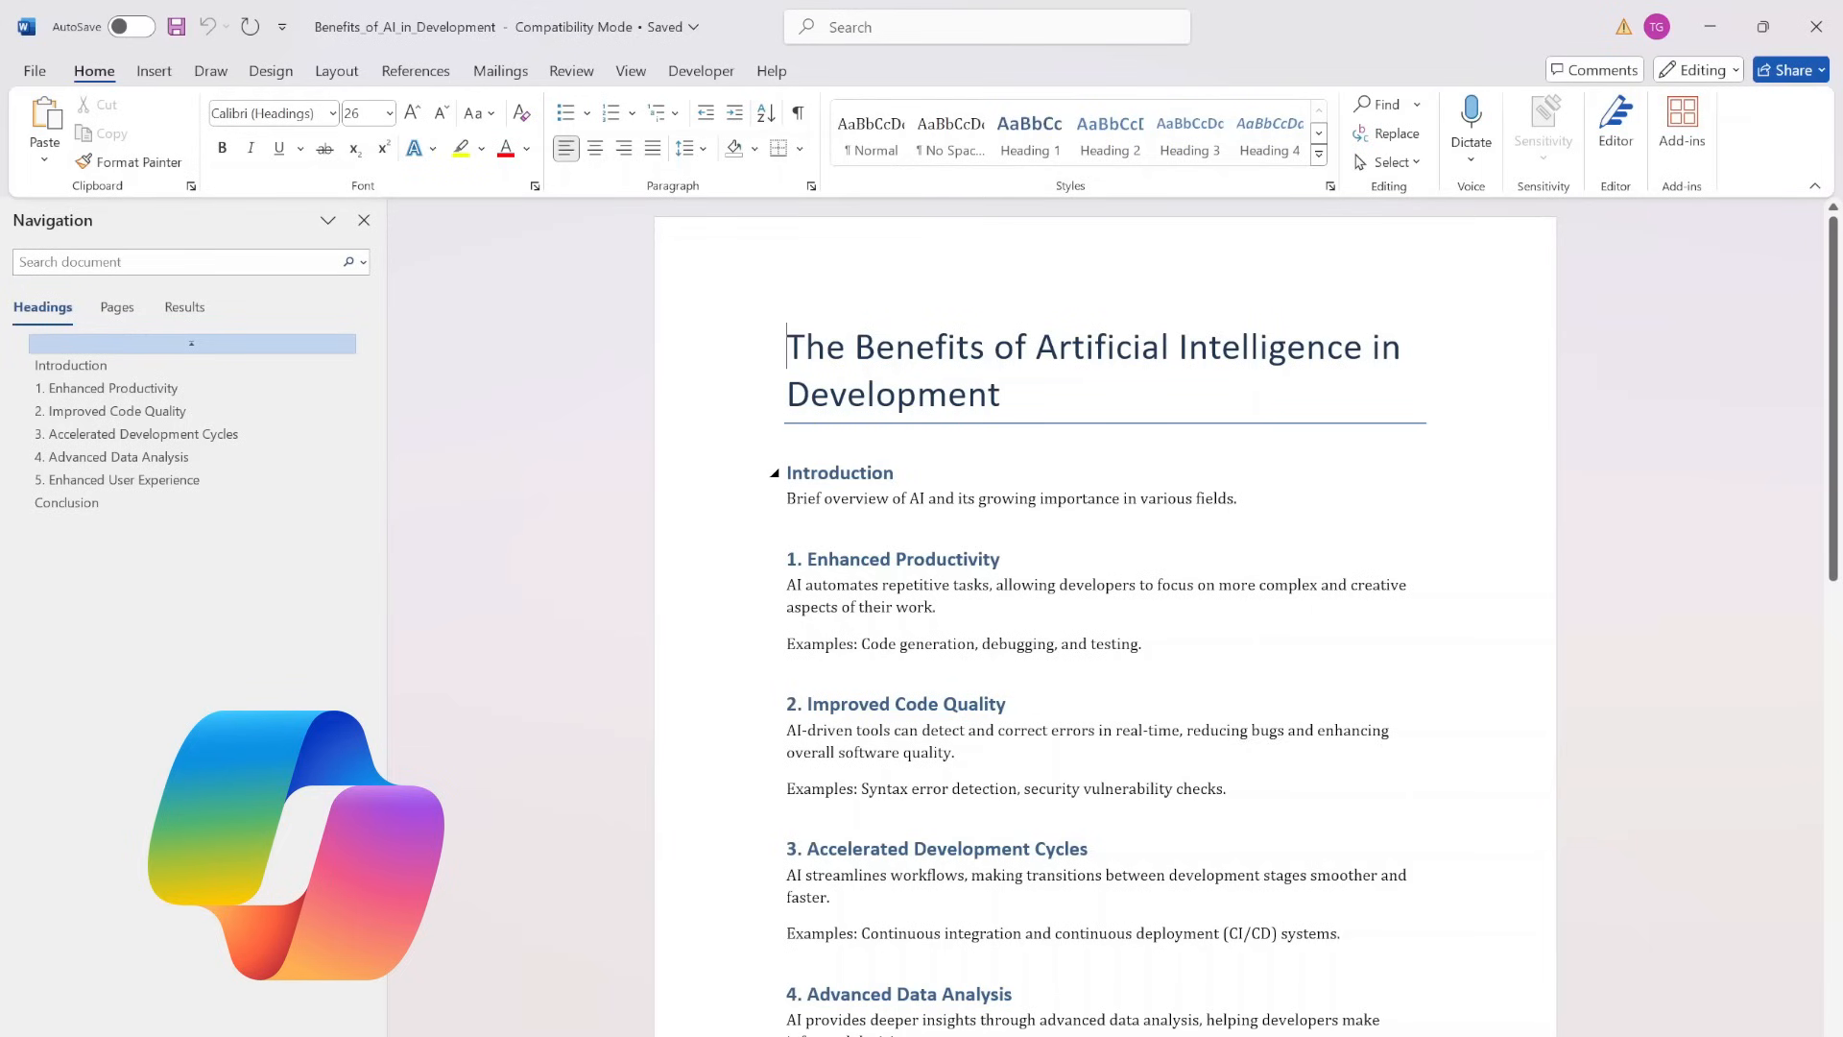
click(112, 388)
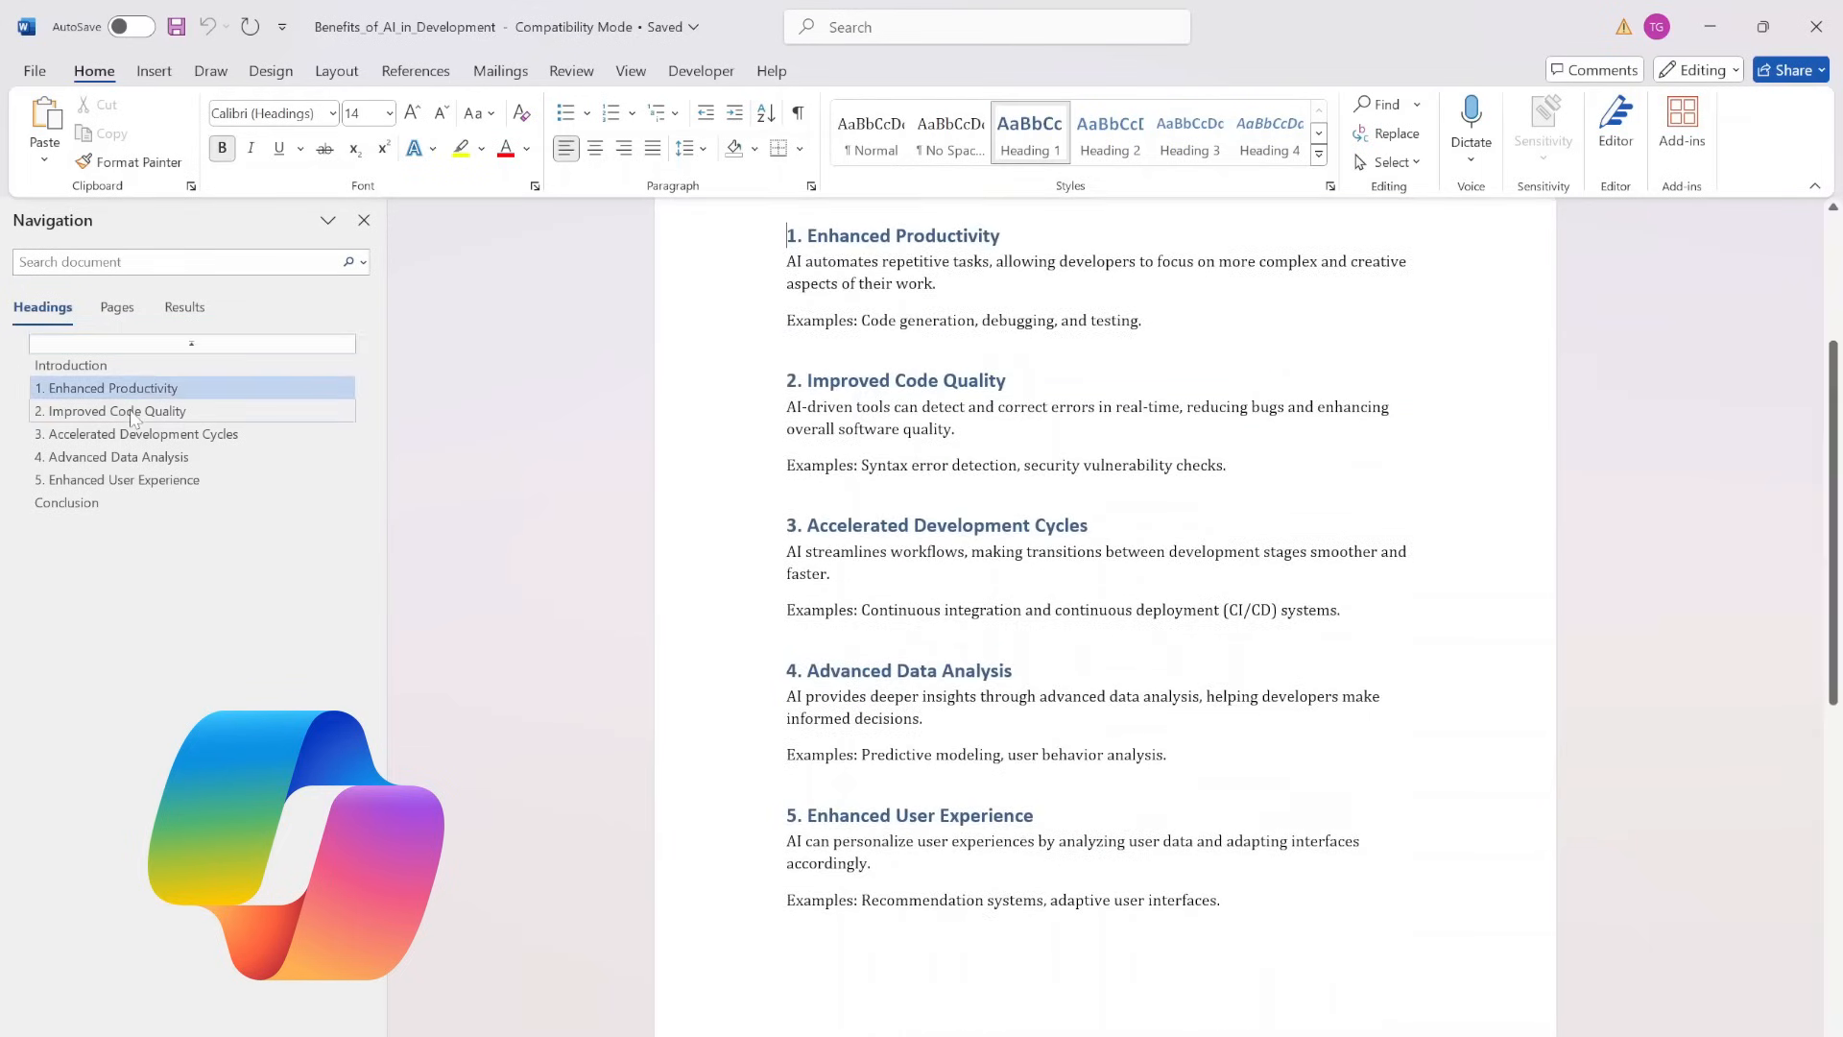
click(140, 434)
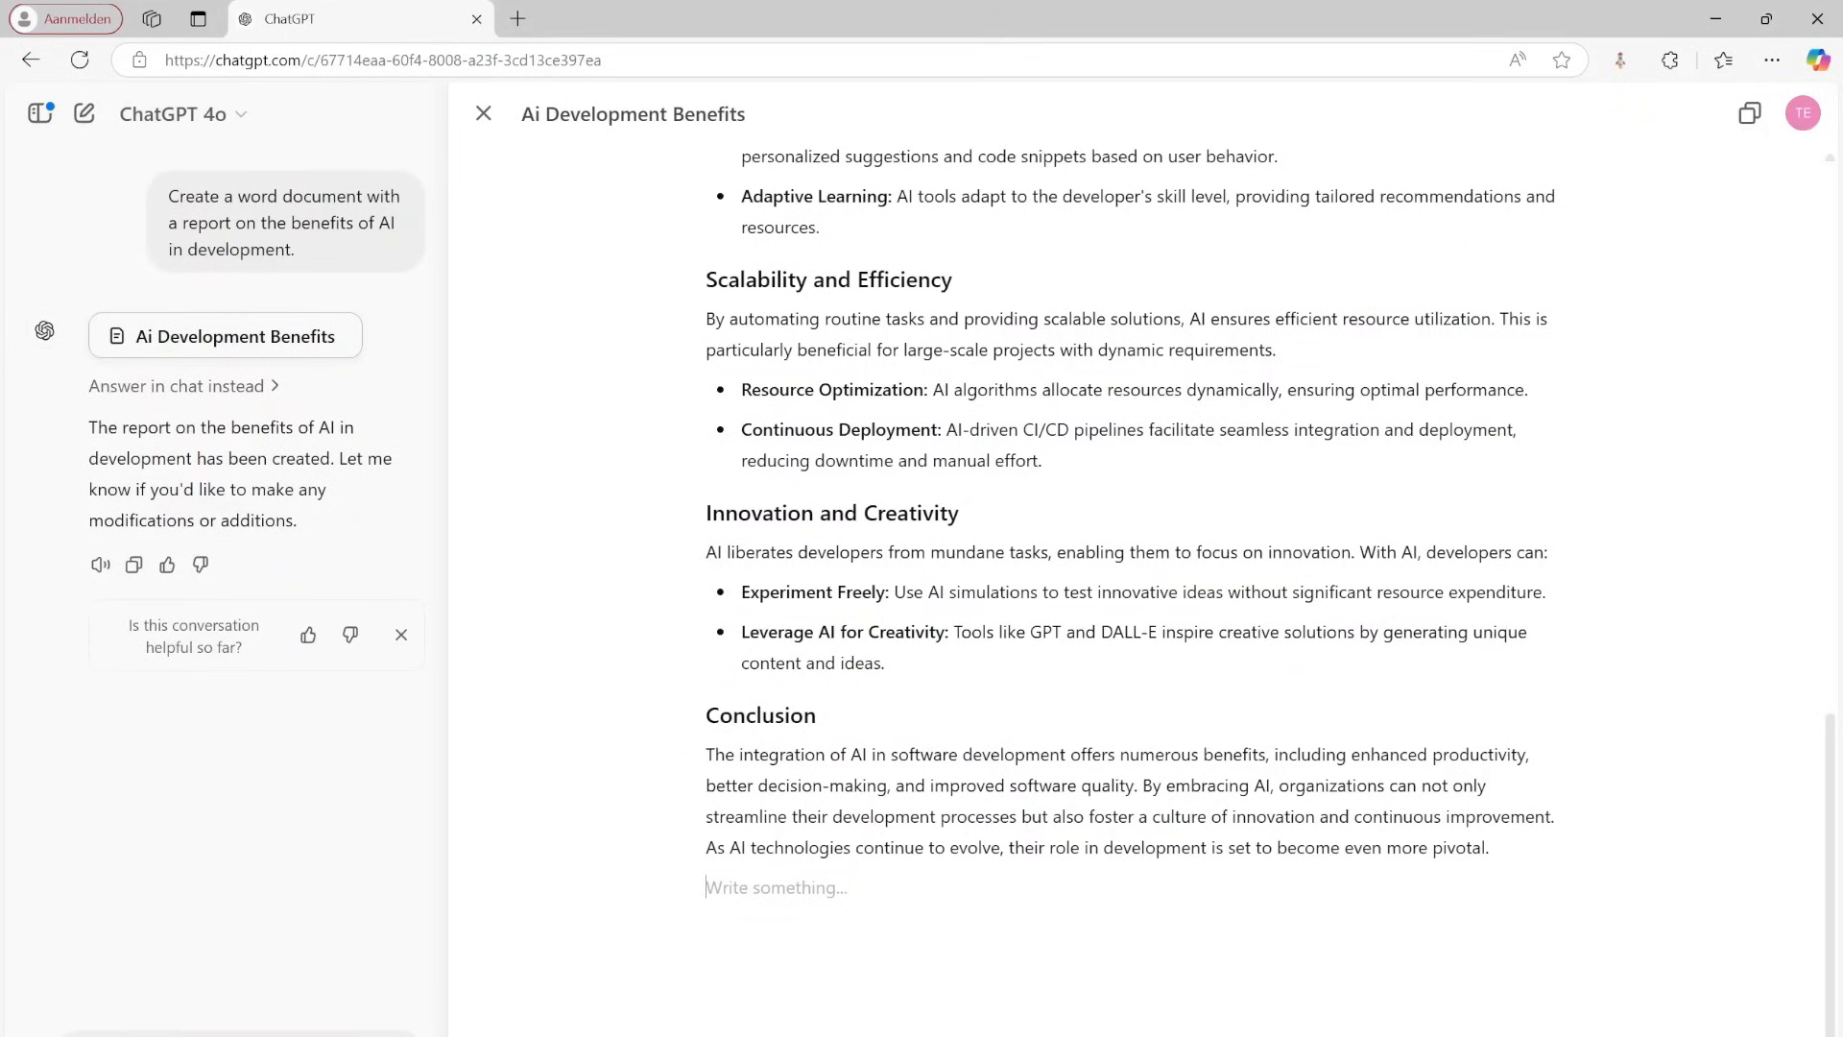
Scroll up through ChatGPT's drafted AI development benefits report in the canvas
scroll(up, 3)
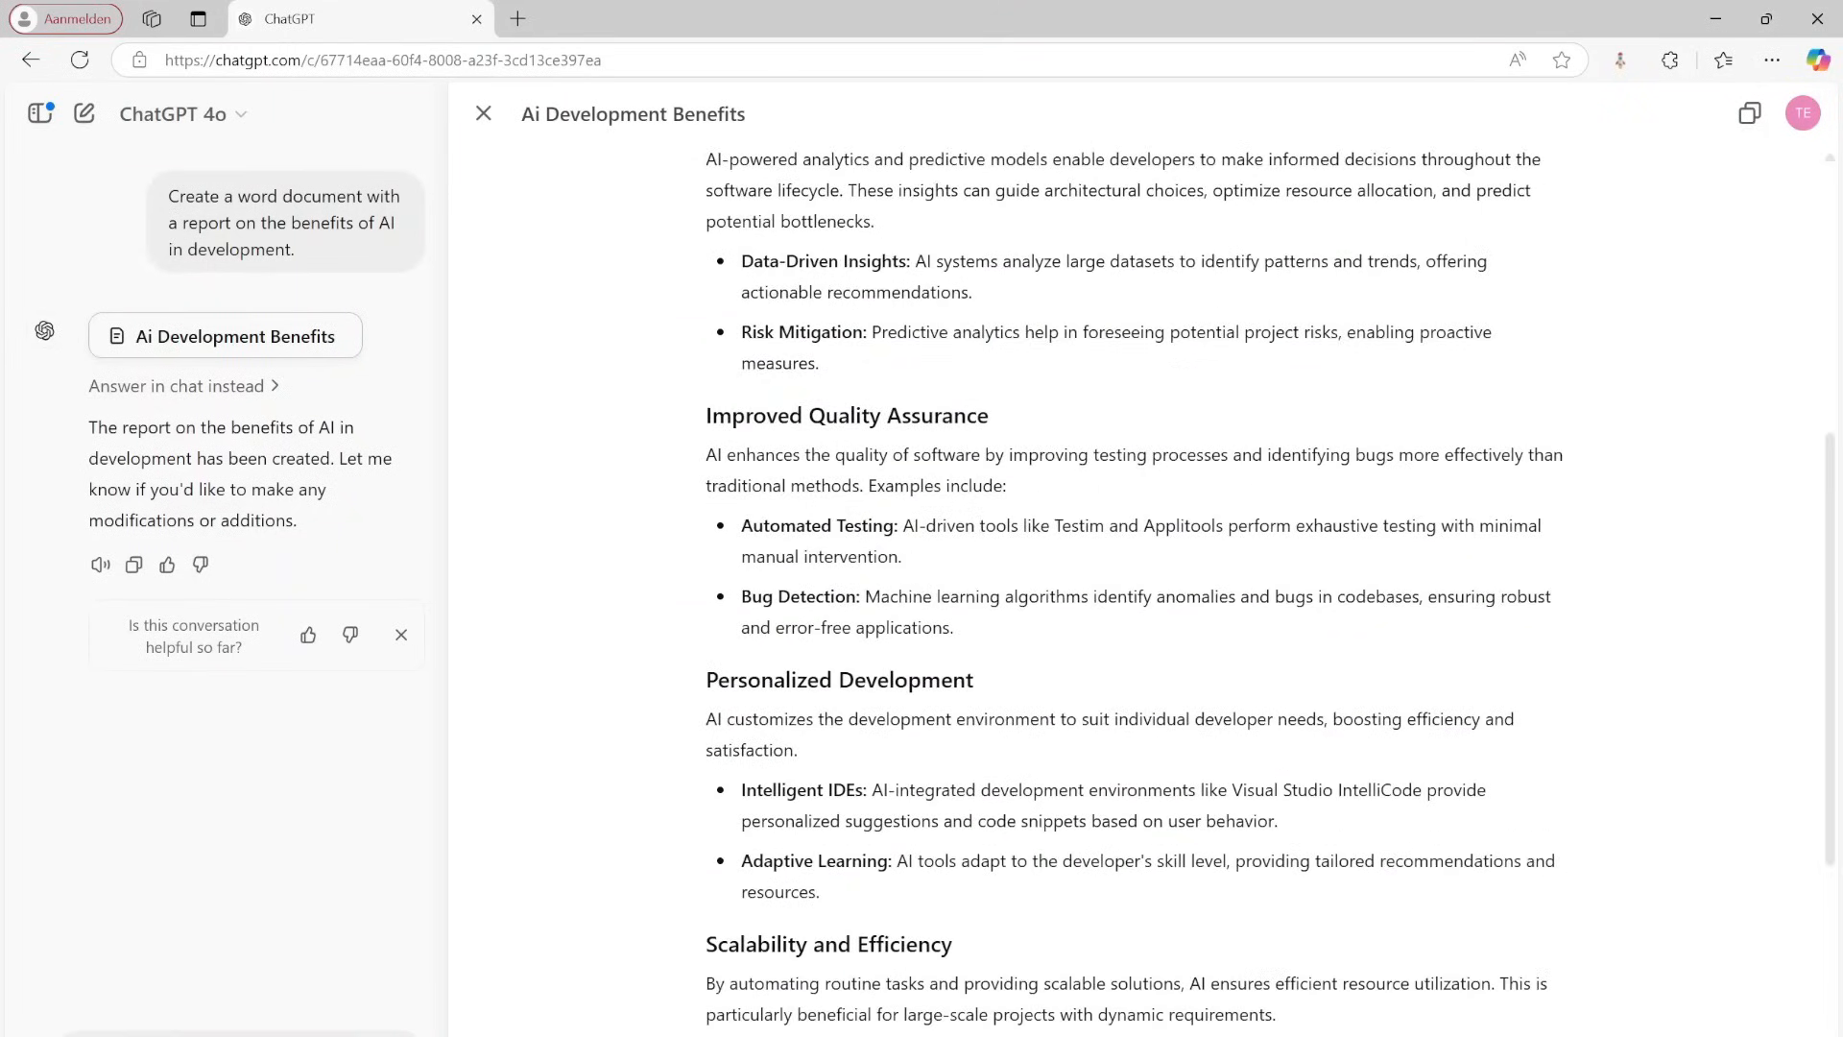
scroll(up, 3)
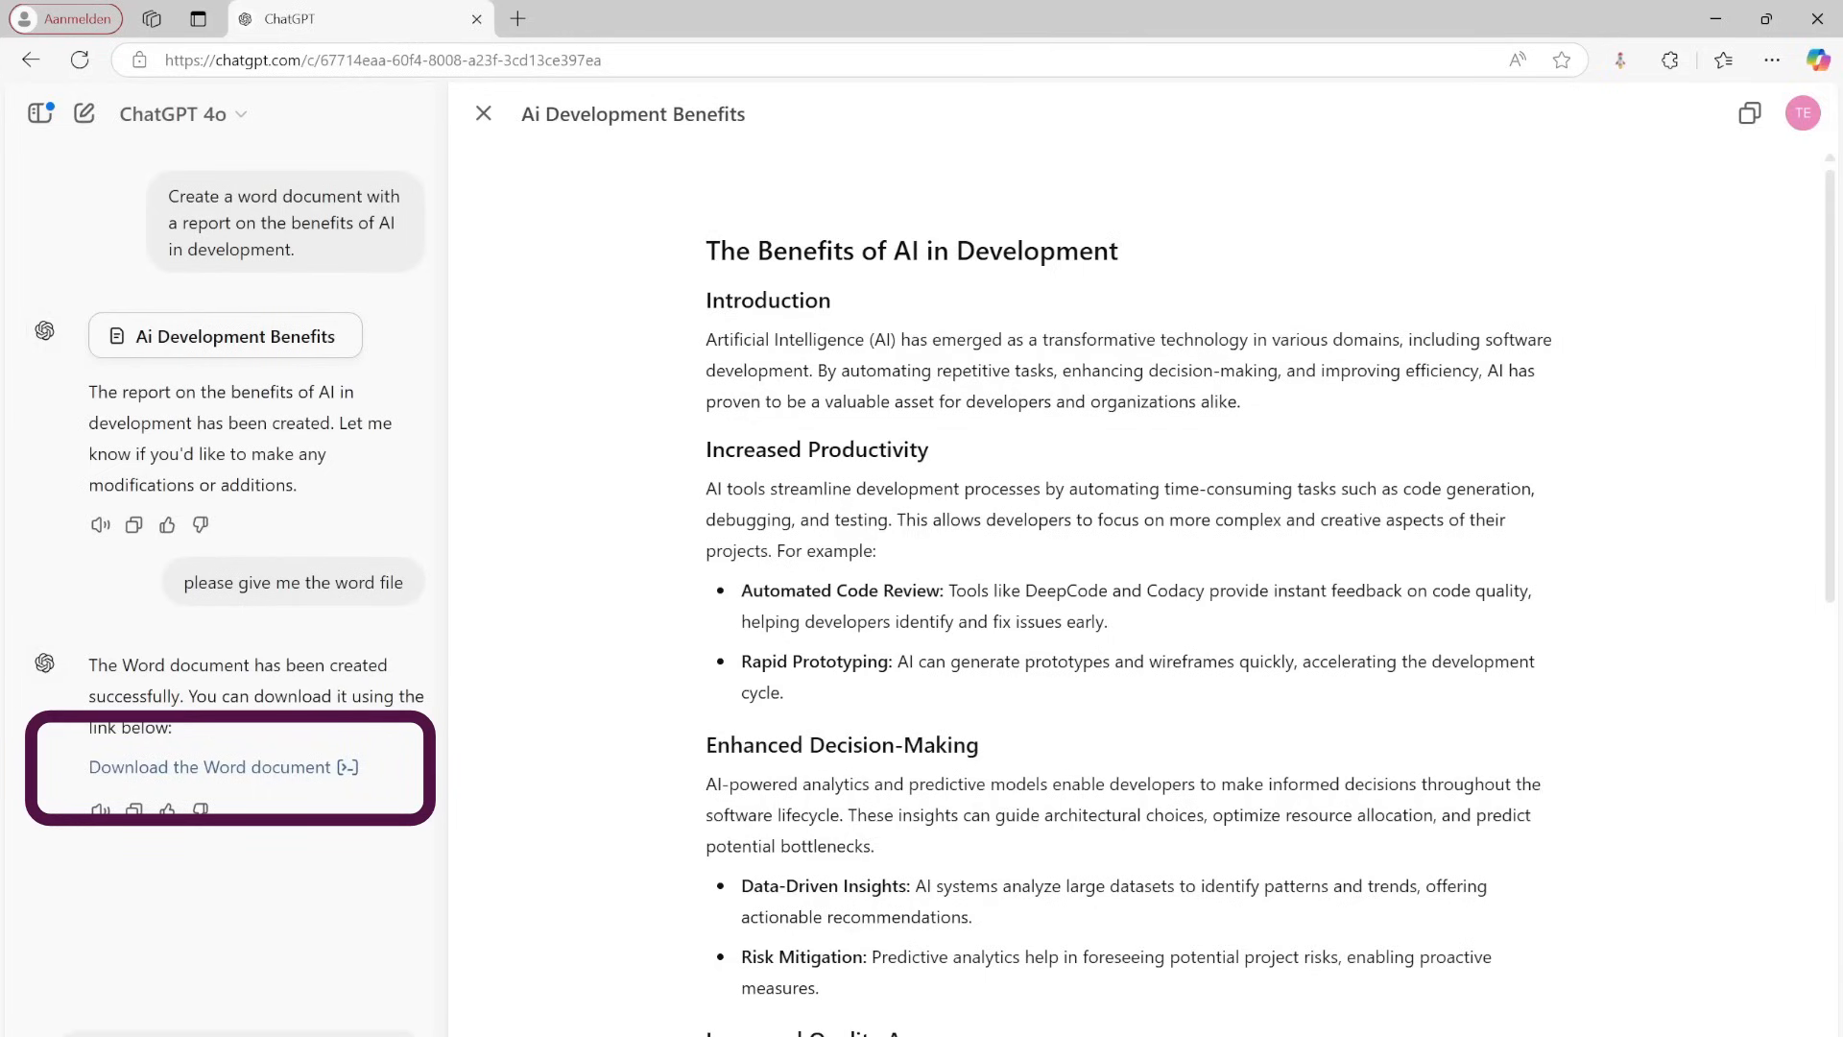
mouse_move(248, 774)
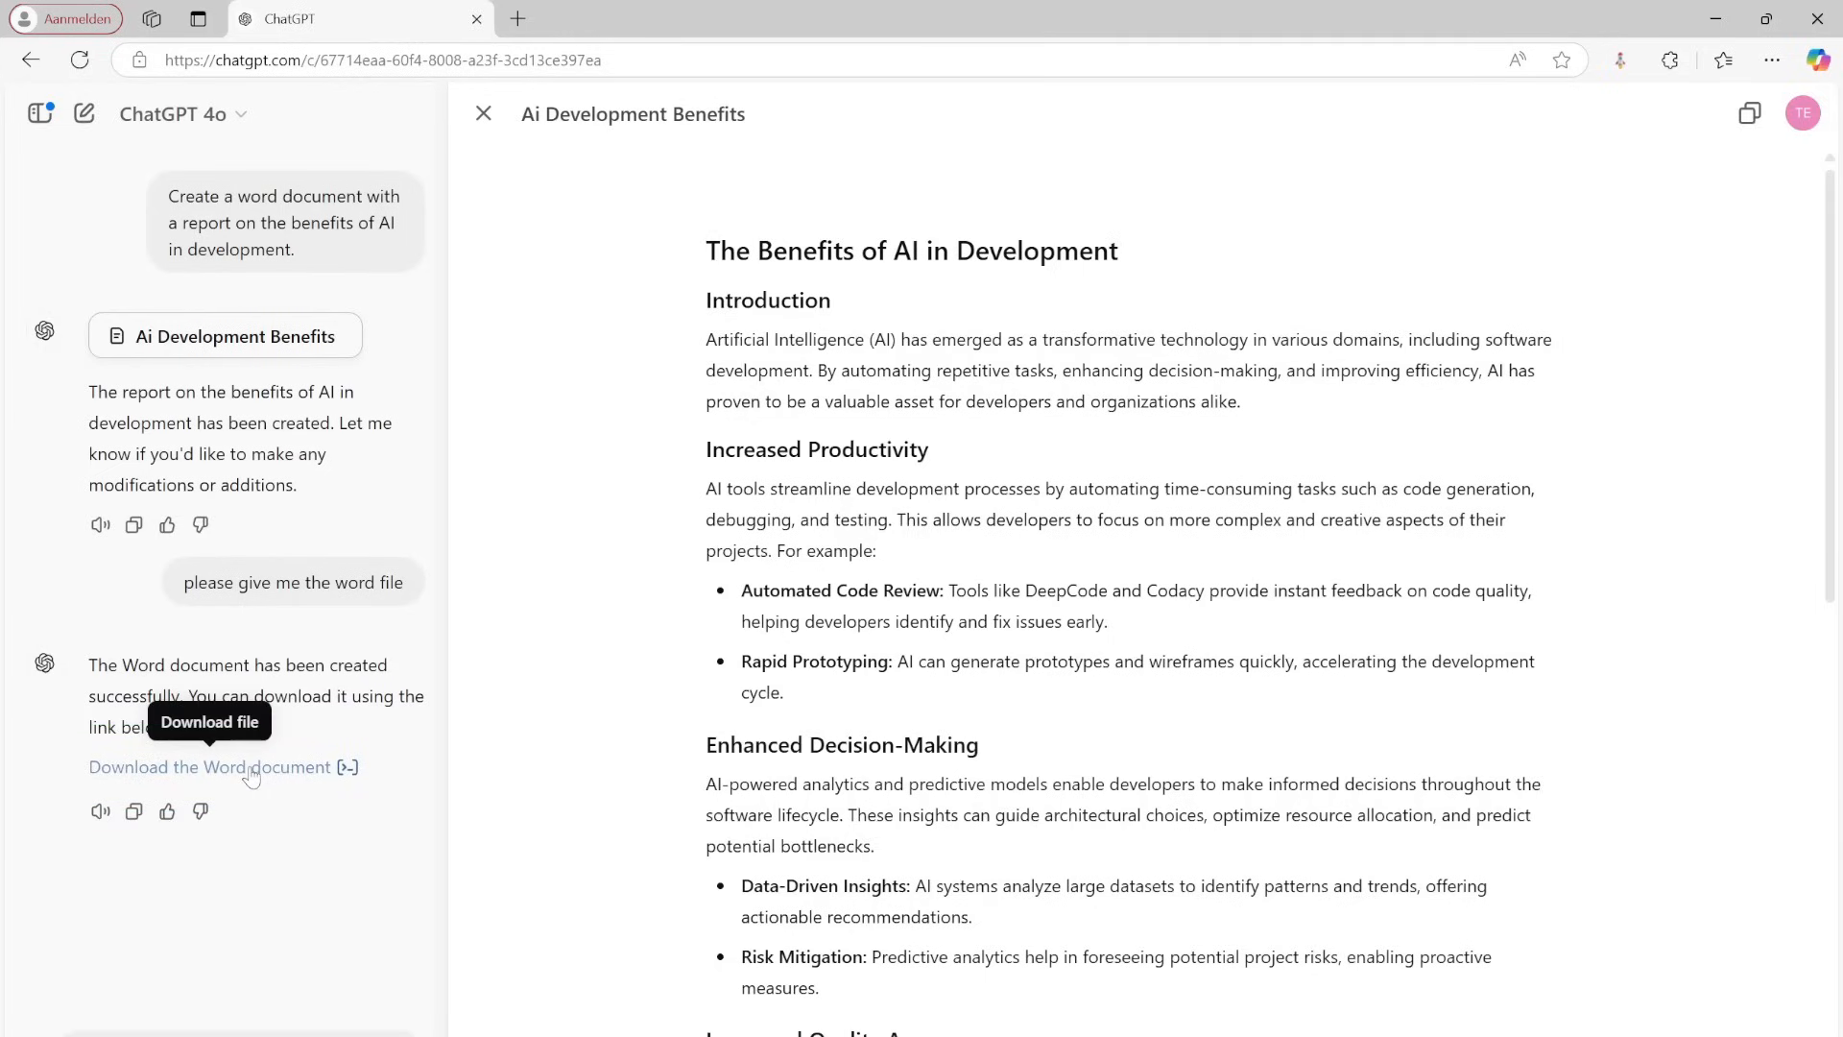
Download ChatGPT's Word report, open it, and jump to the Conclusion and Introduction sections
click(211, 766)
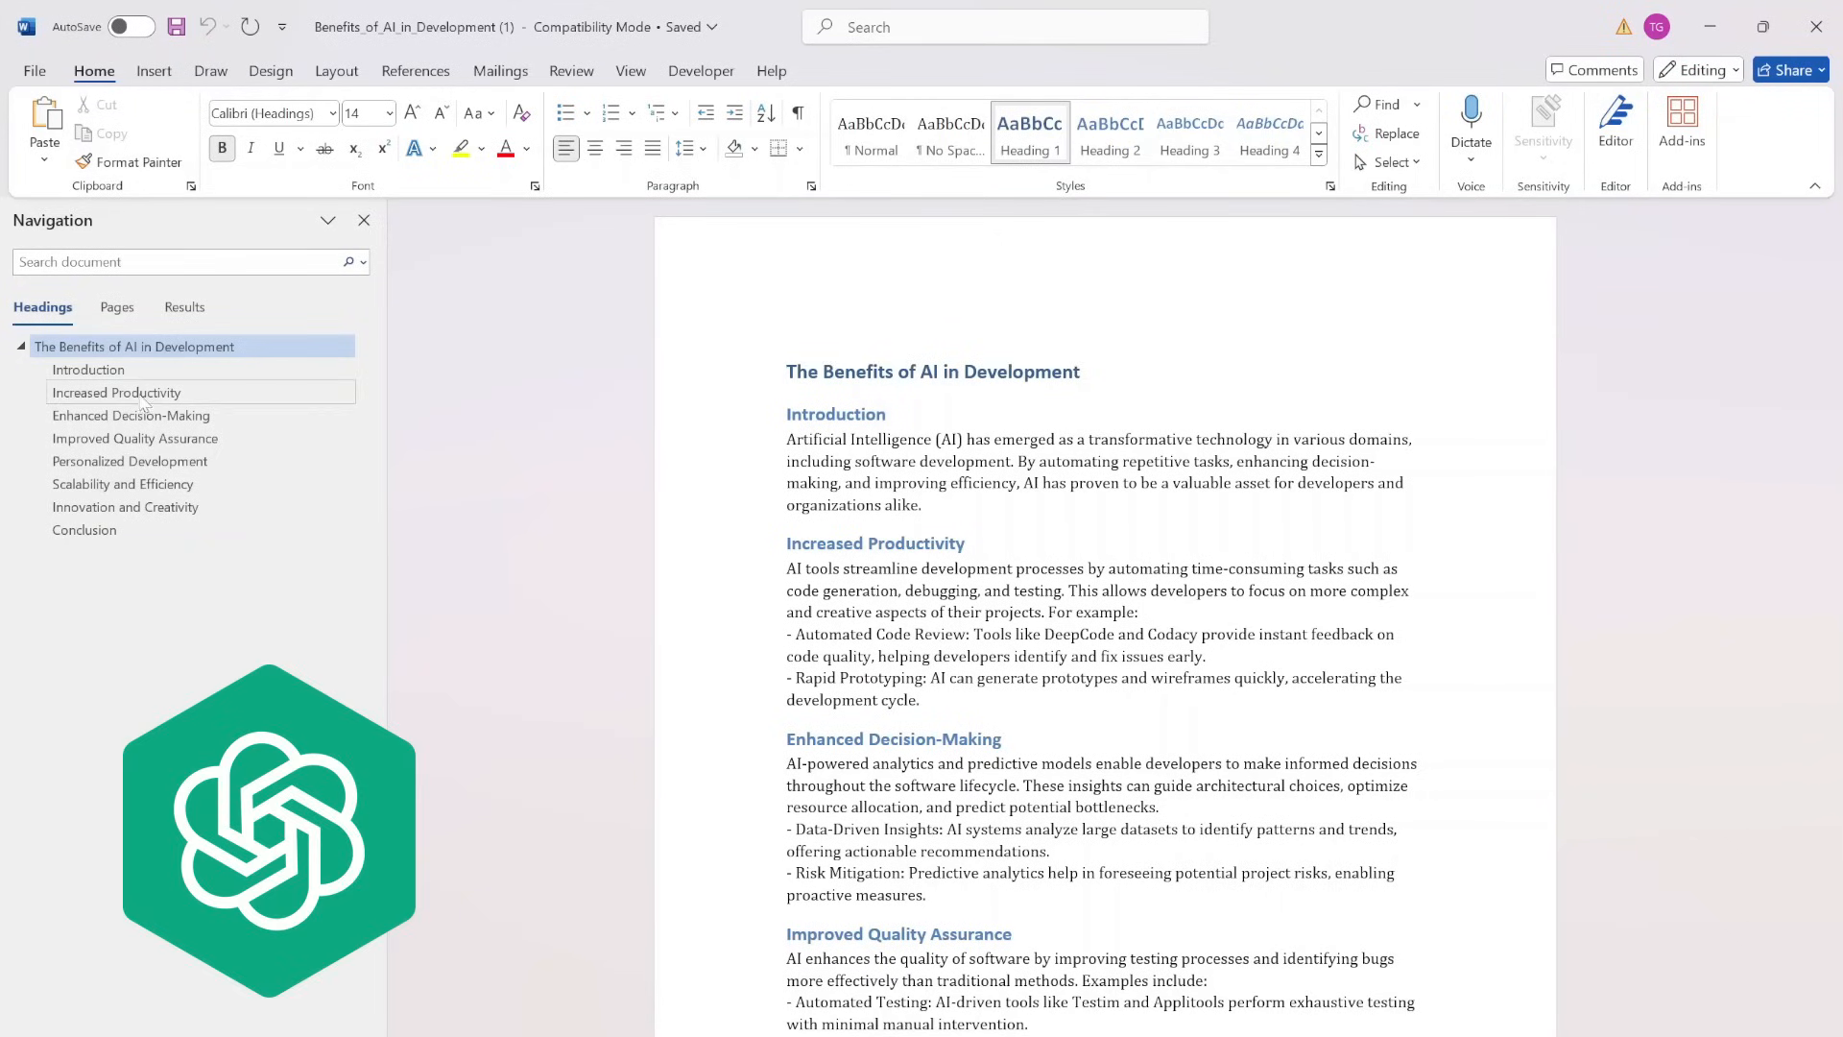
mouse_move(134, 438)
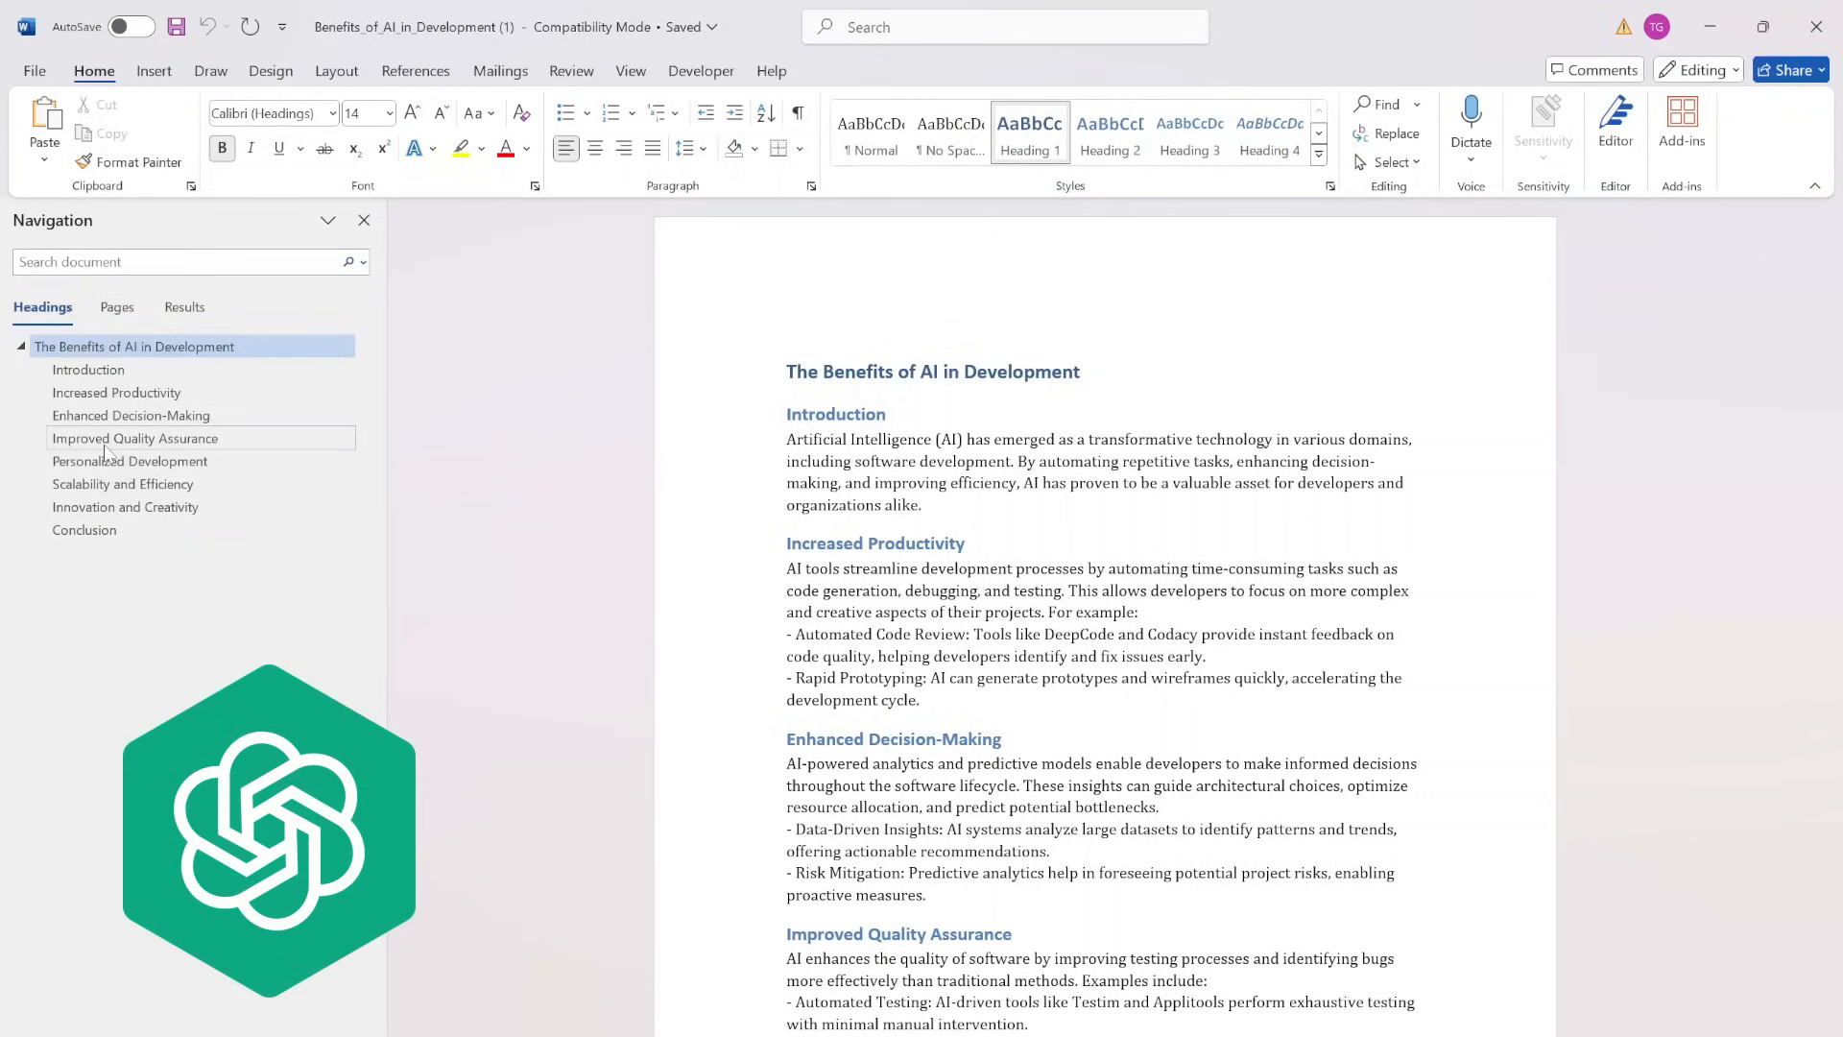
click(83, 530)
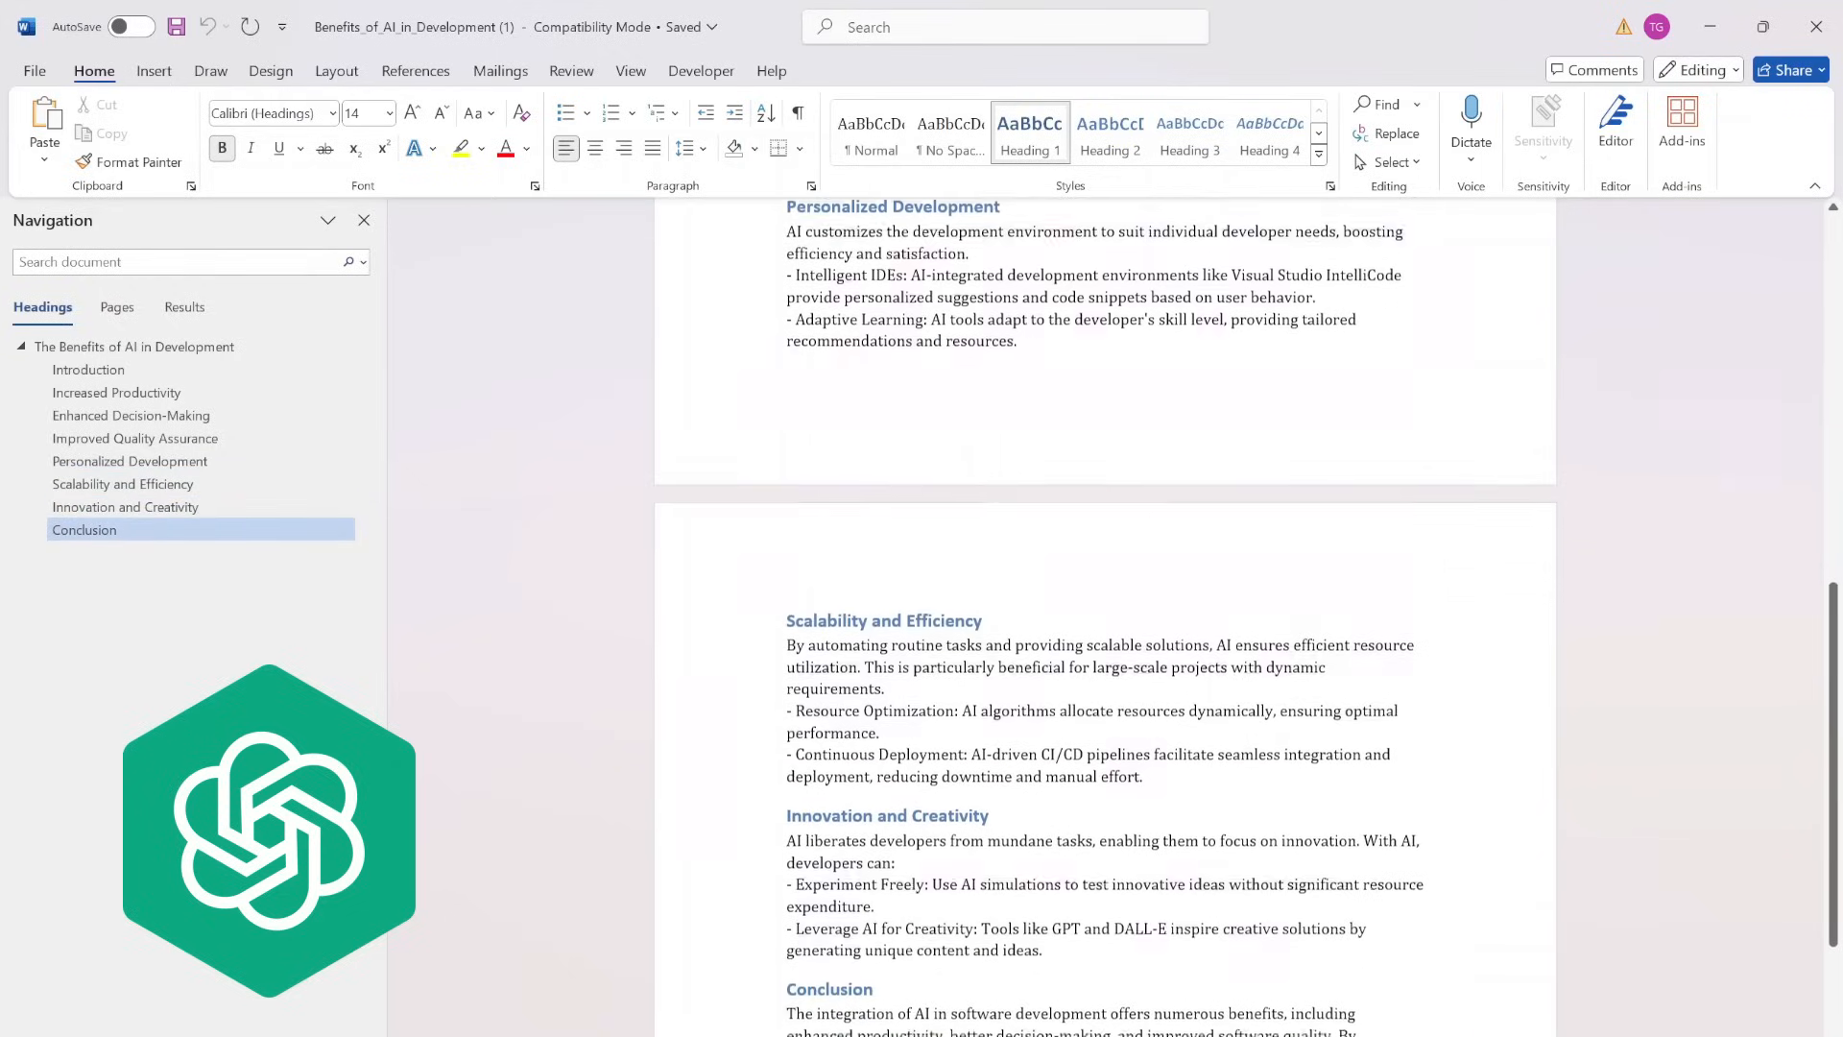
click(133, 346)
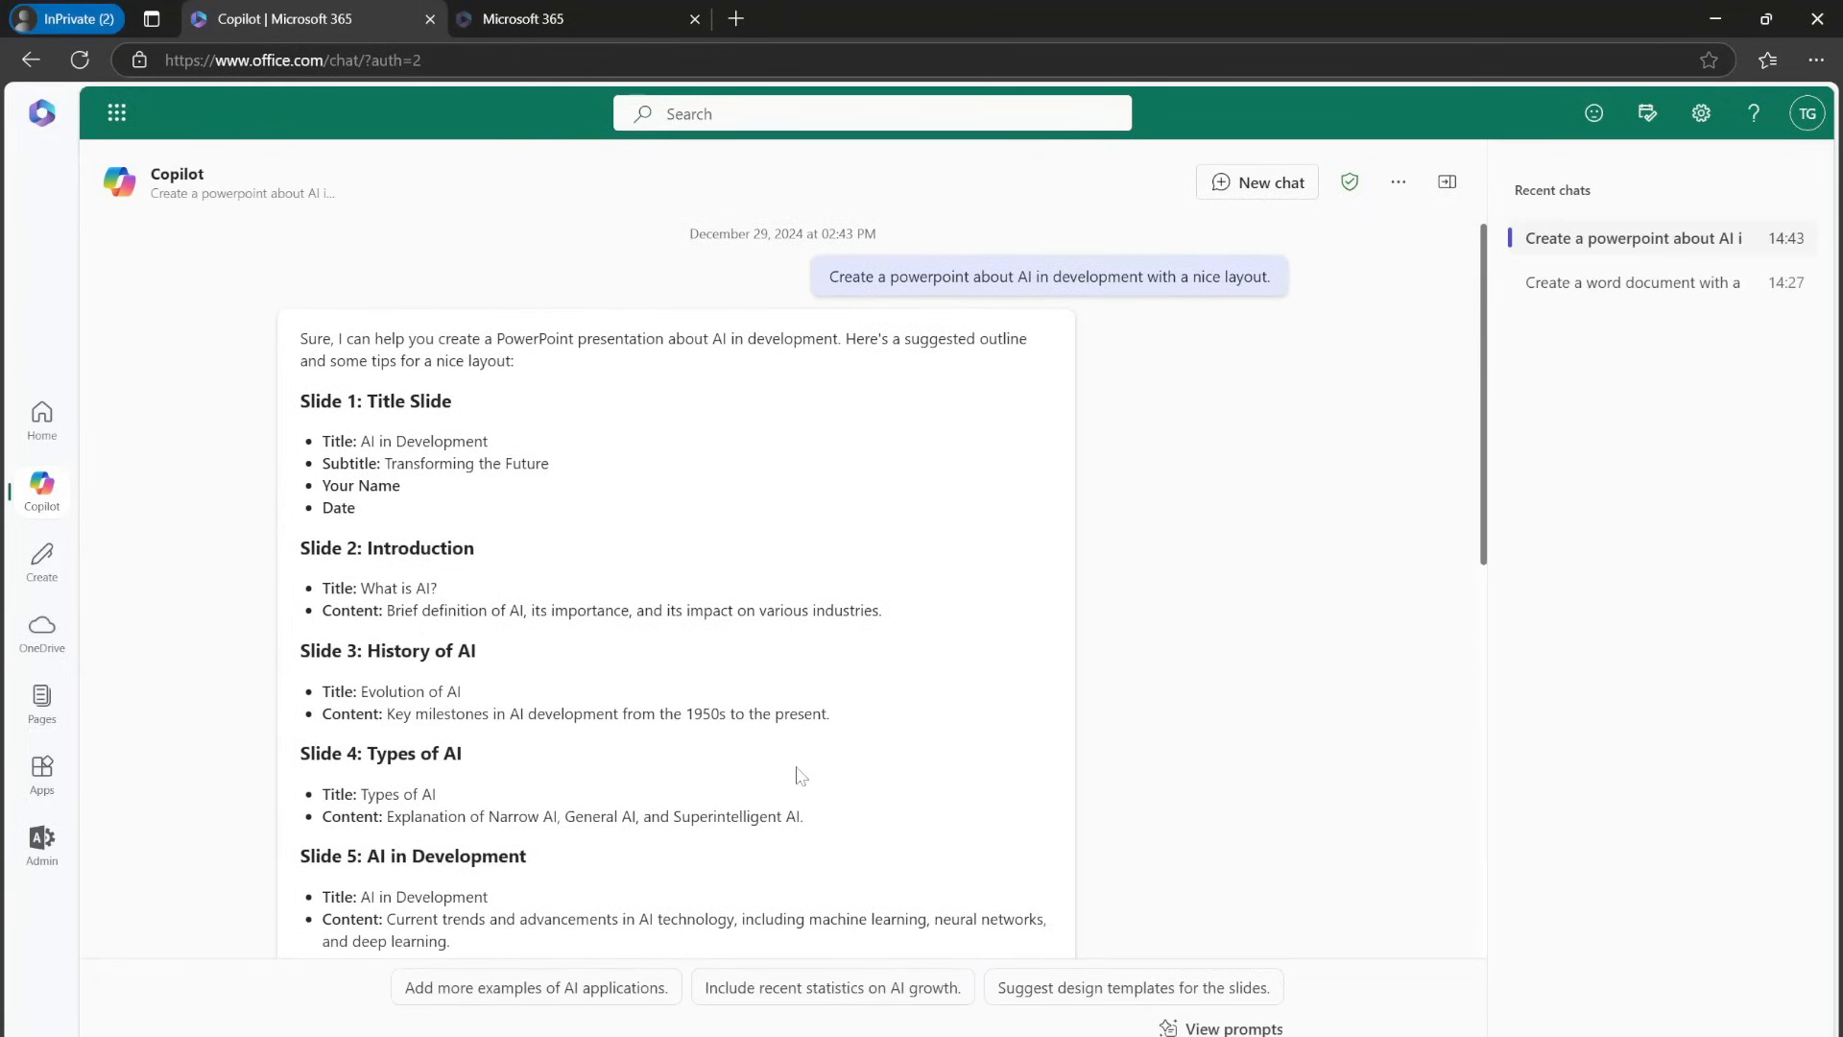
Scroll down through Copilot's slide-by-slide outline for the AI in Development presentation
scroll(down, 3)
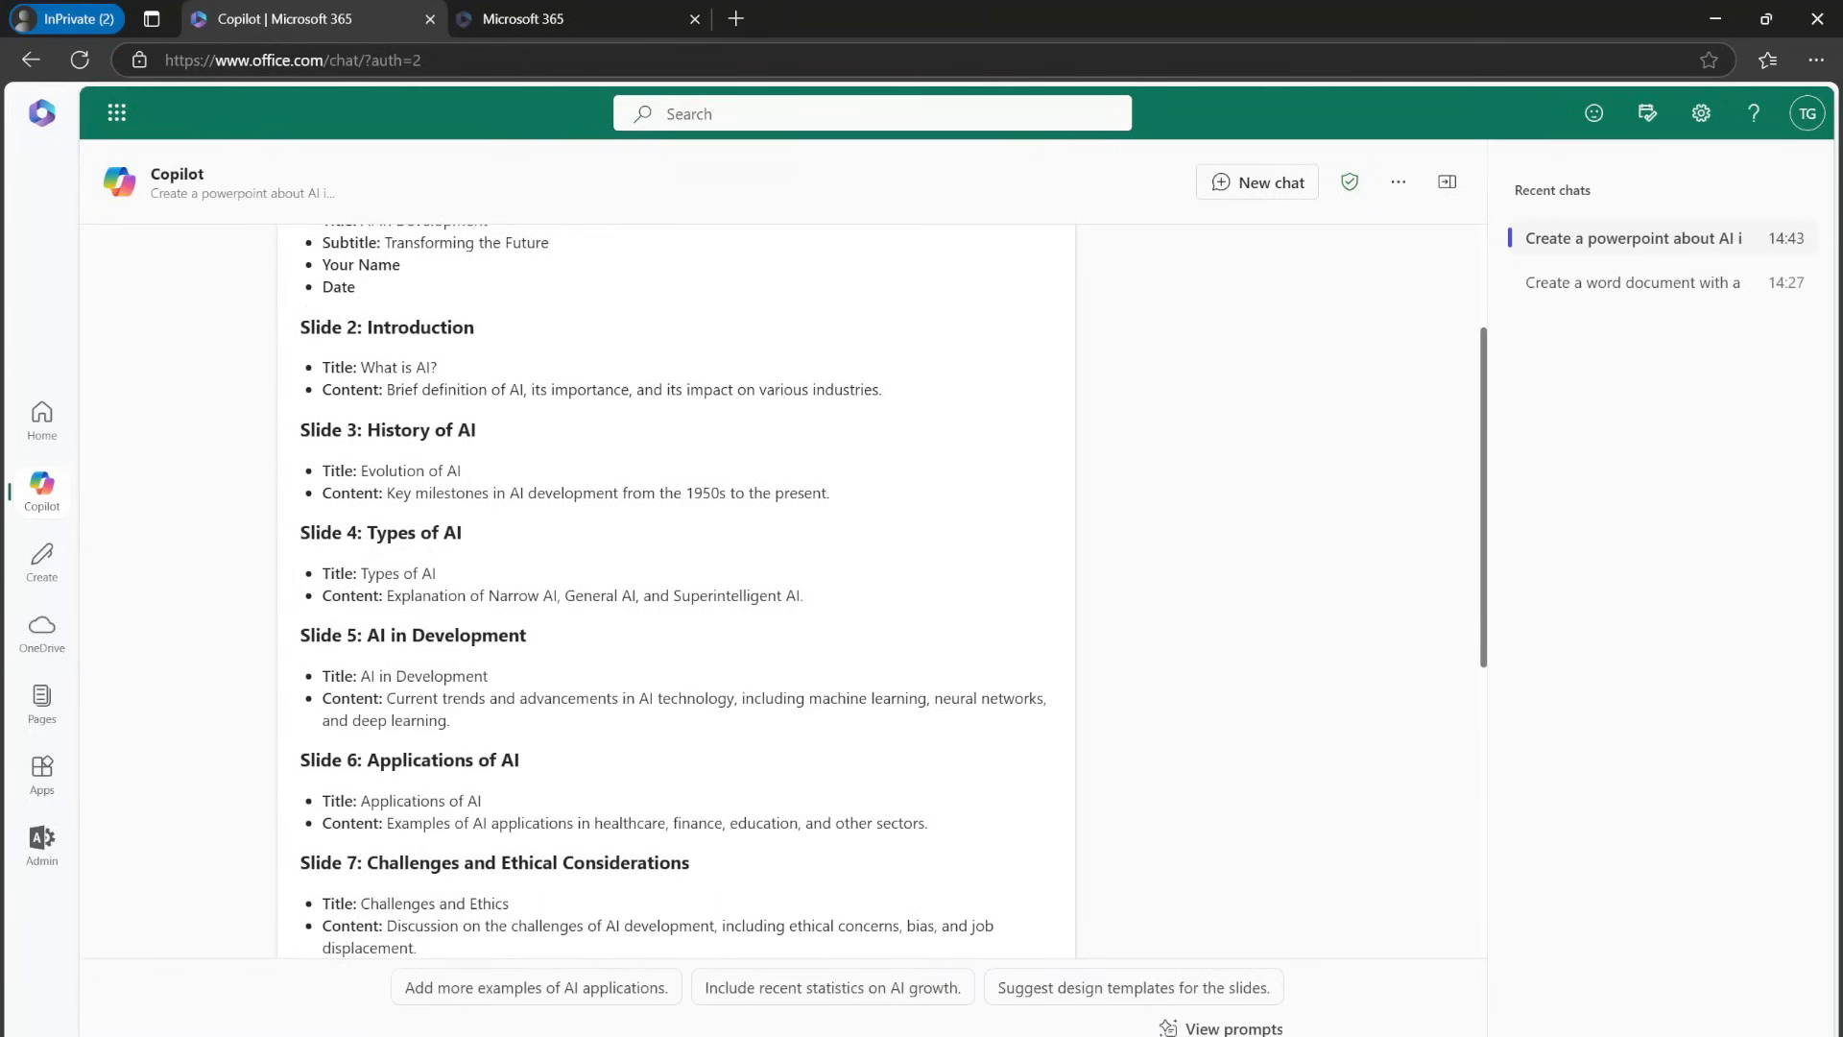
mouse_move(466, 459)
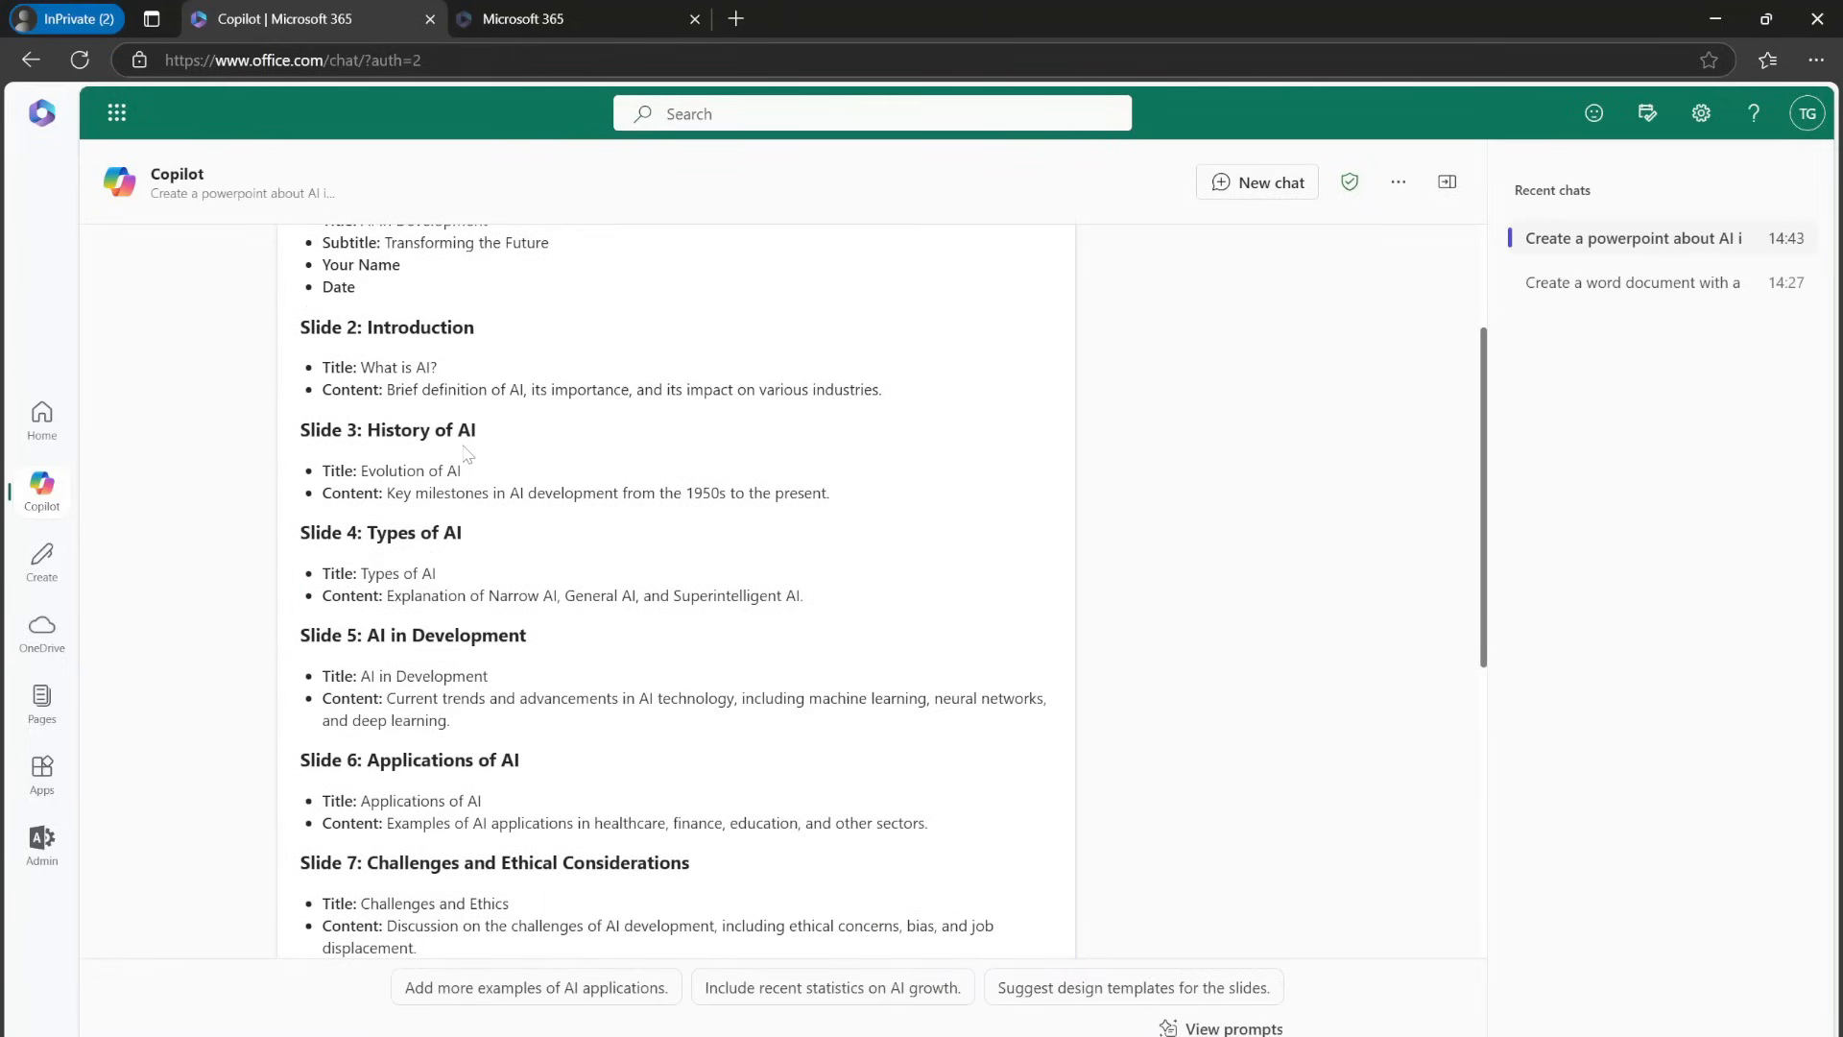
scroll(down, 3)
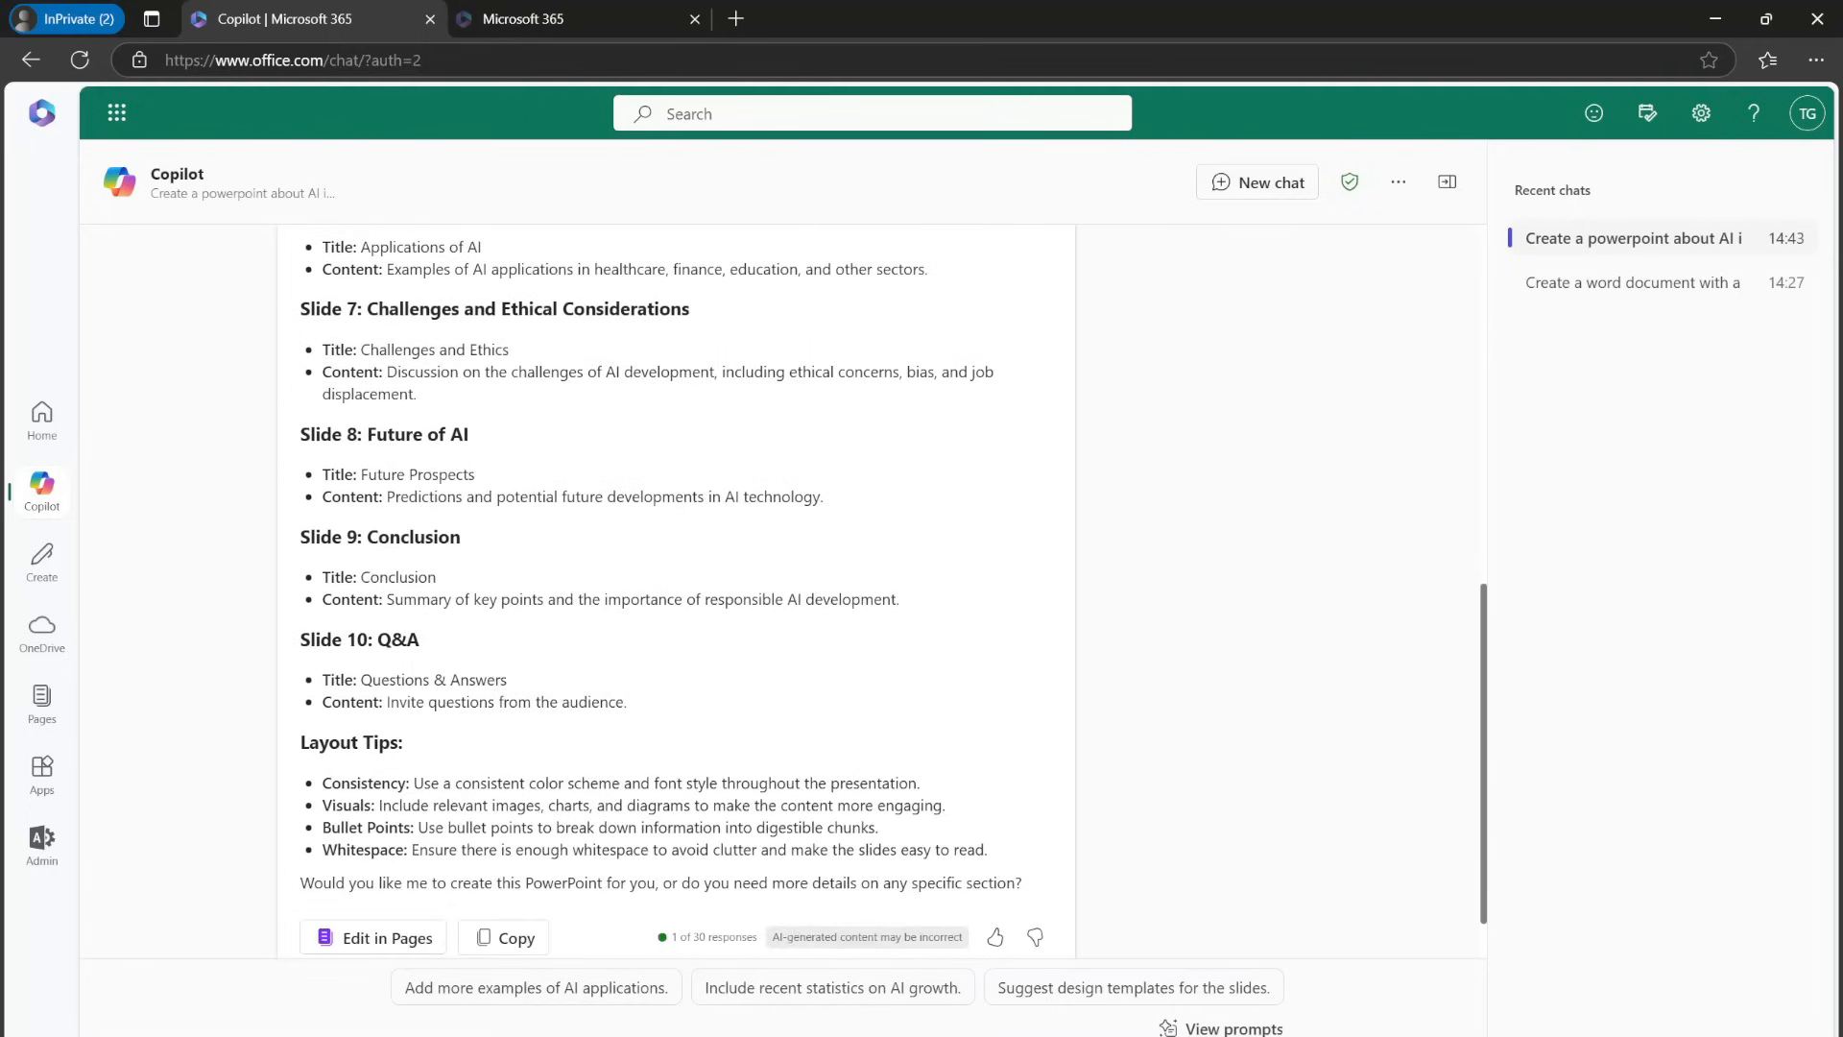
scroll(down, 3)
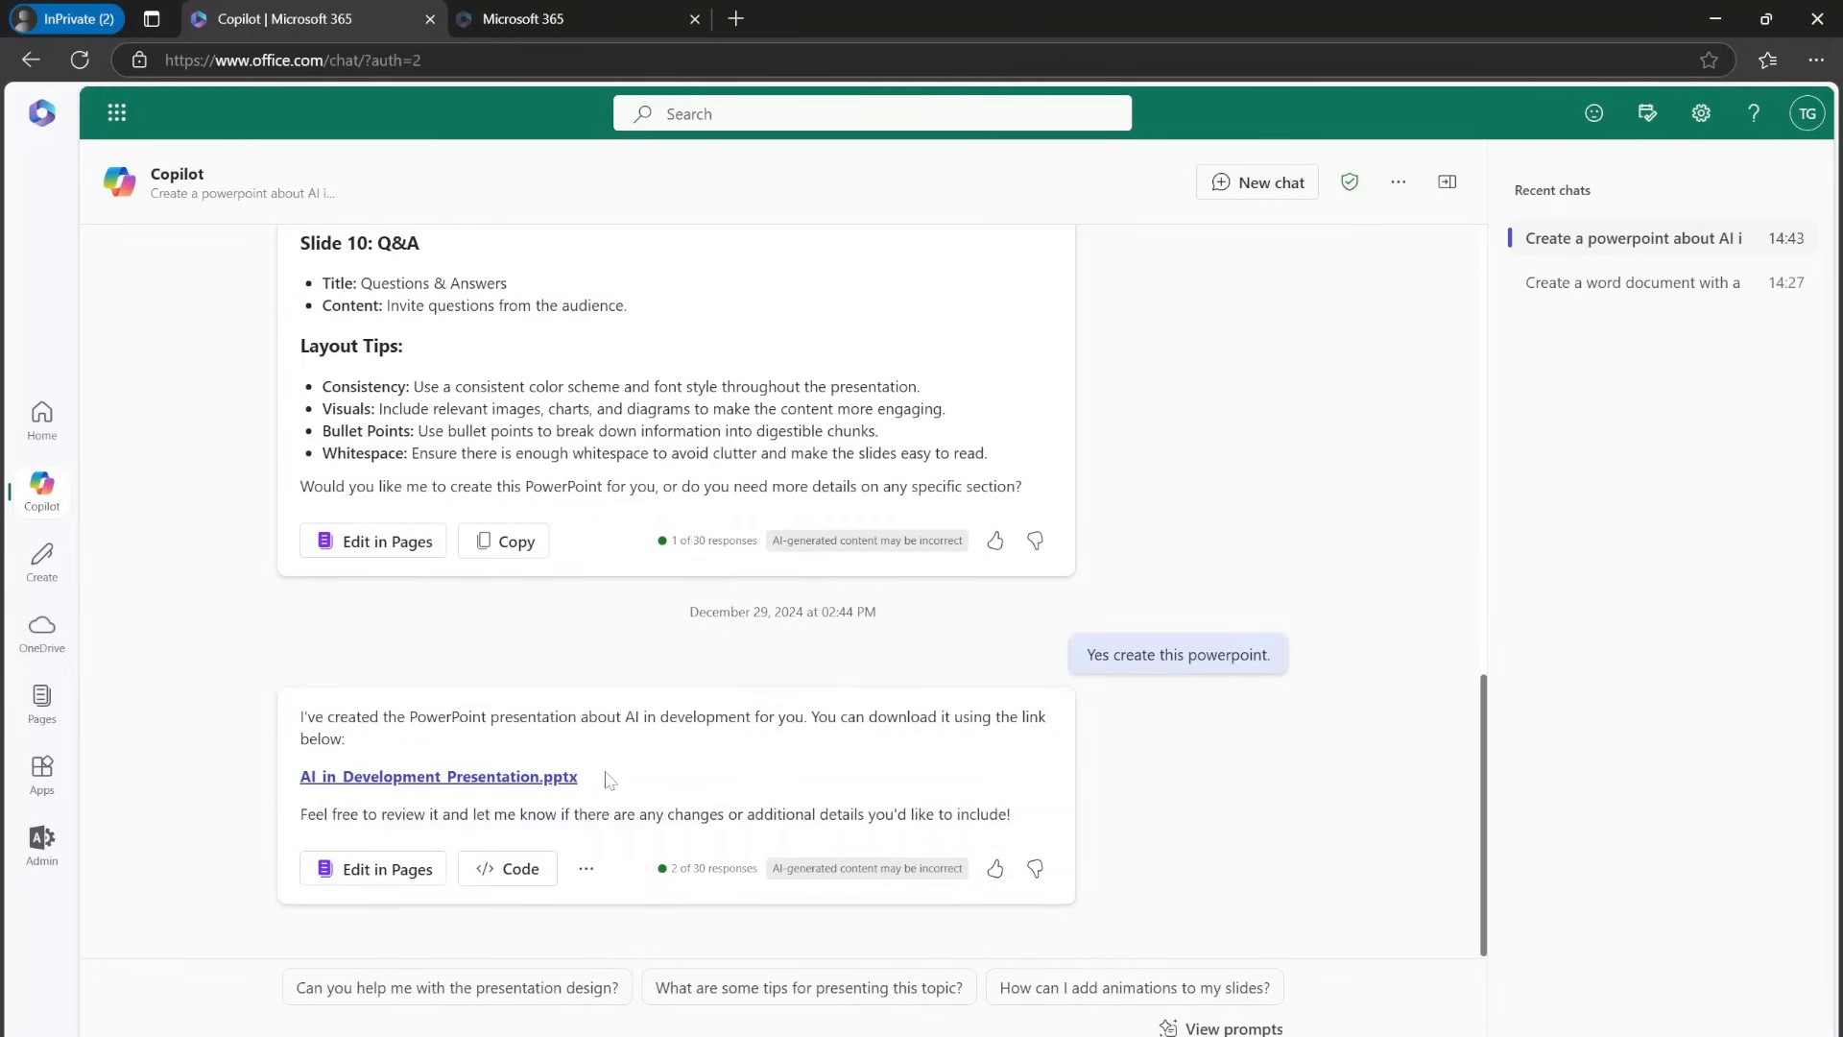
Open AI_in_Development_Presentation.pptx and view the Applications of AI and Types of AI slides
click(438, 776)
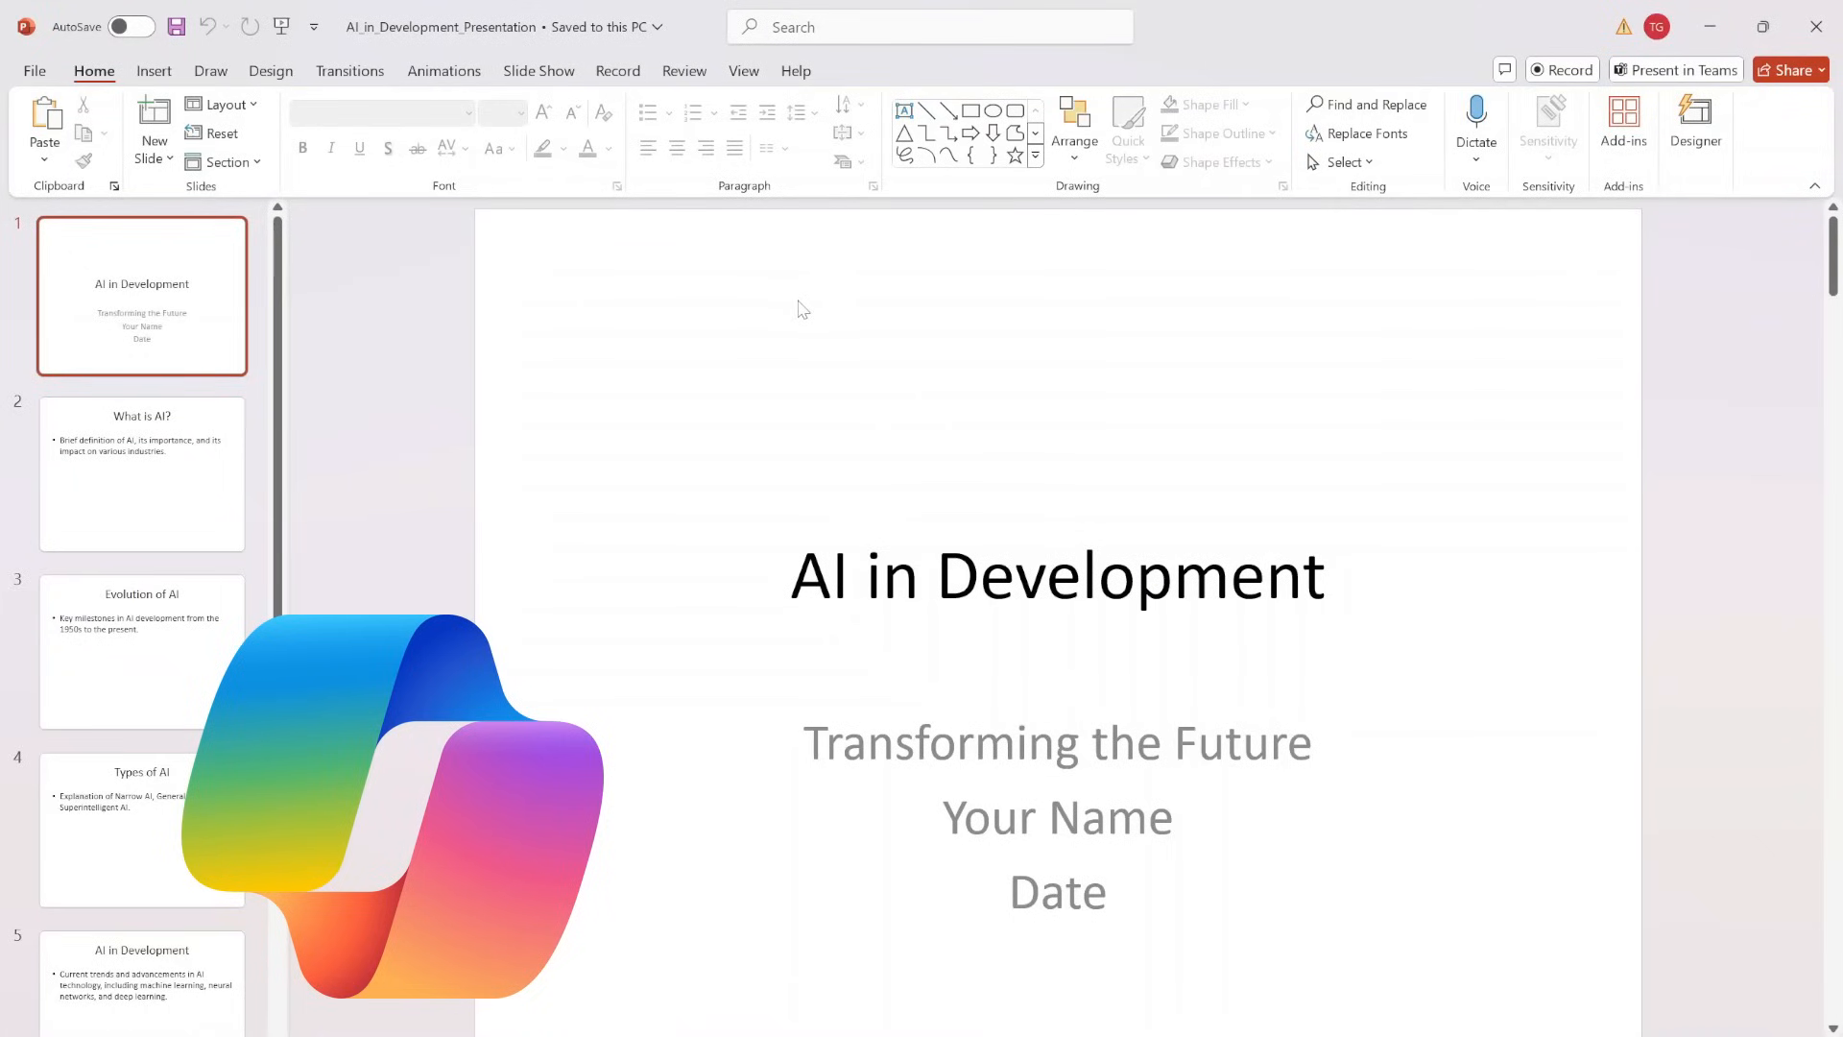
scroll(down, 3)
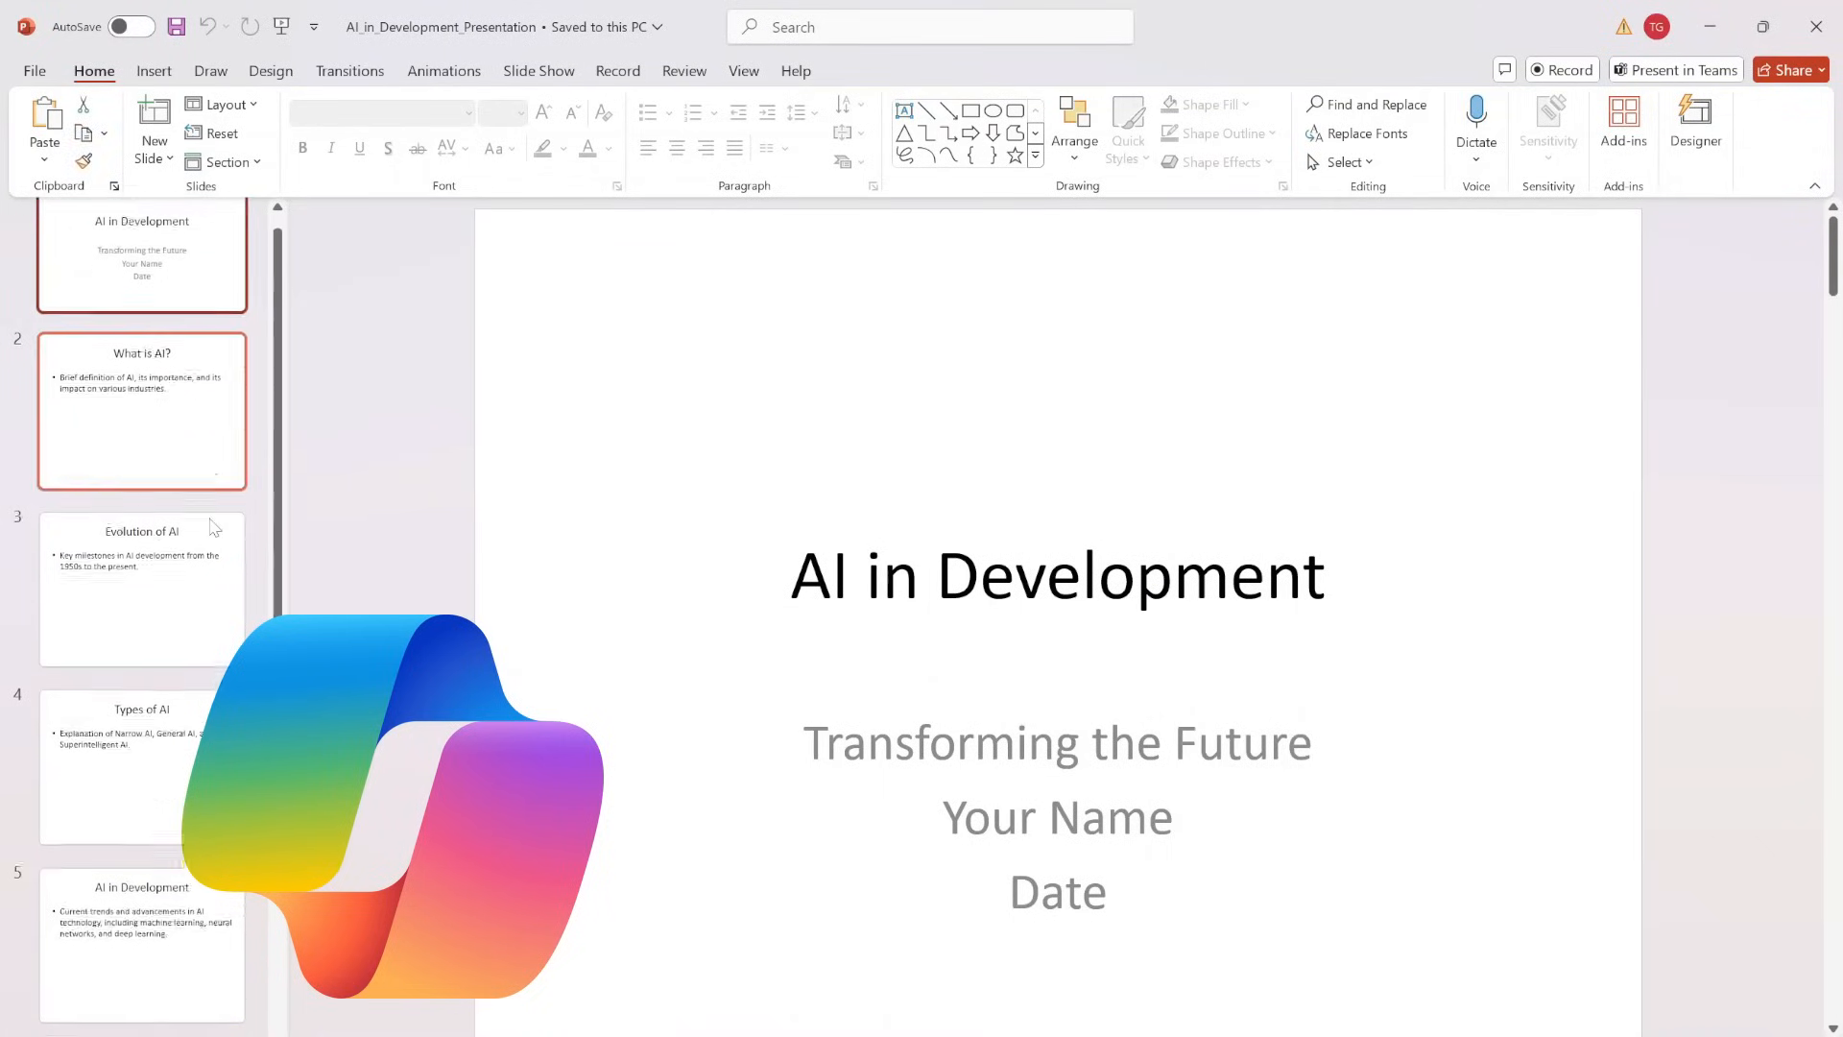
click(140, 588)
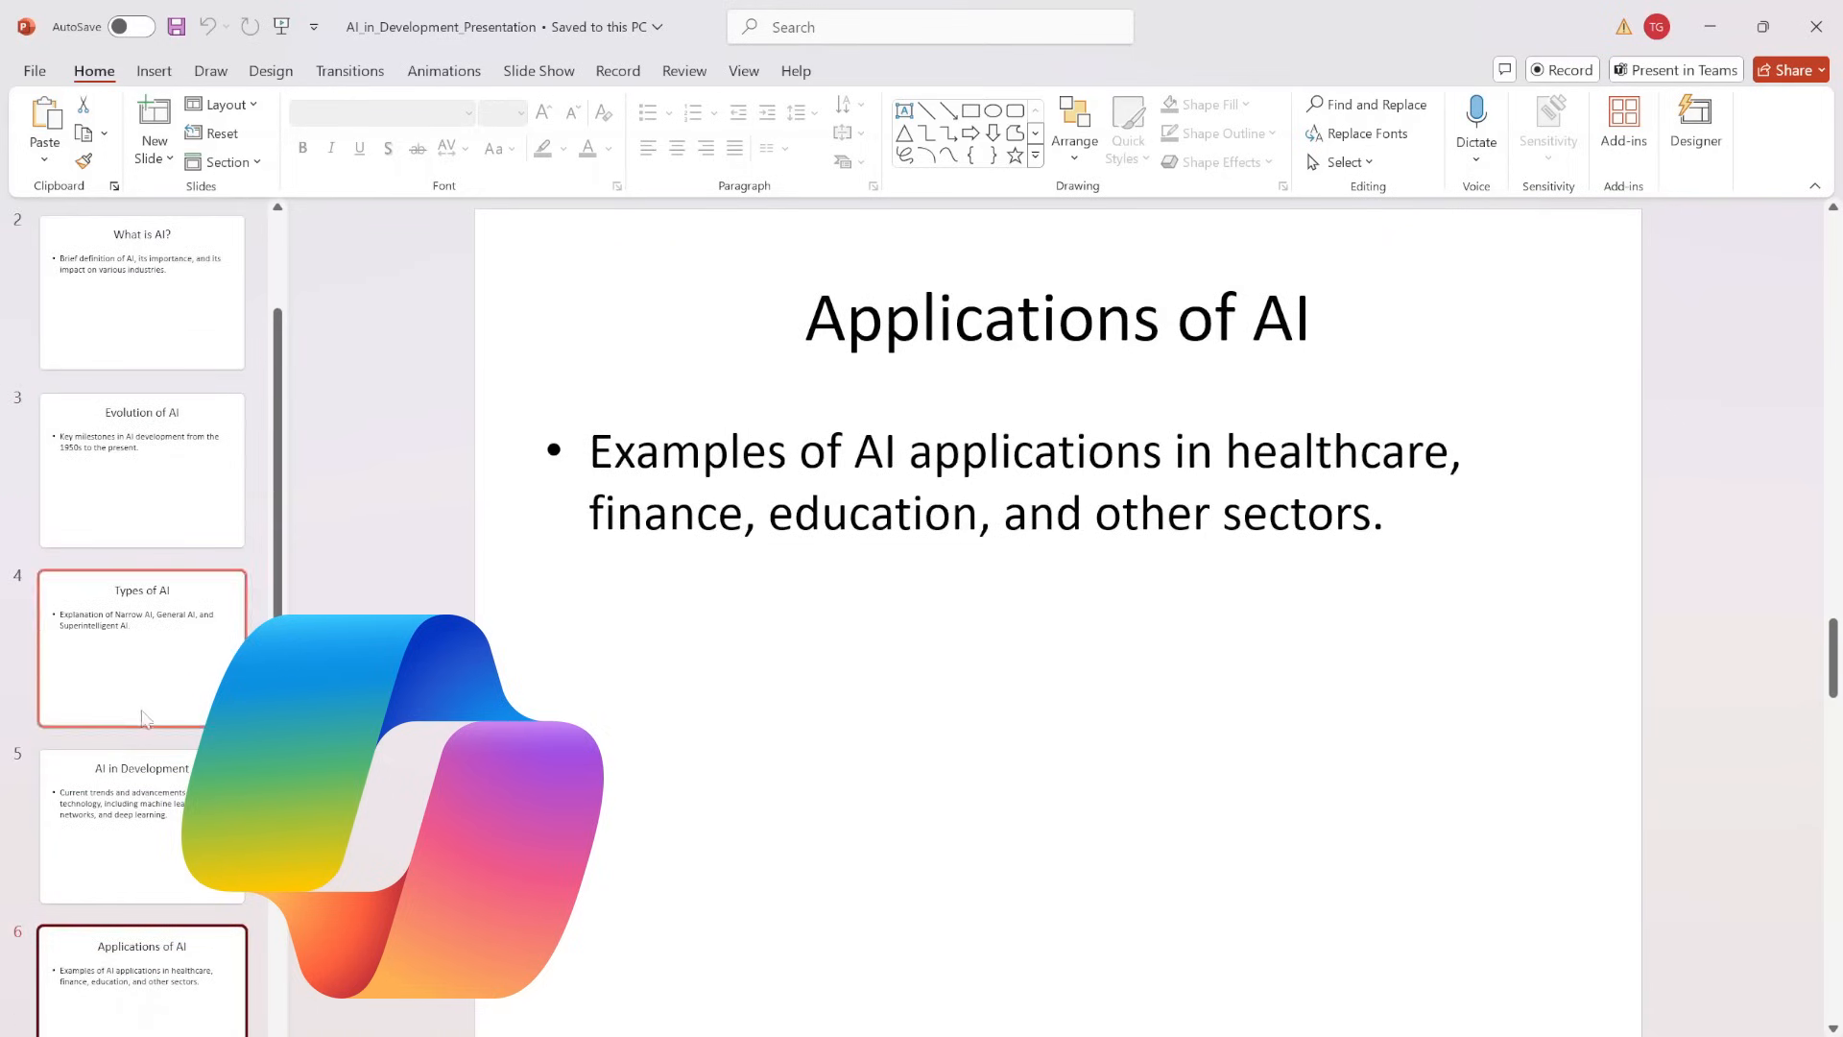
click(140, 647)
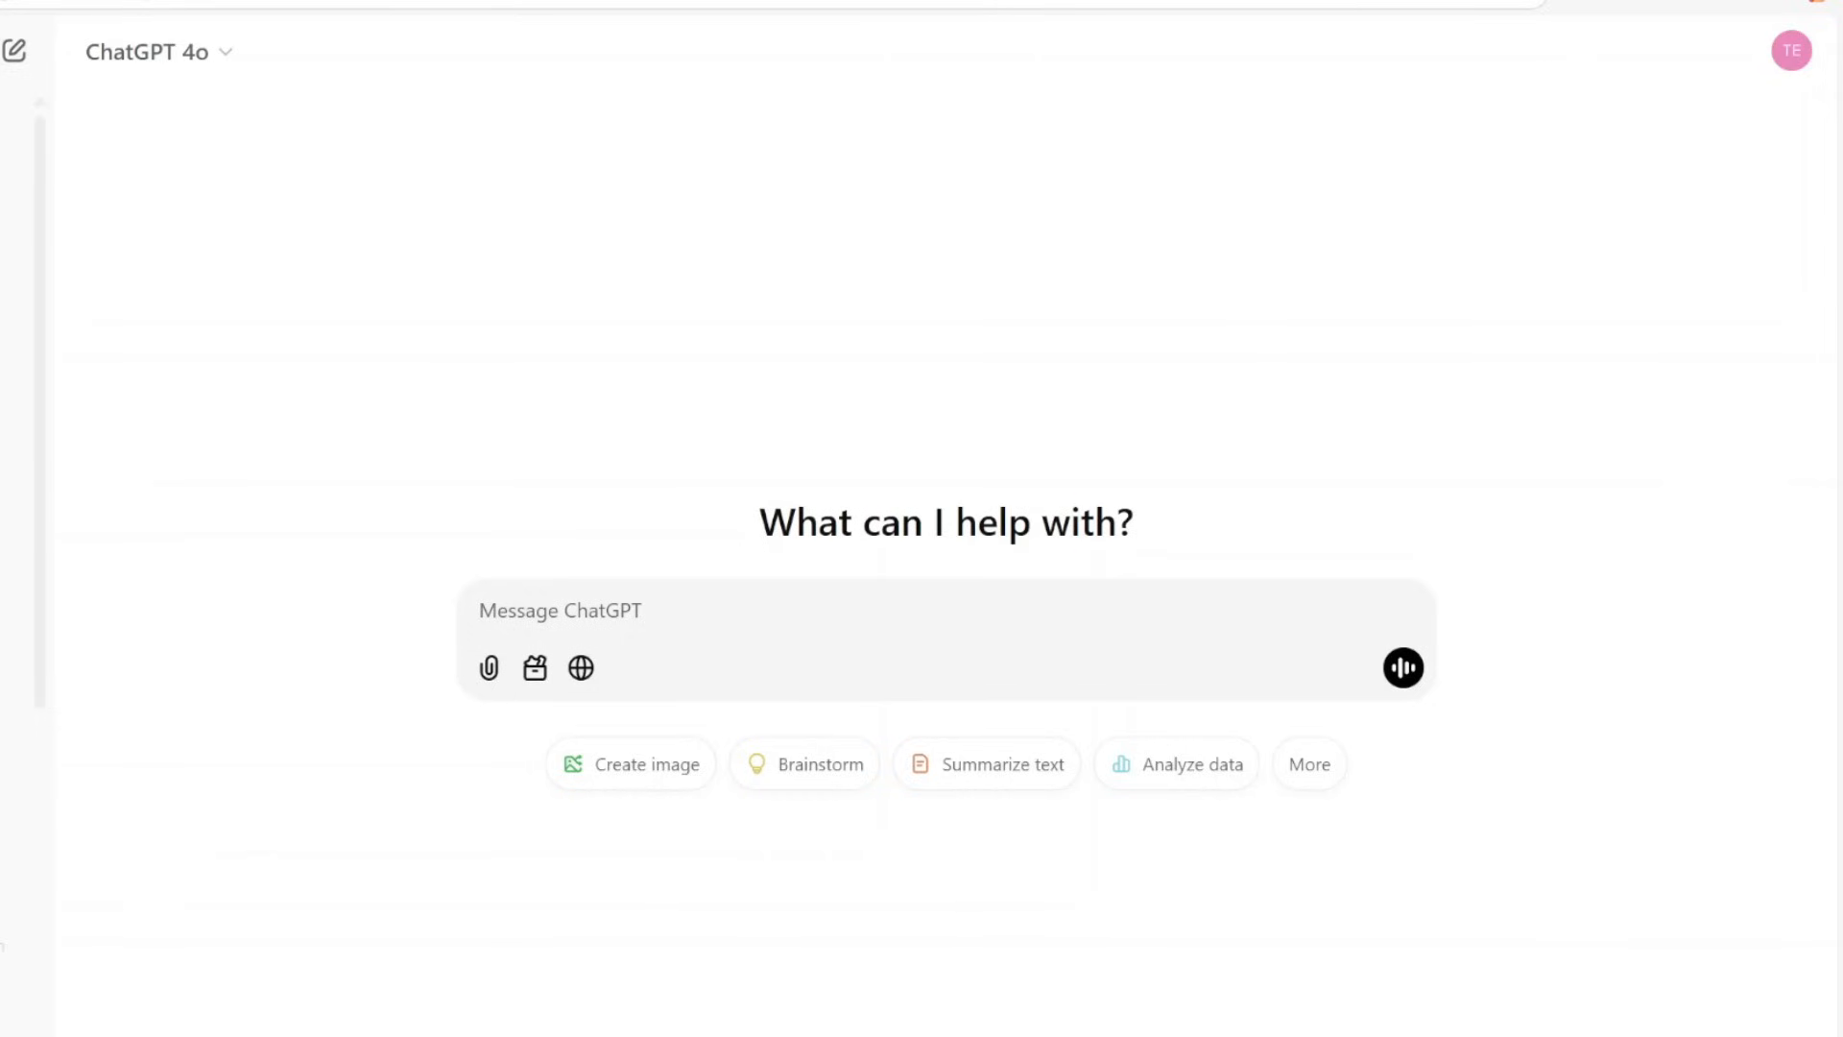
Ask ChatGPT to 'Create a powerpoint about AI in development with a nice layout' and review its reply
text(Create a powerpoint about AI in development with a nice layout.)
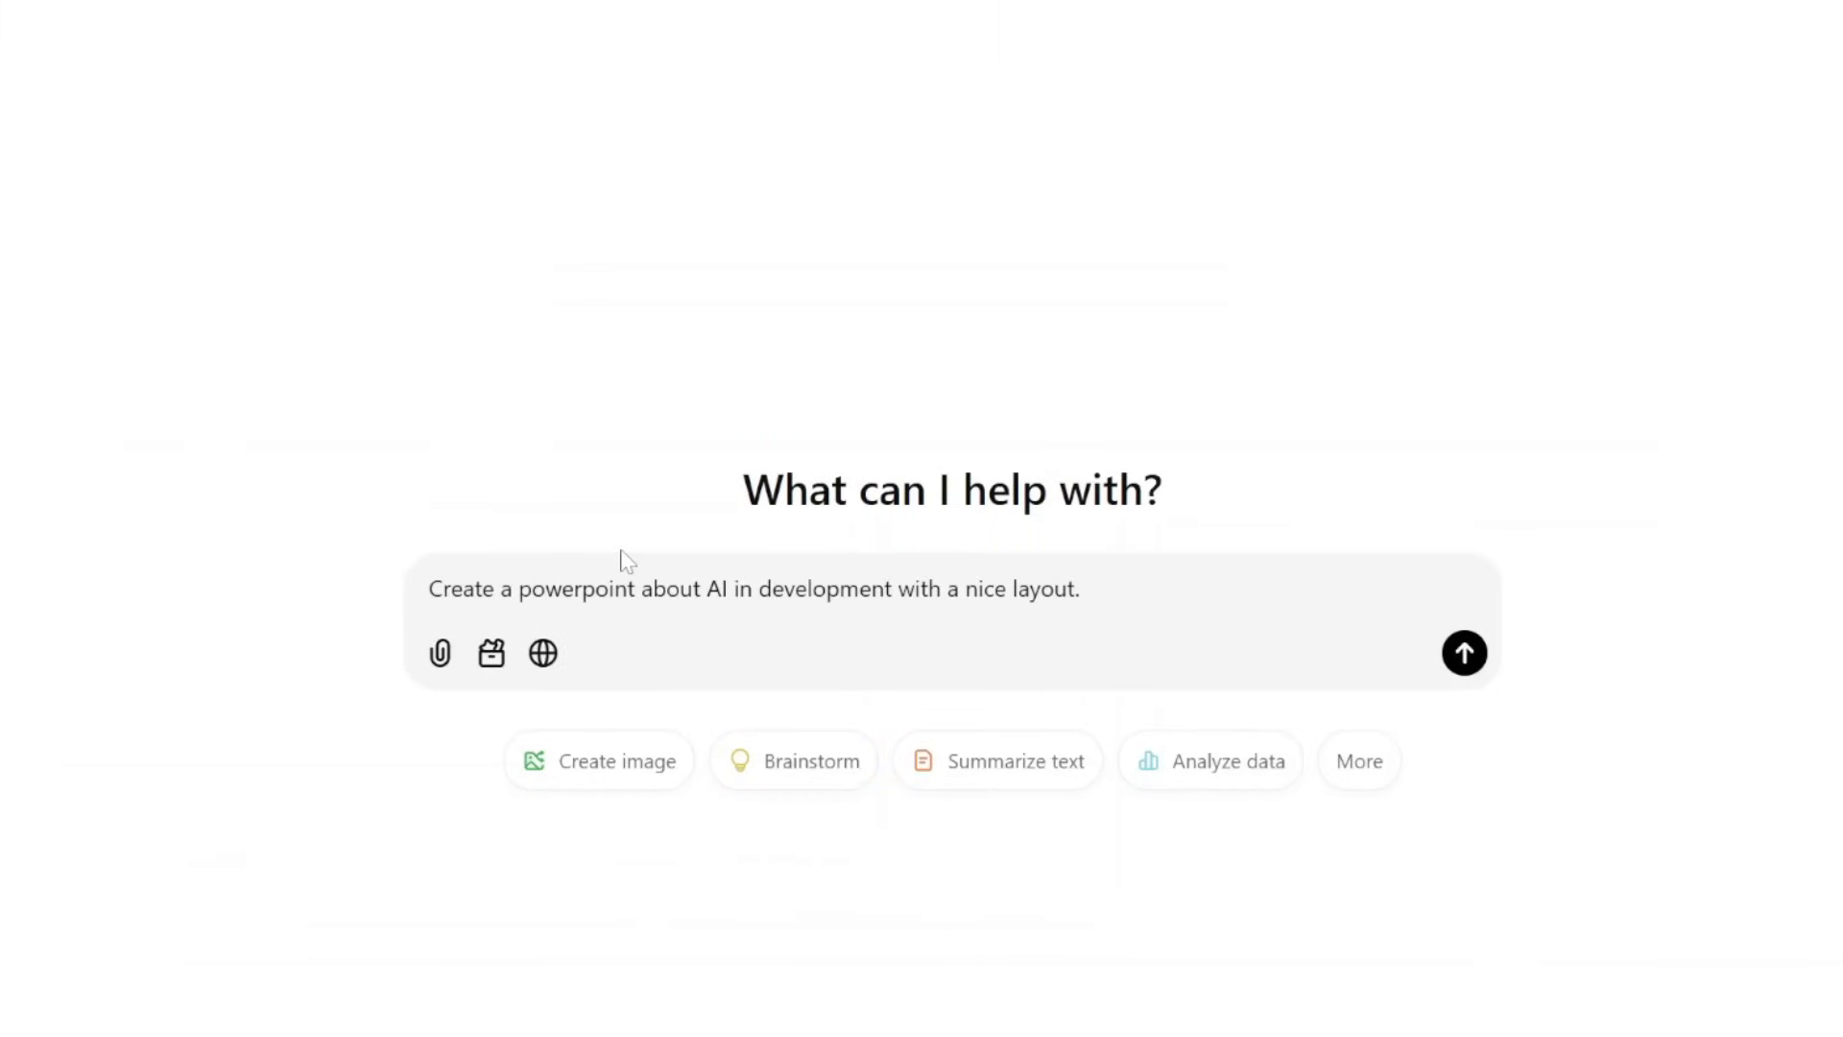
click(1463, 653)
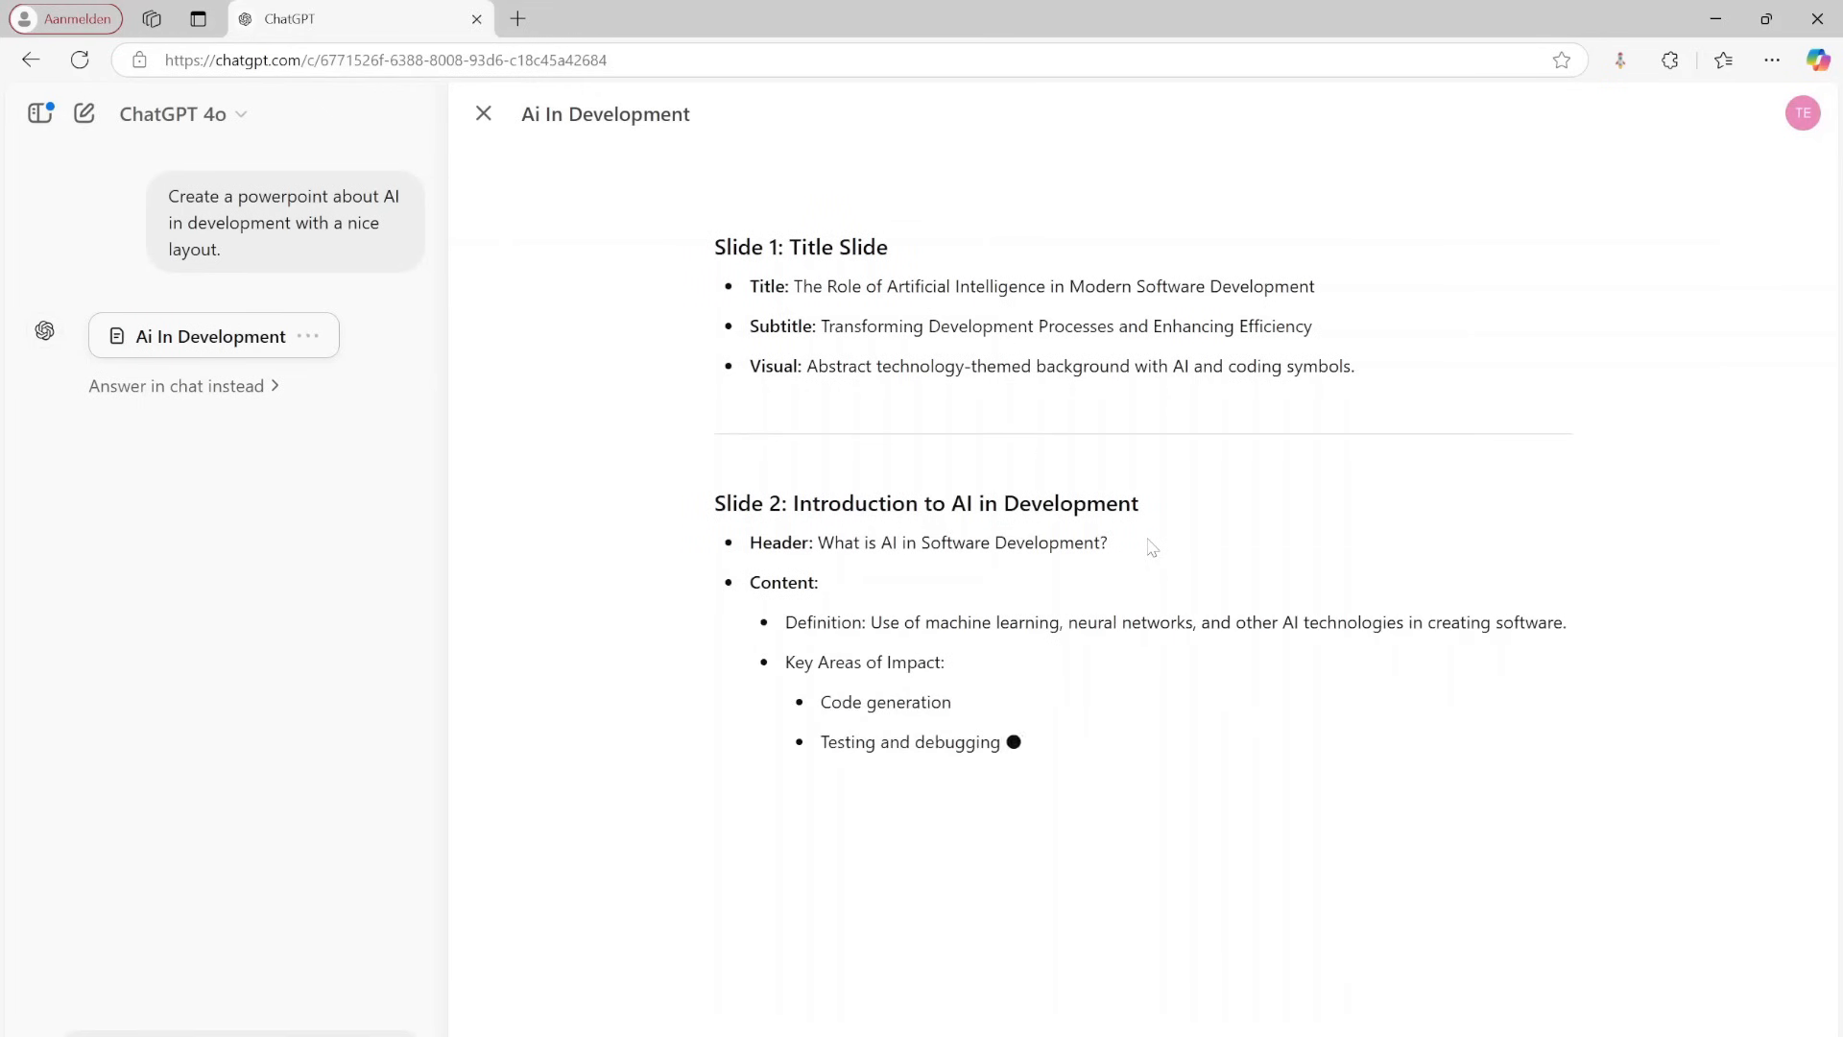
scroll(down, 3)
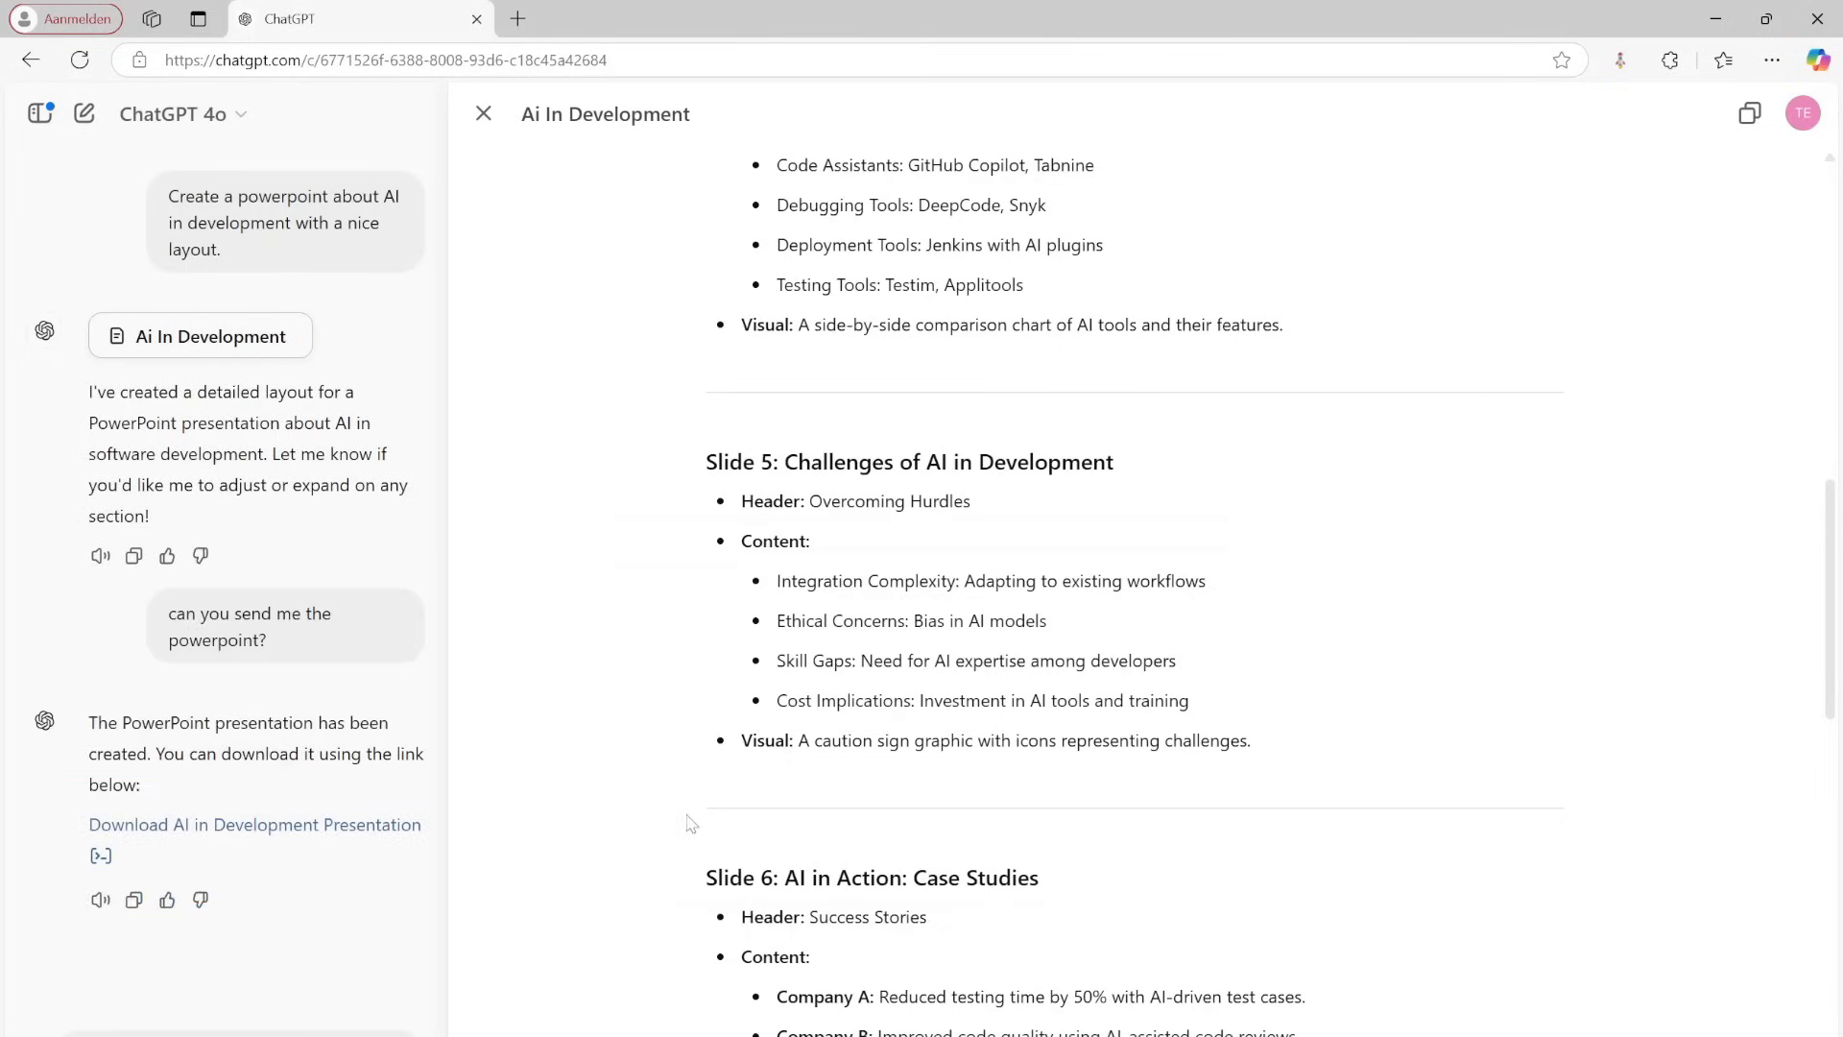
Open ChatGPT's downloaded AI_in_Development_Presentation deck in PowerPoint
click(254, 824)
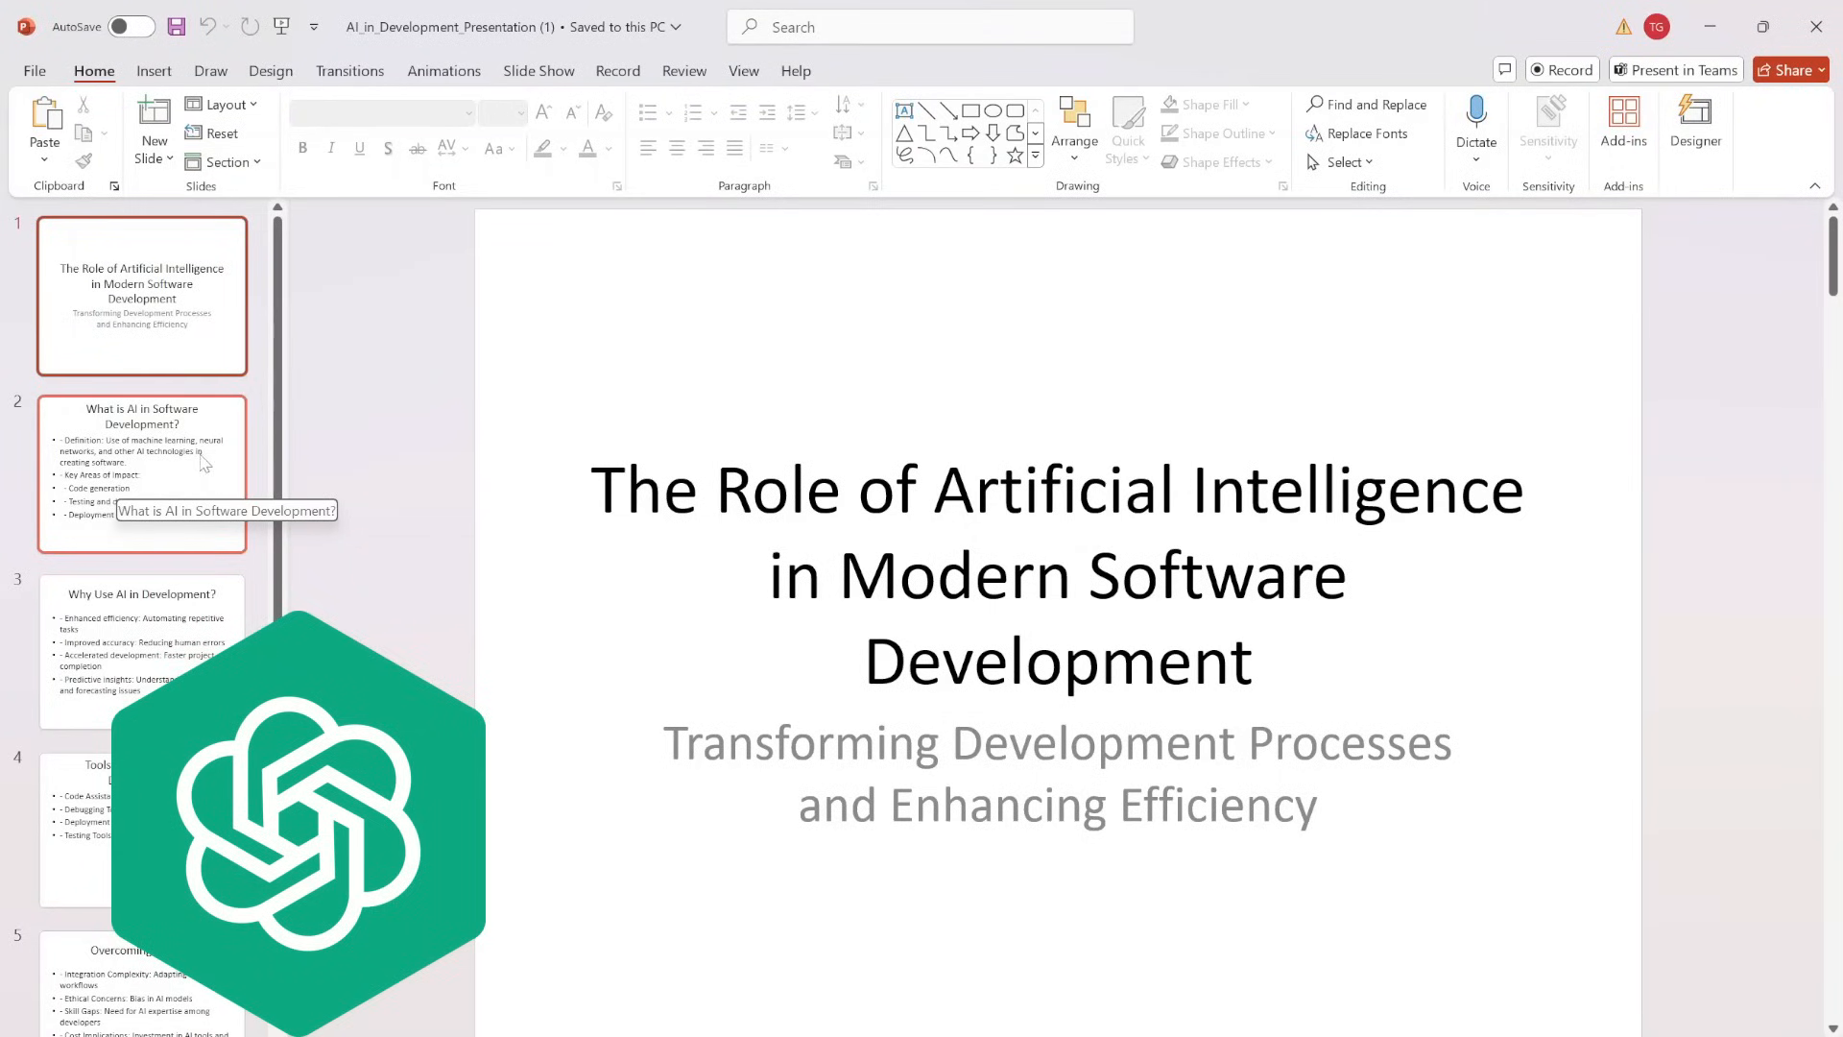
mouse_move(244, 484)
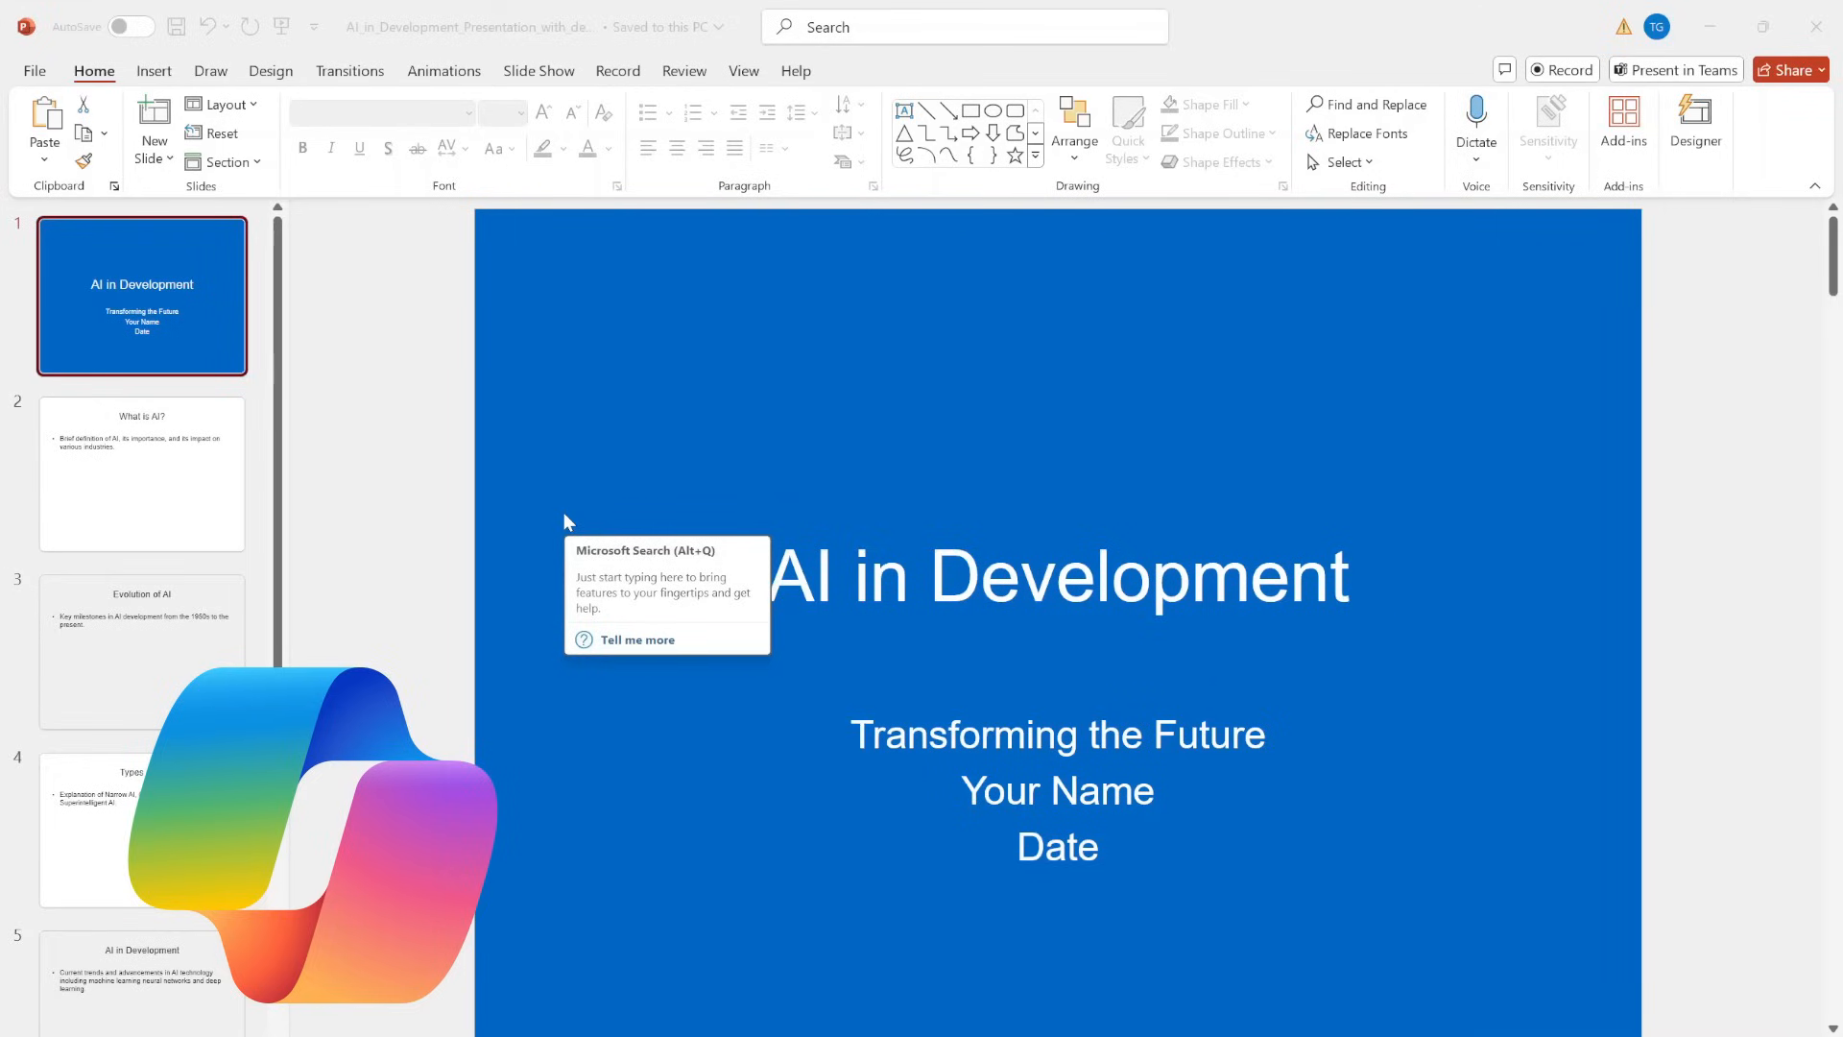
mouse_move(333, 534)
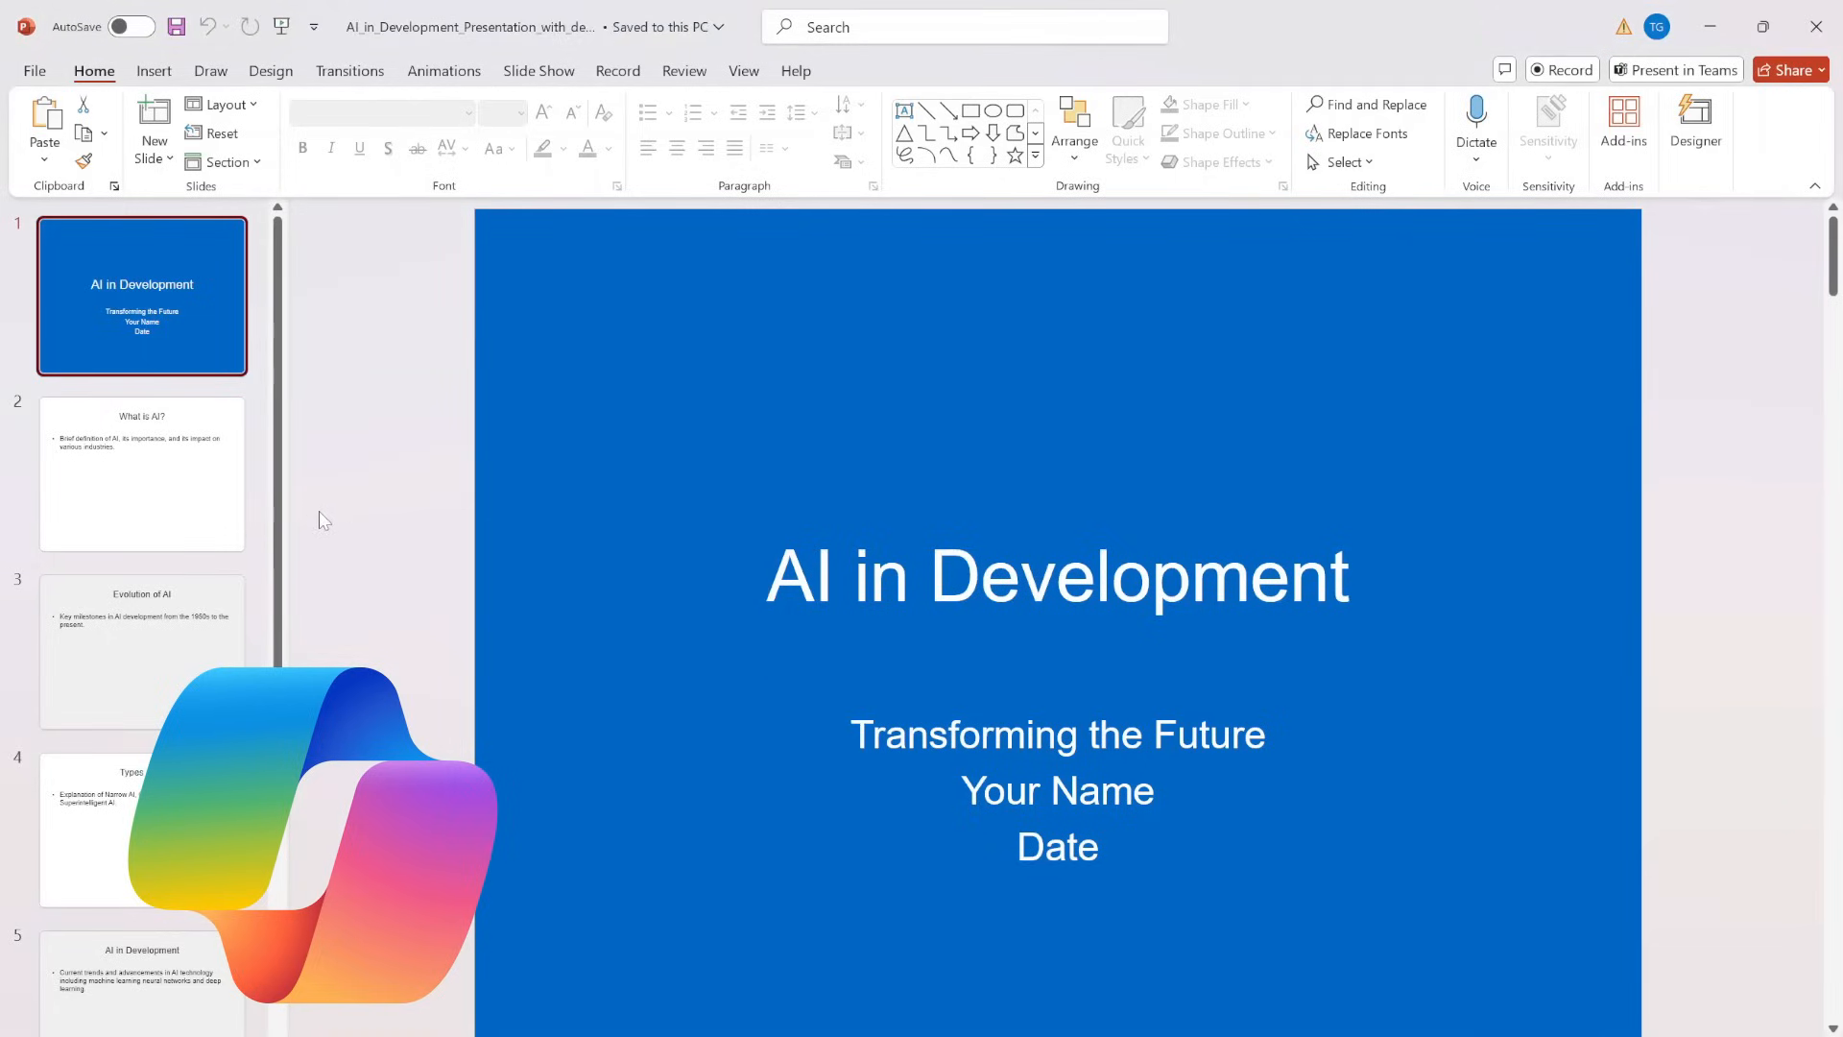
Scroll the thumbnail pane to review Copilot's blue-titled deck with sparse one-bullet slides
scroll(down, 3)
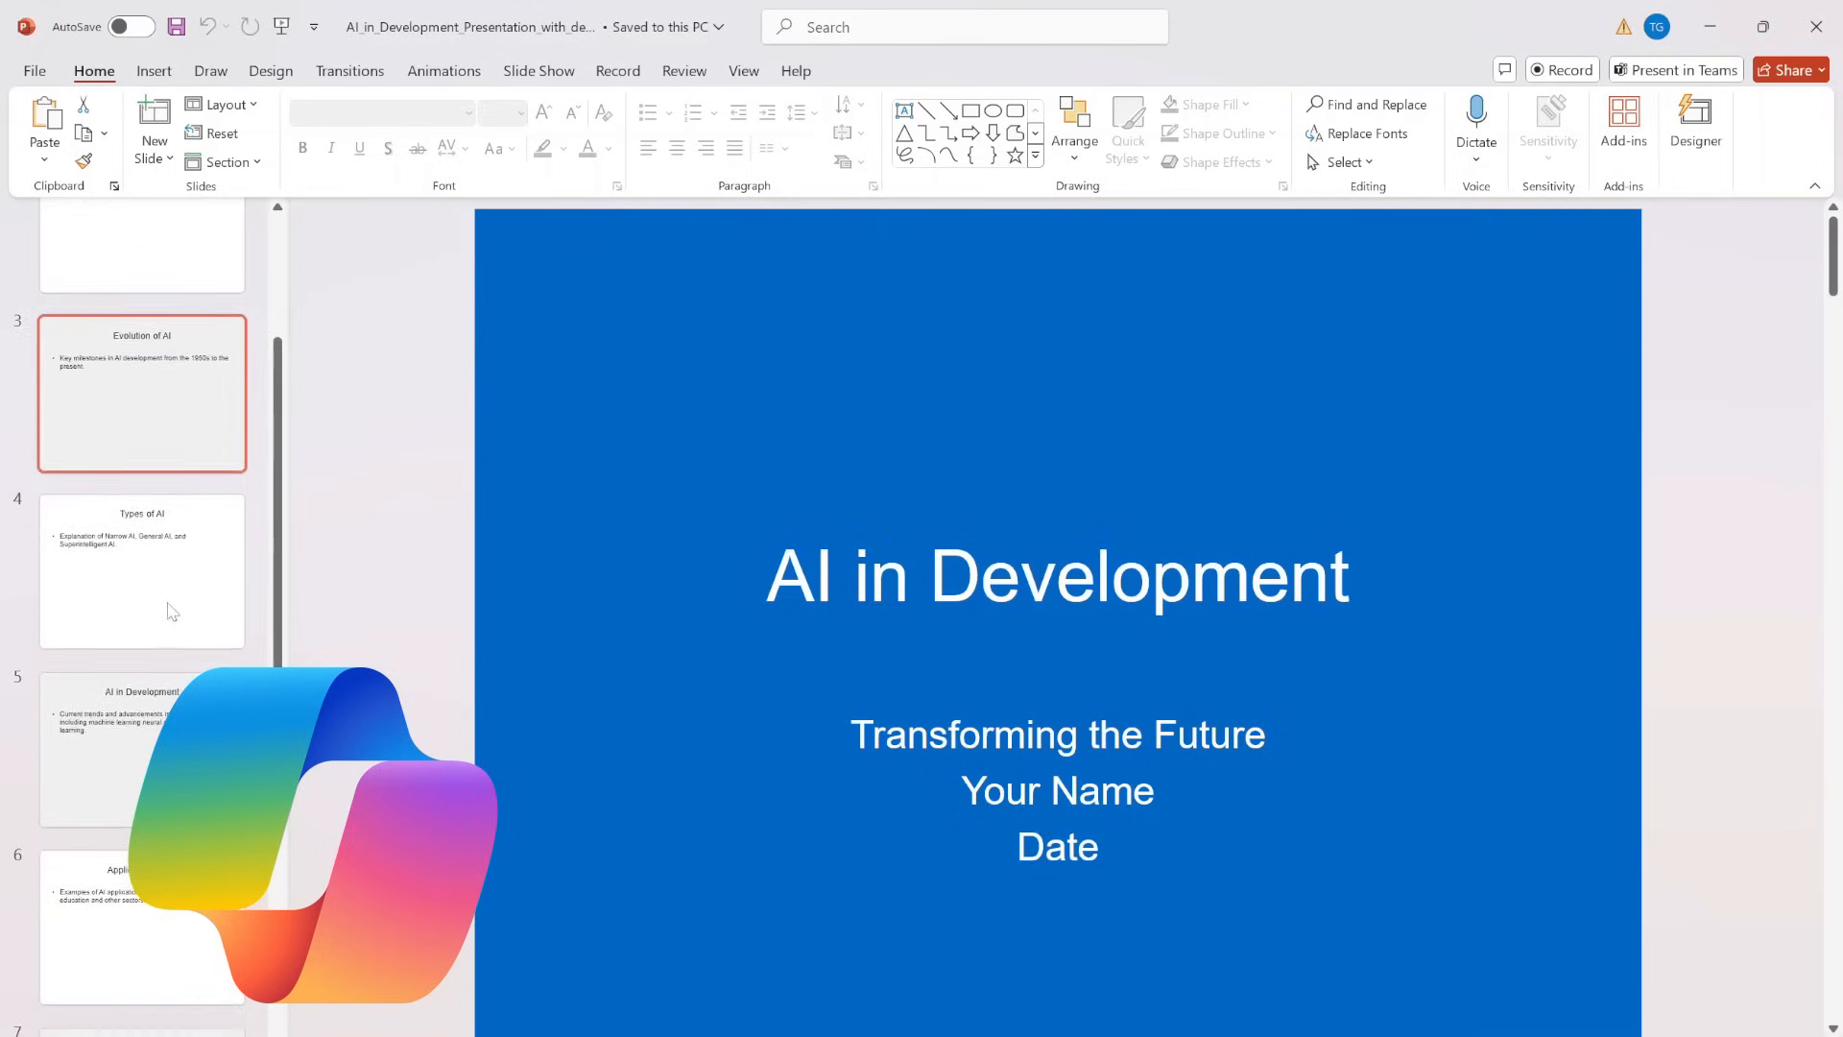
scroll(up, 3)
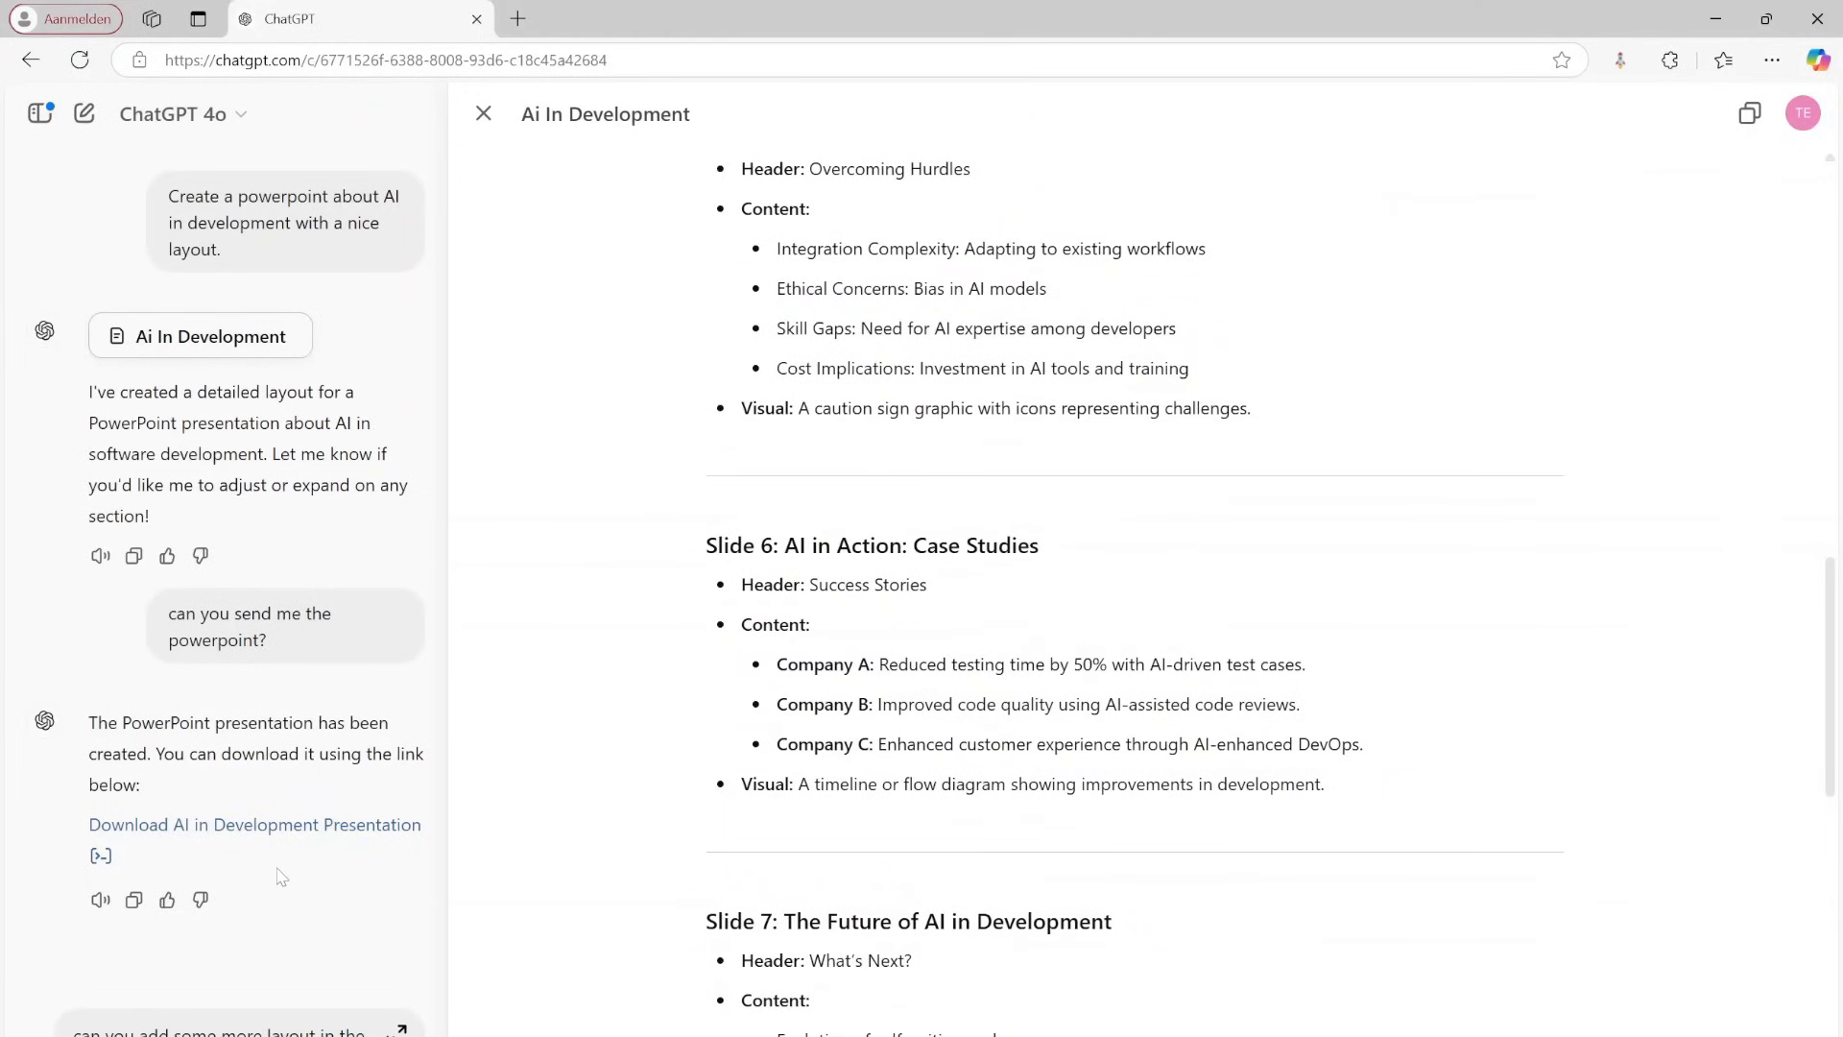
Open ChatGPT's restyled presentation download to view the dark blue deck in PowerPoint
click(253, 824)
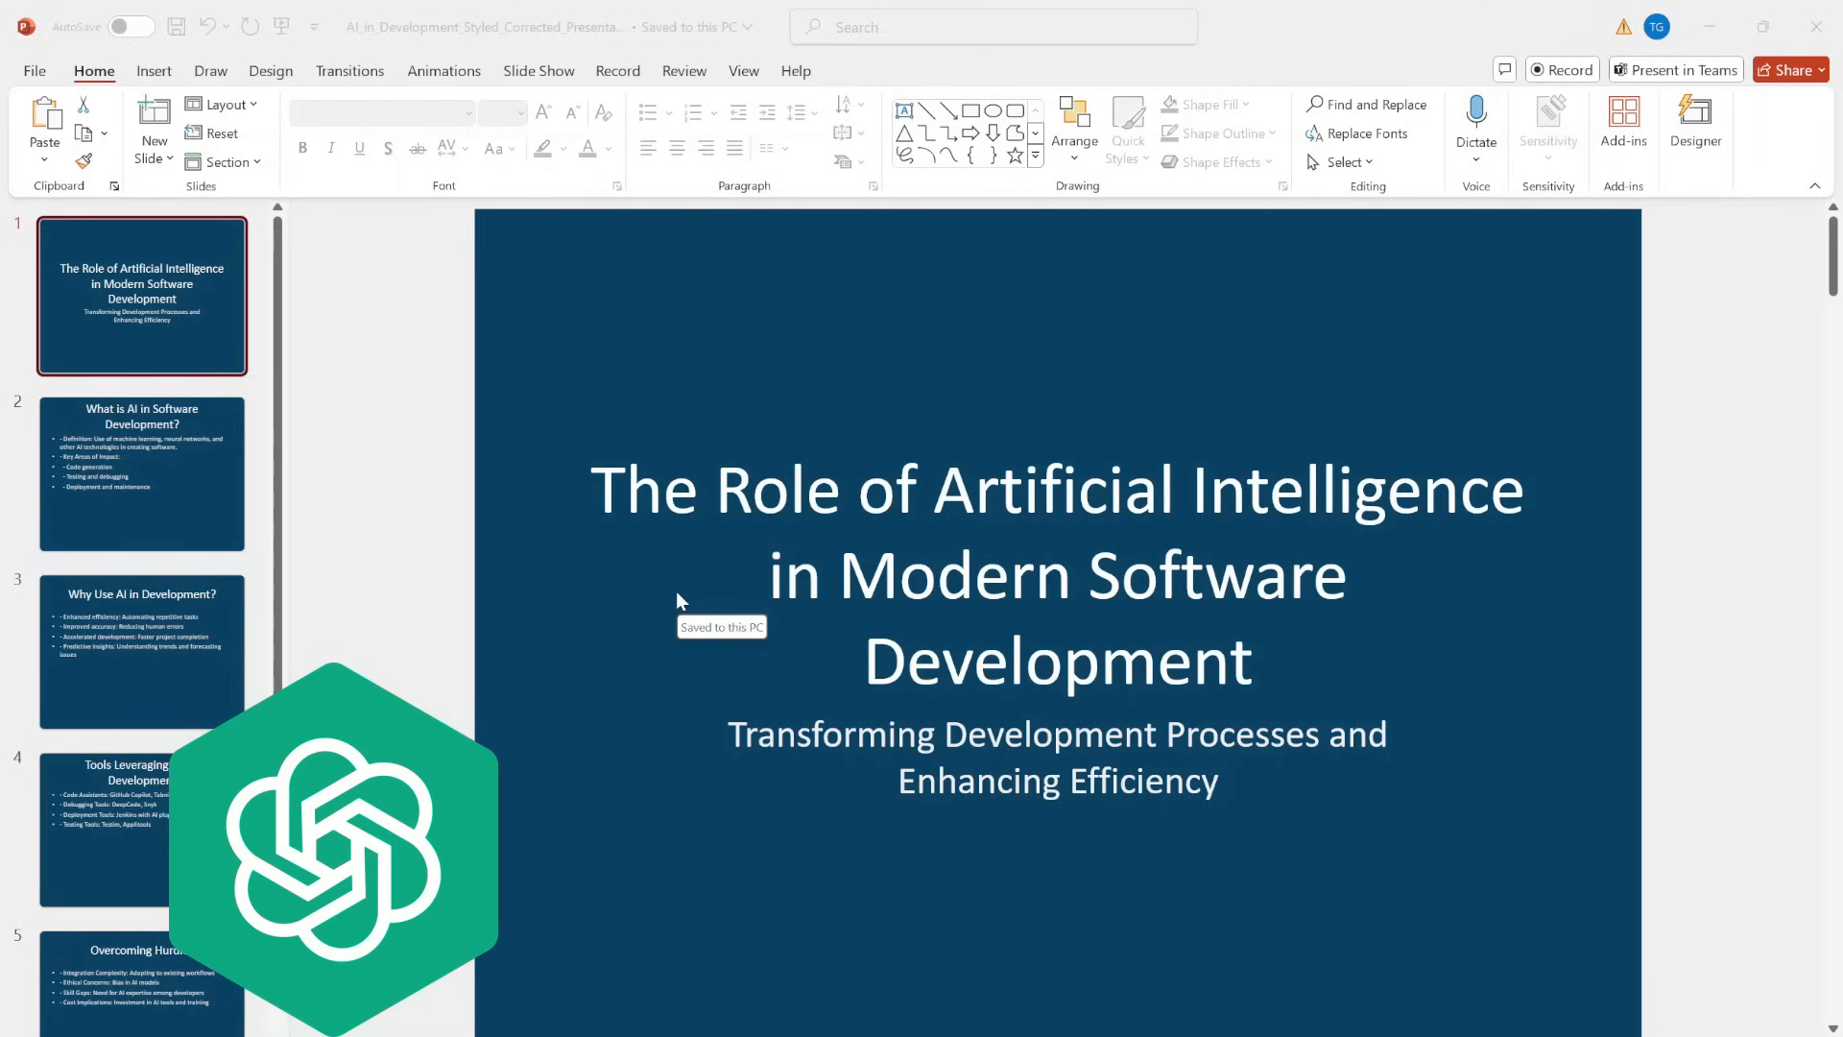
Review ChatGPT's restyled deck thumbnails, then submit the monthly-expenses workbook request in Copilot
scroll(down, 3)
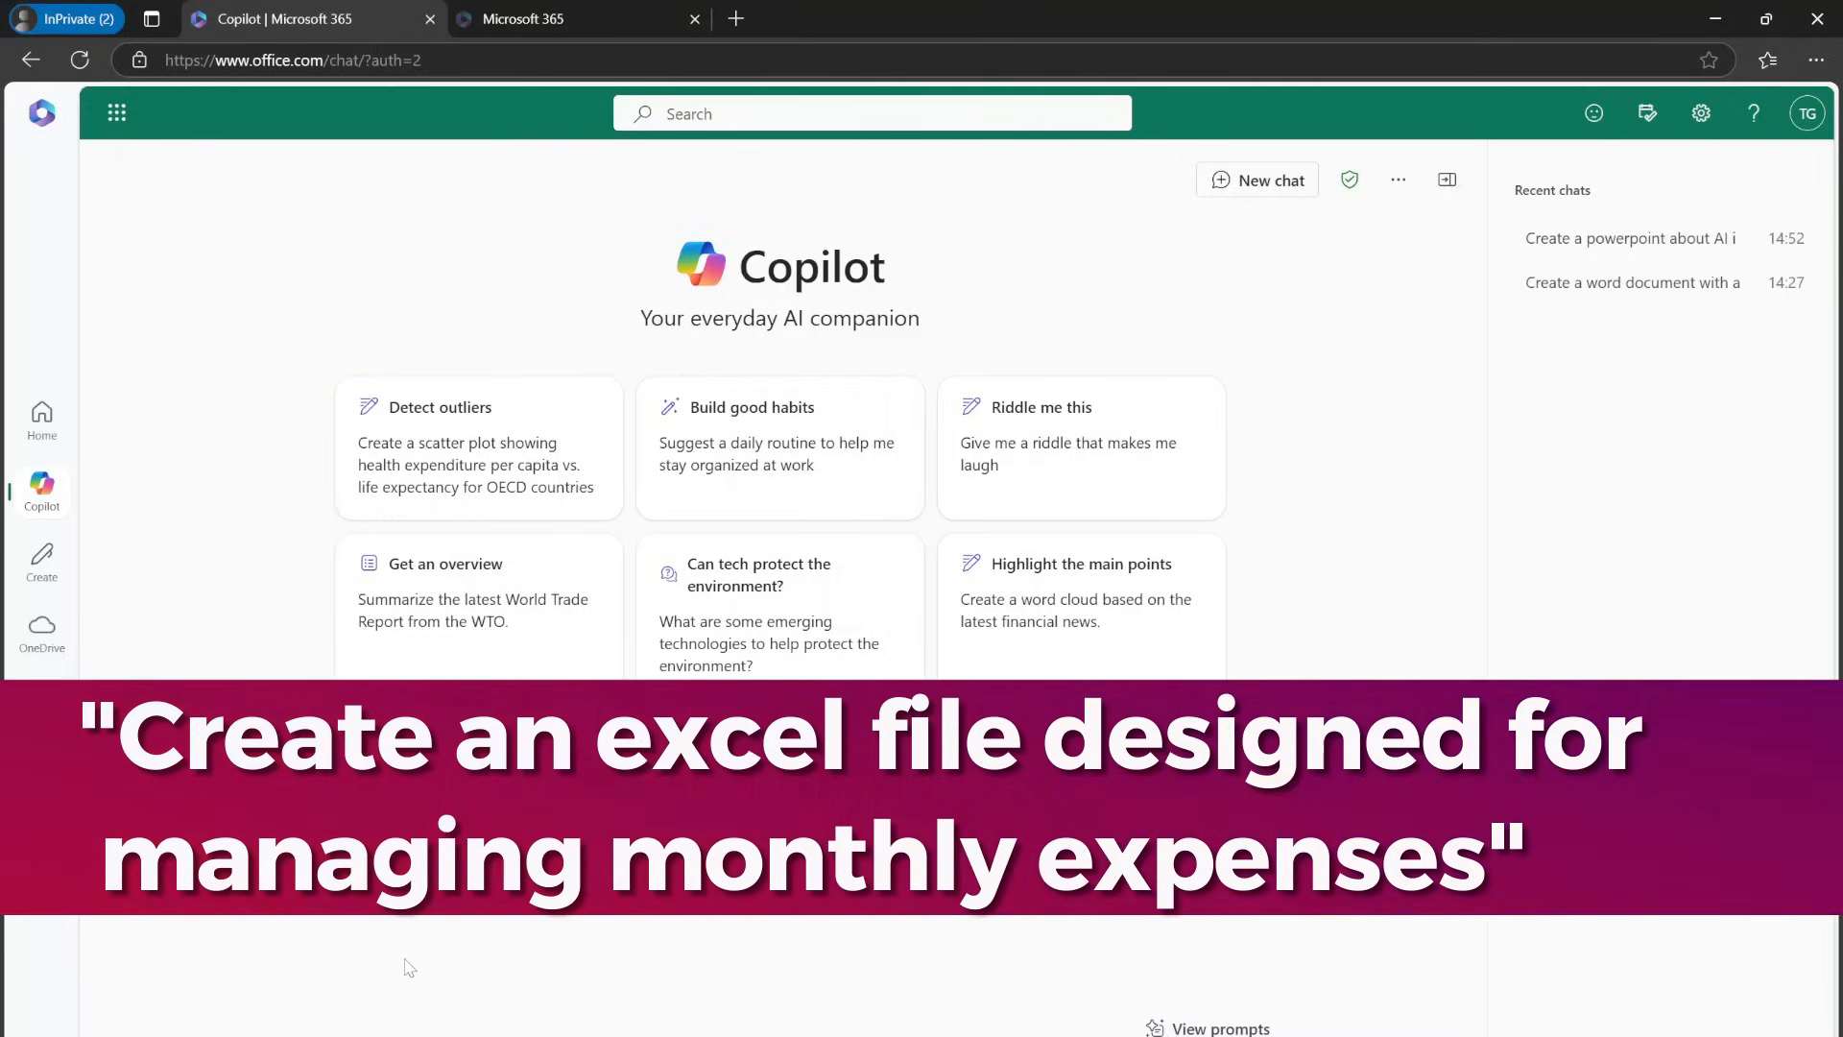
key(Return)
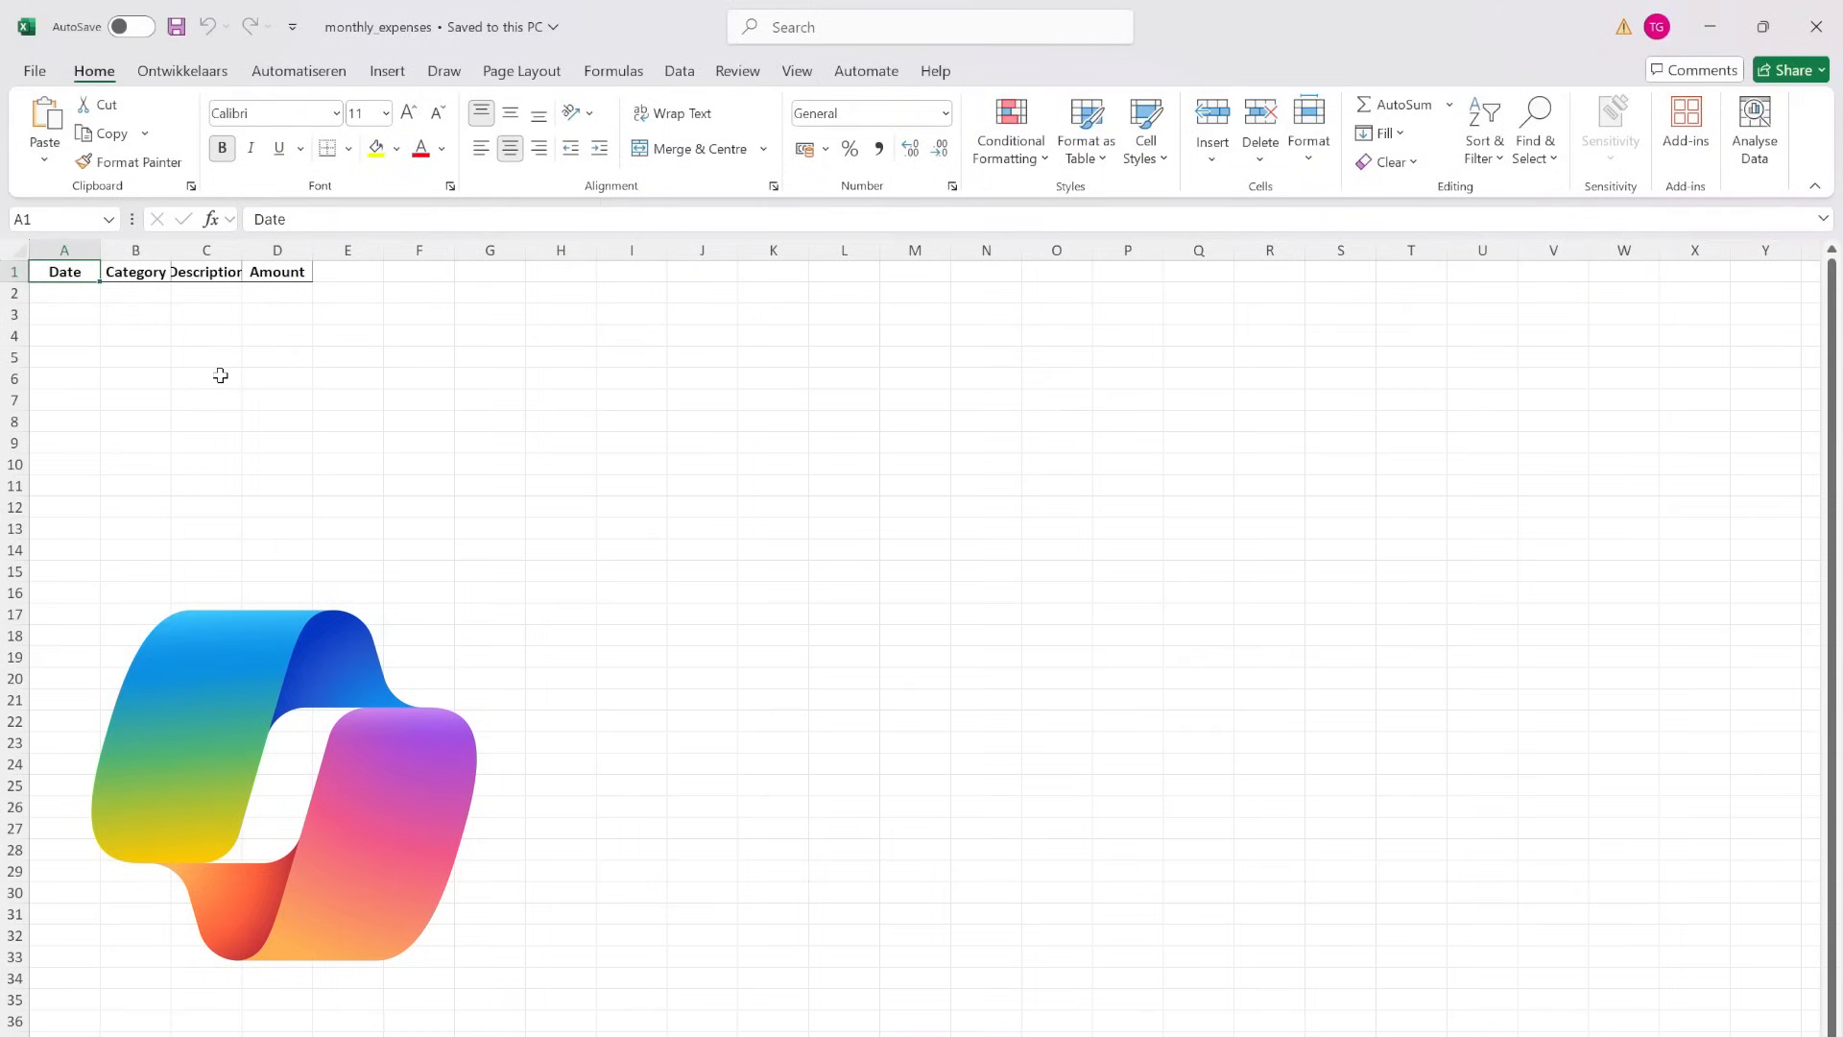
Inspect the empty cells under Copilot's Date, Category, Description and Amount headers
click(63, 313)
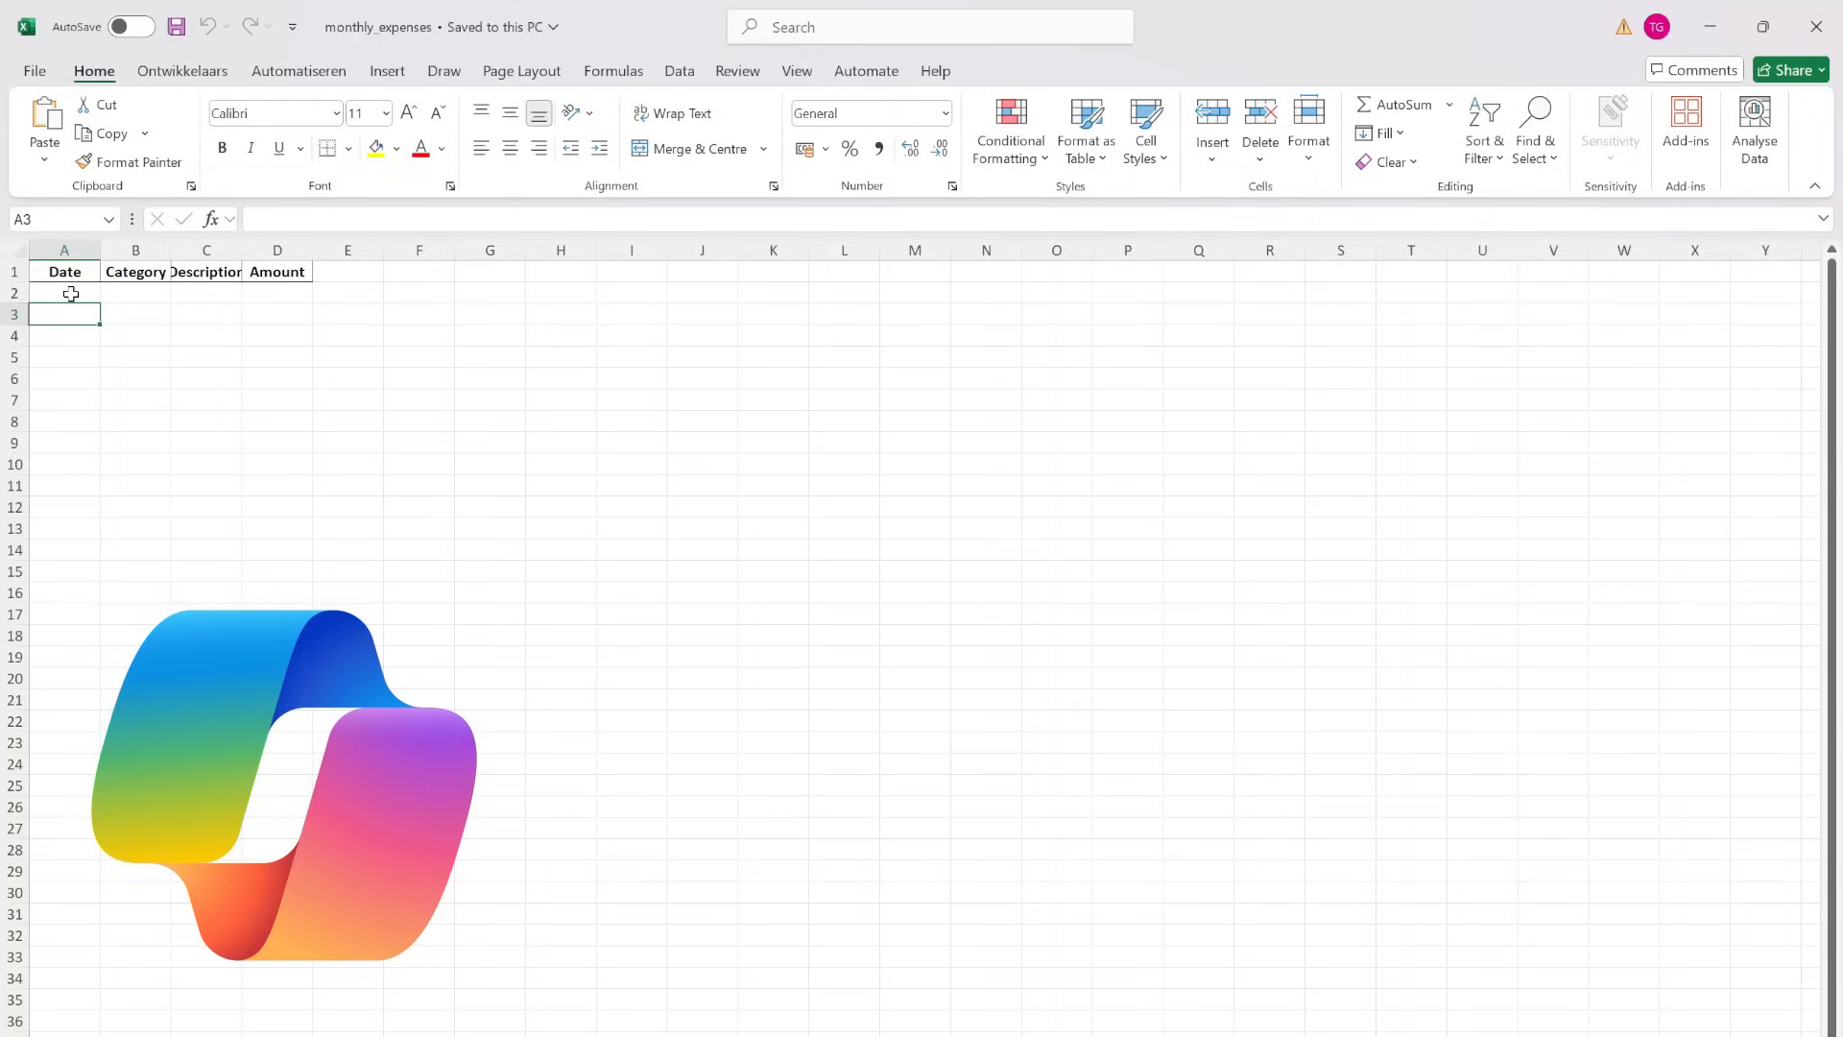
click(134, 313)
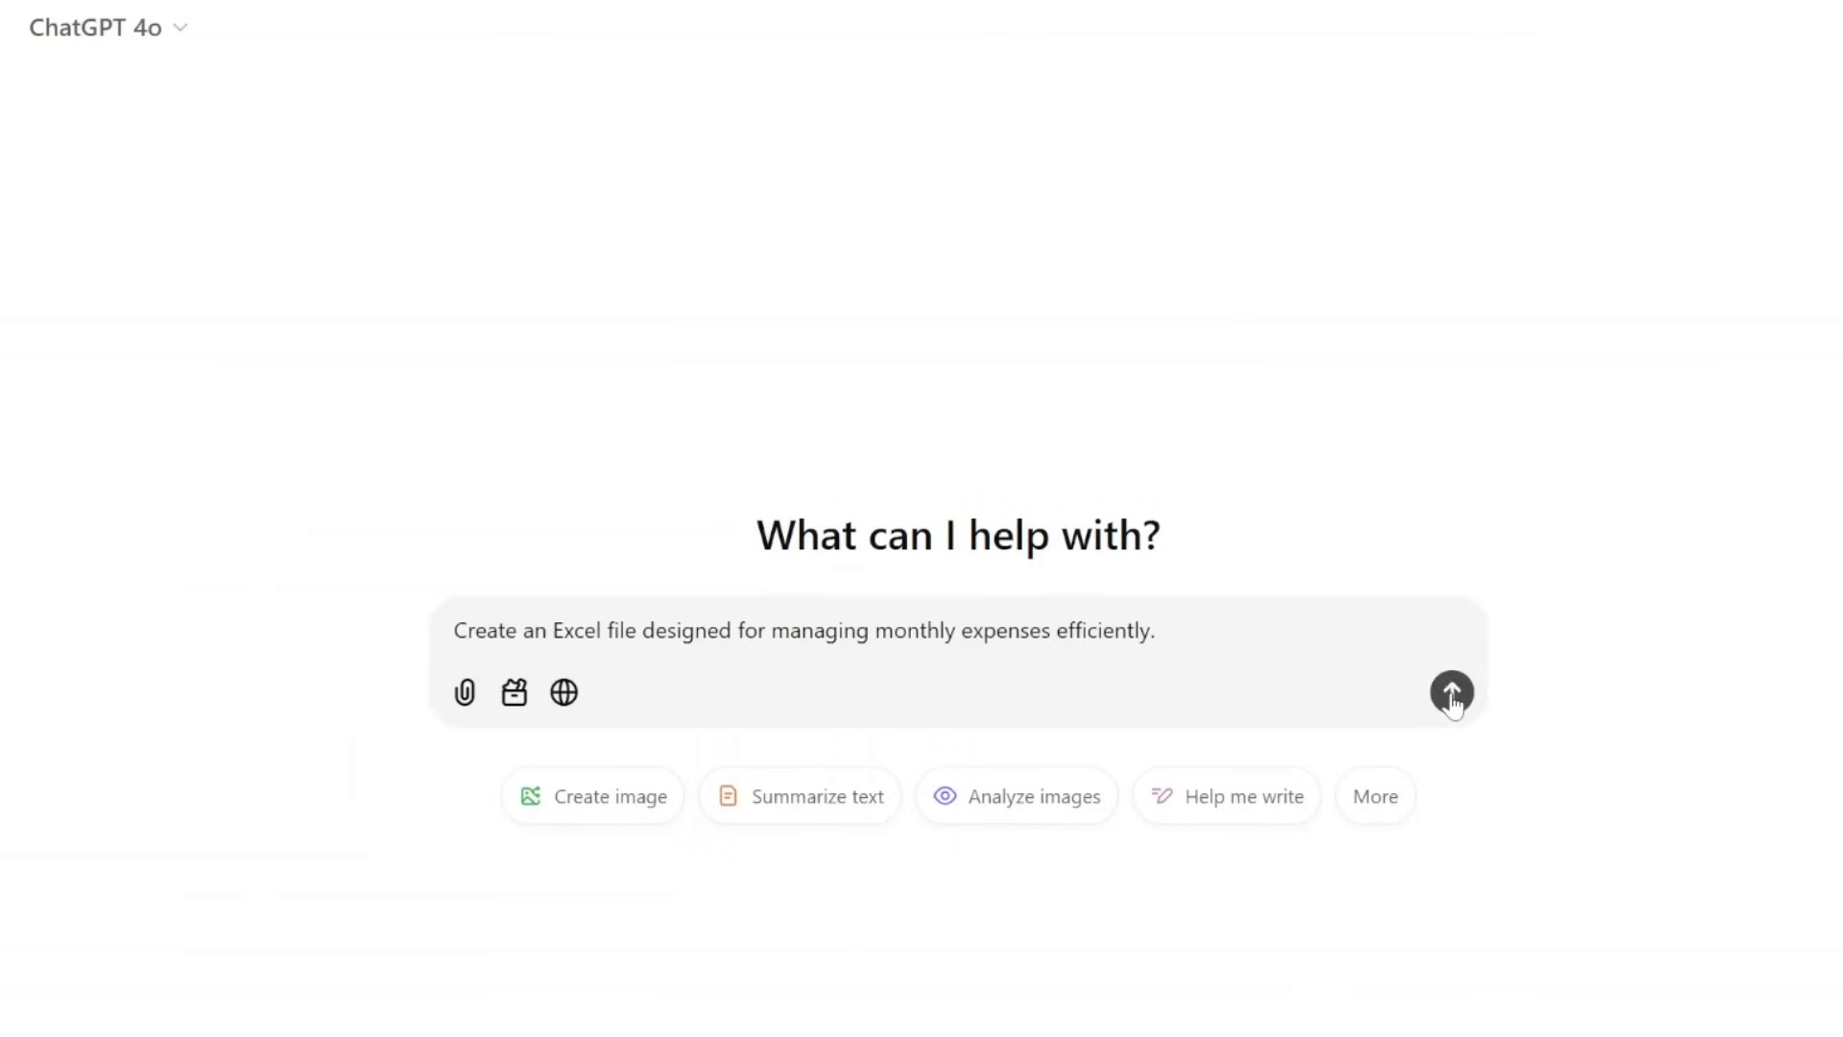
Send ChatGPT the monthly-expenses request and download its Monthly Expenses Template
click(1452, 693)
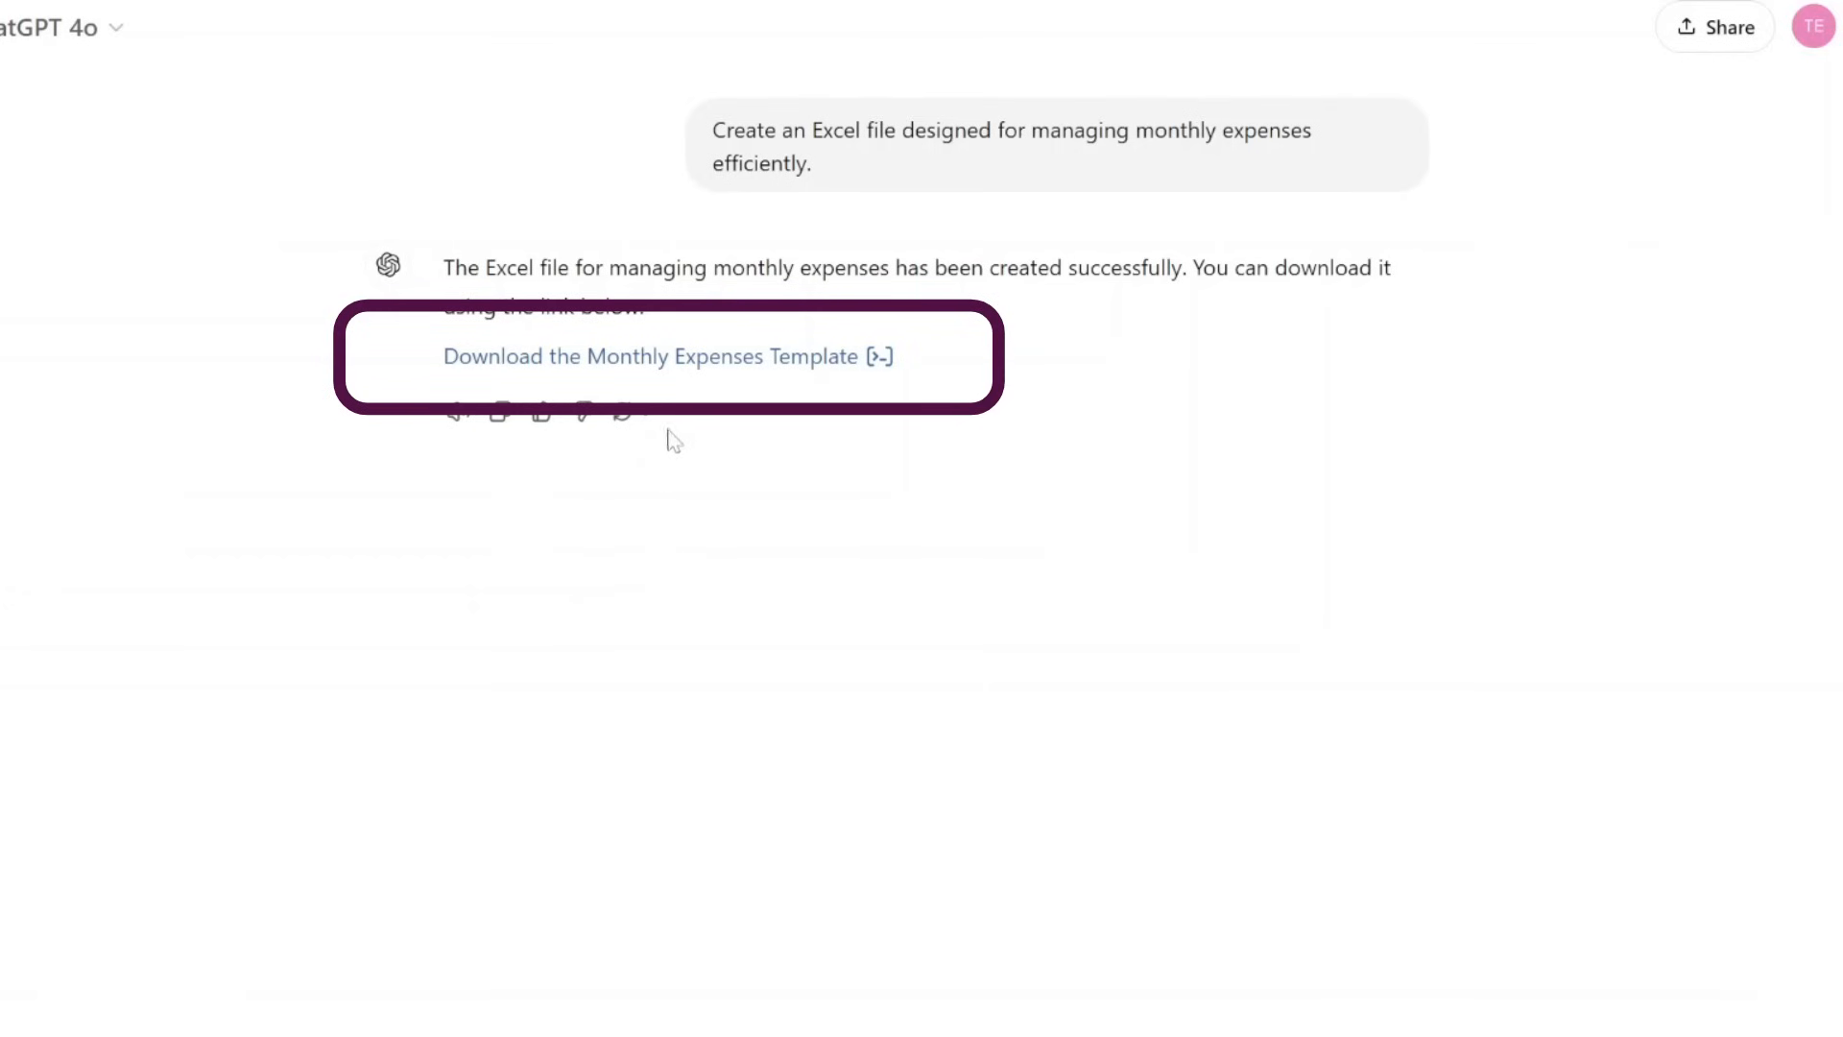
click(655, 357)
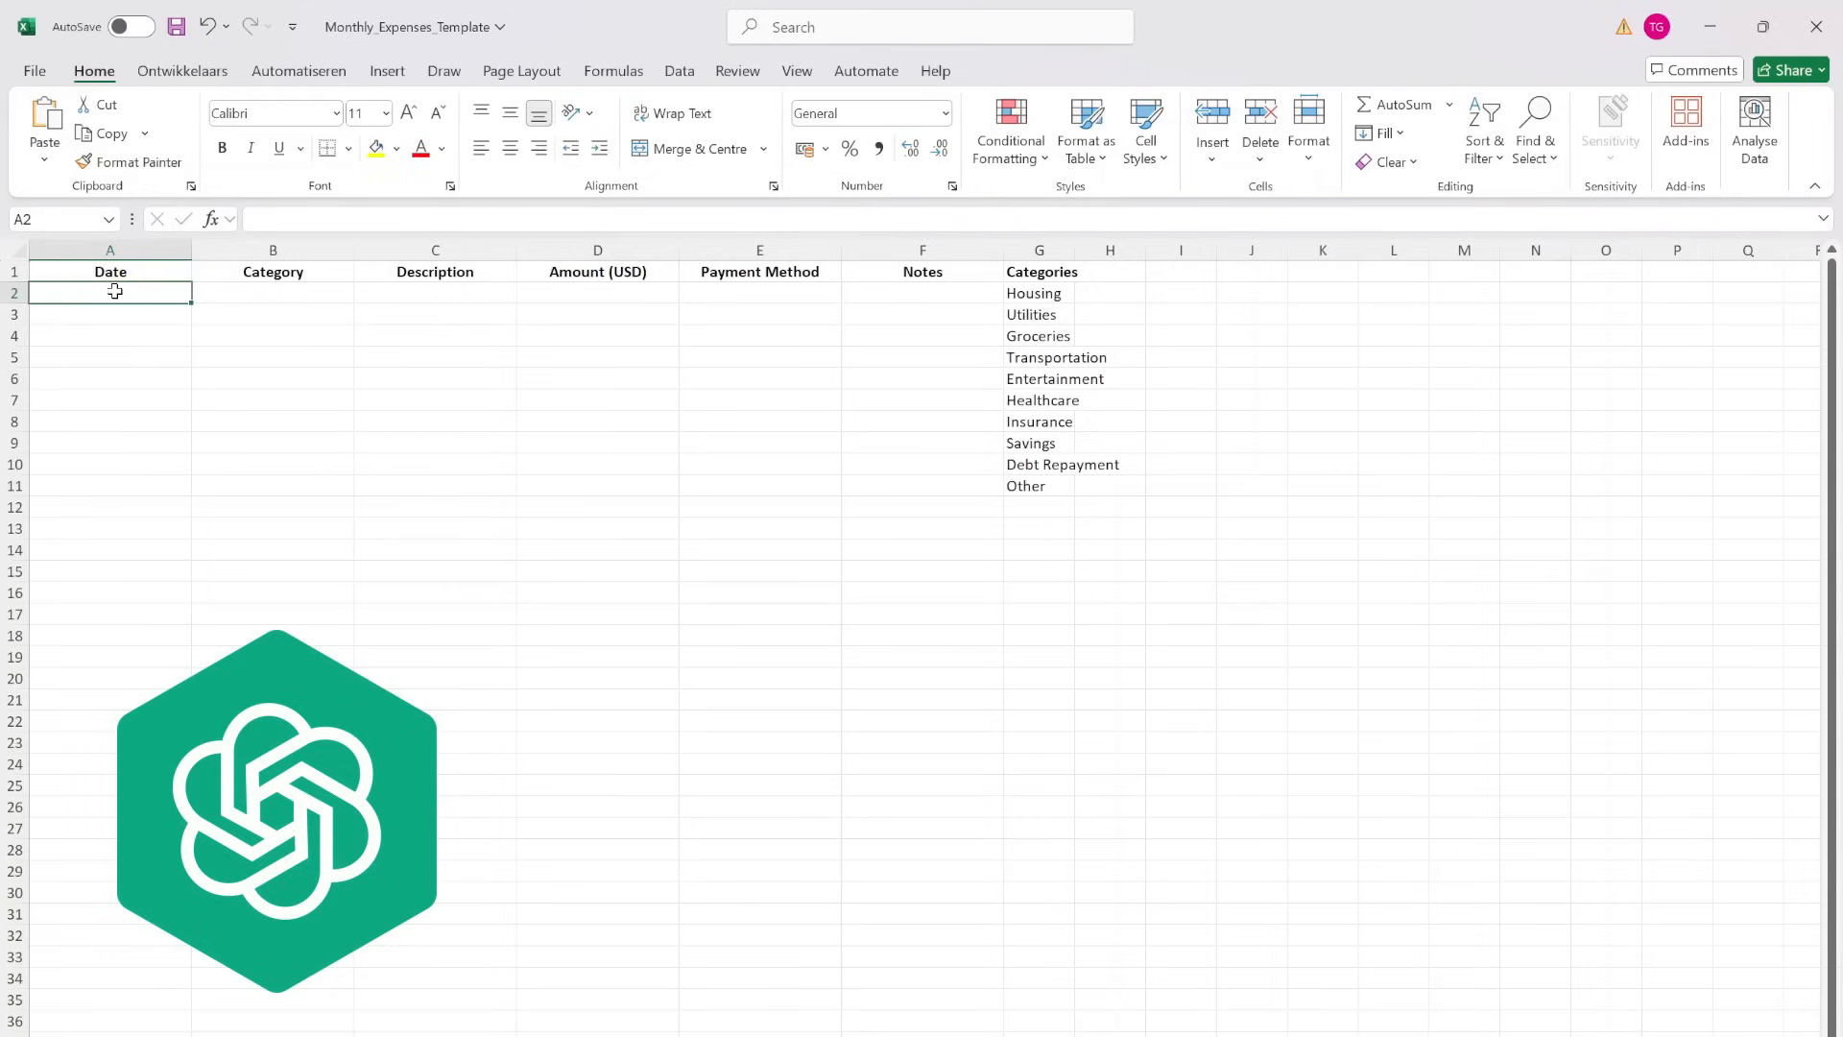
Inspect the template's Housing category entry, first Category cell and Description column for a dropdown
click(1039, 291)
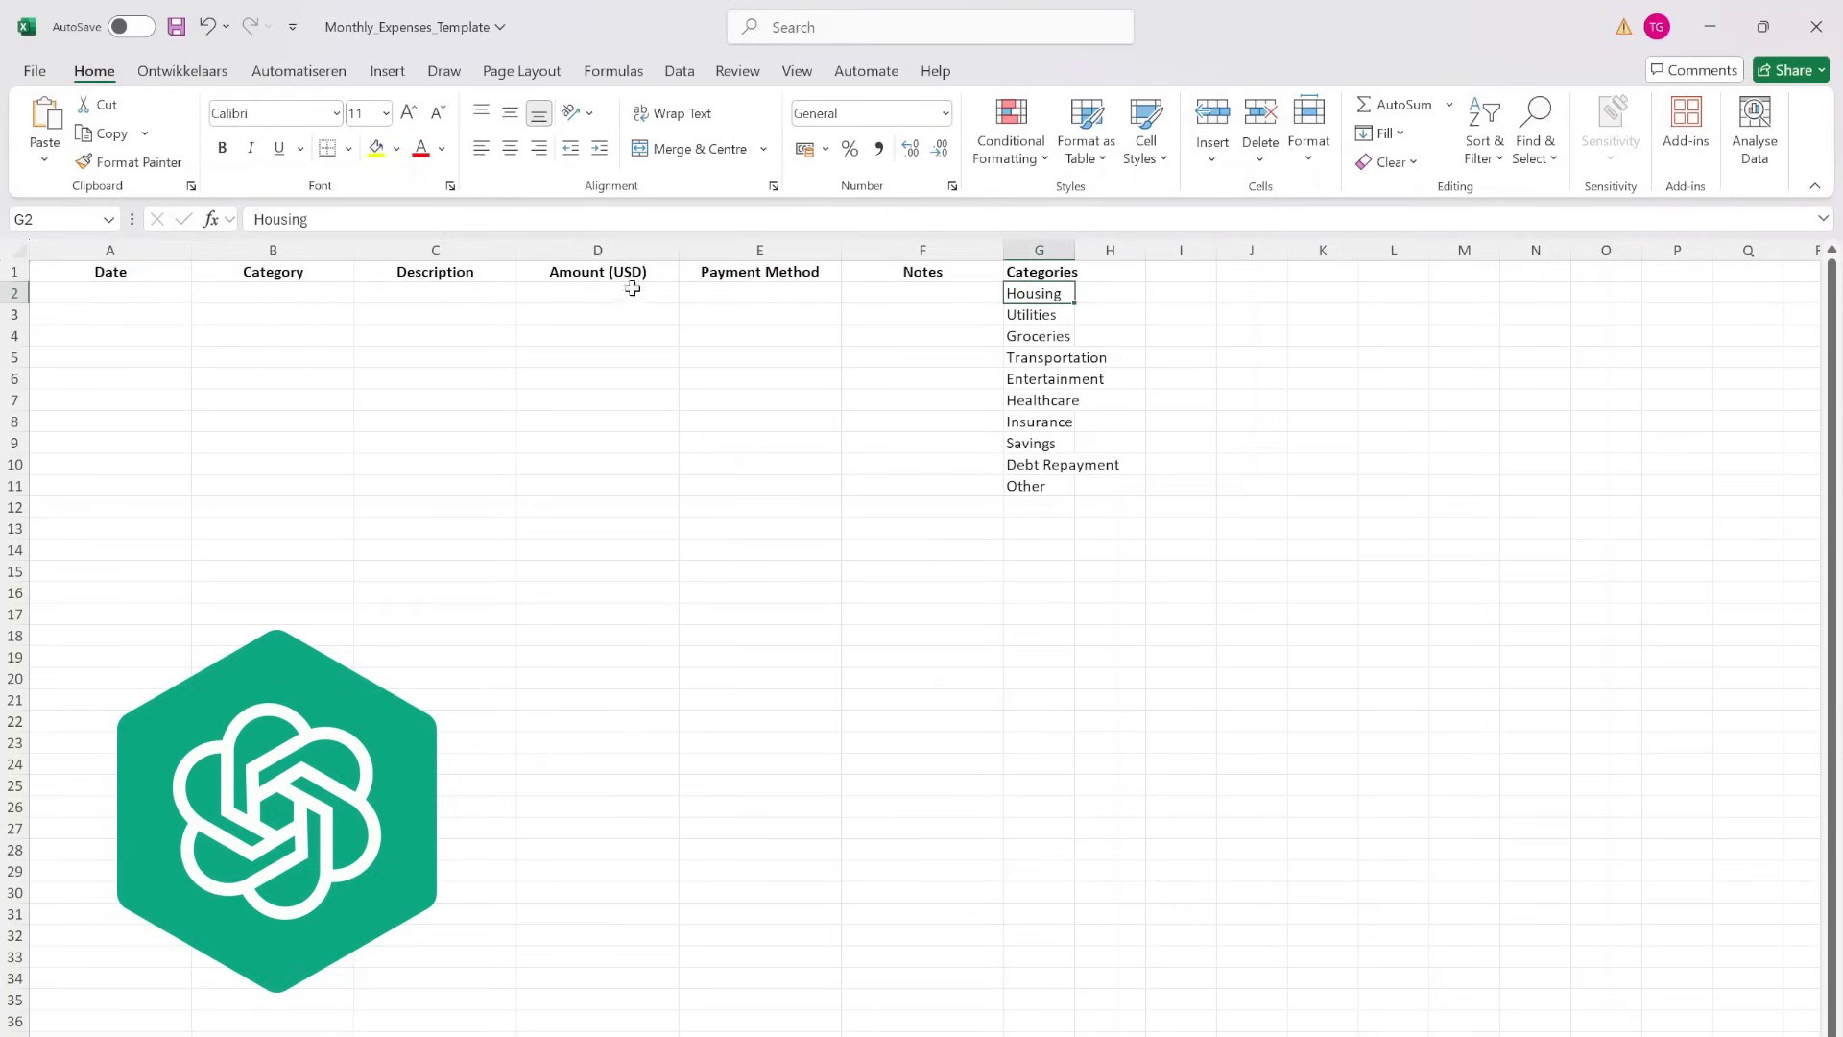
click(270, 292)
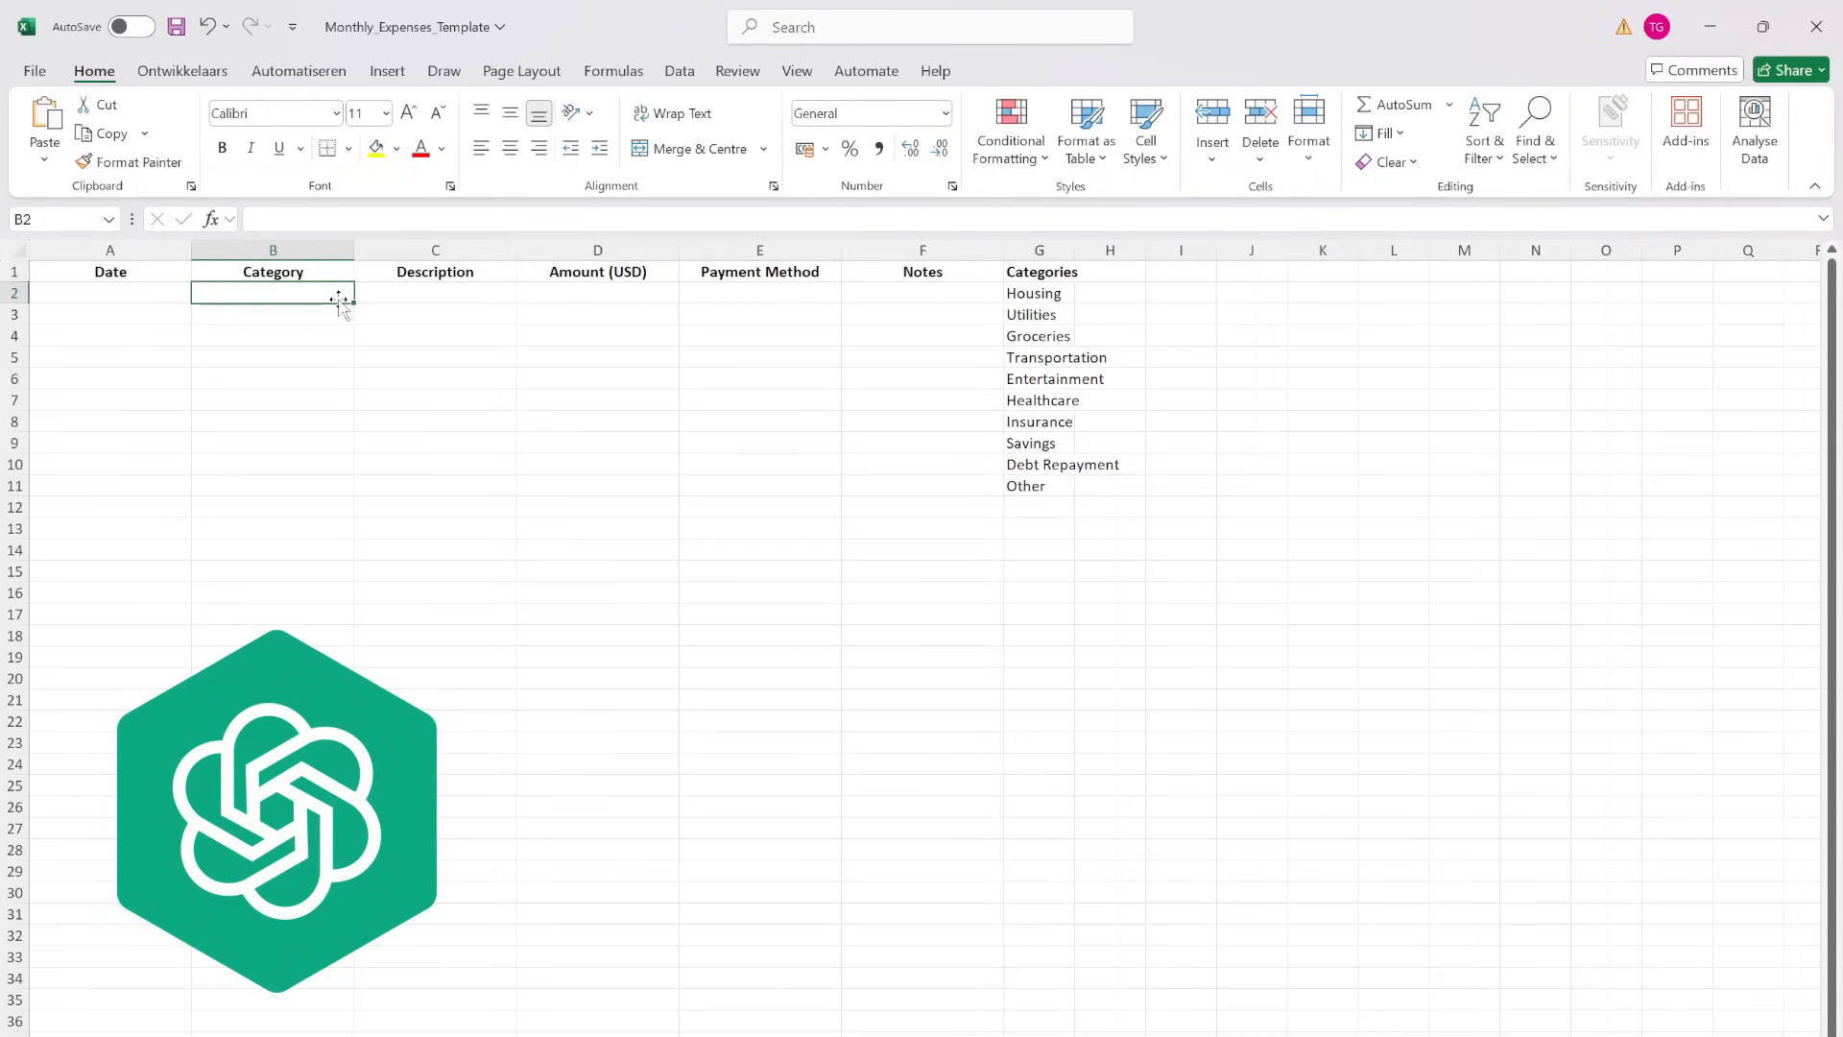
click(436, 270)
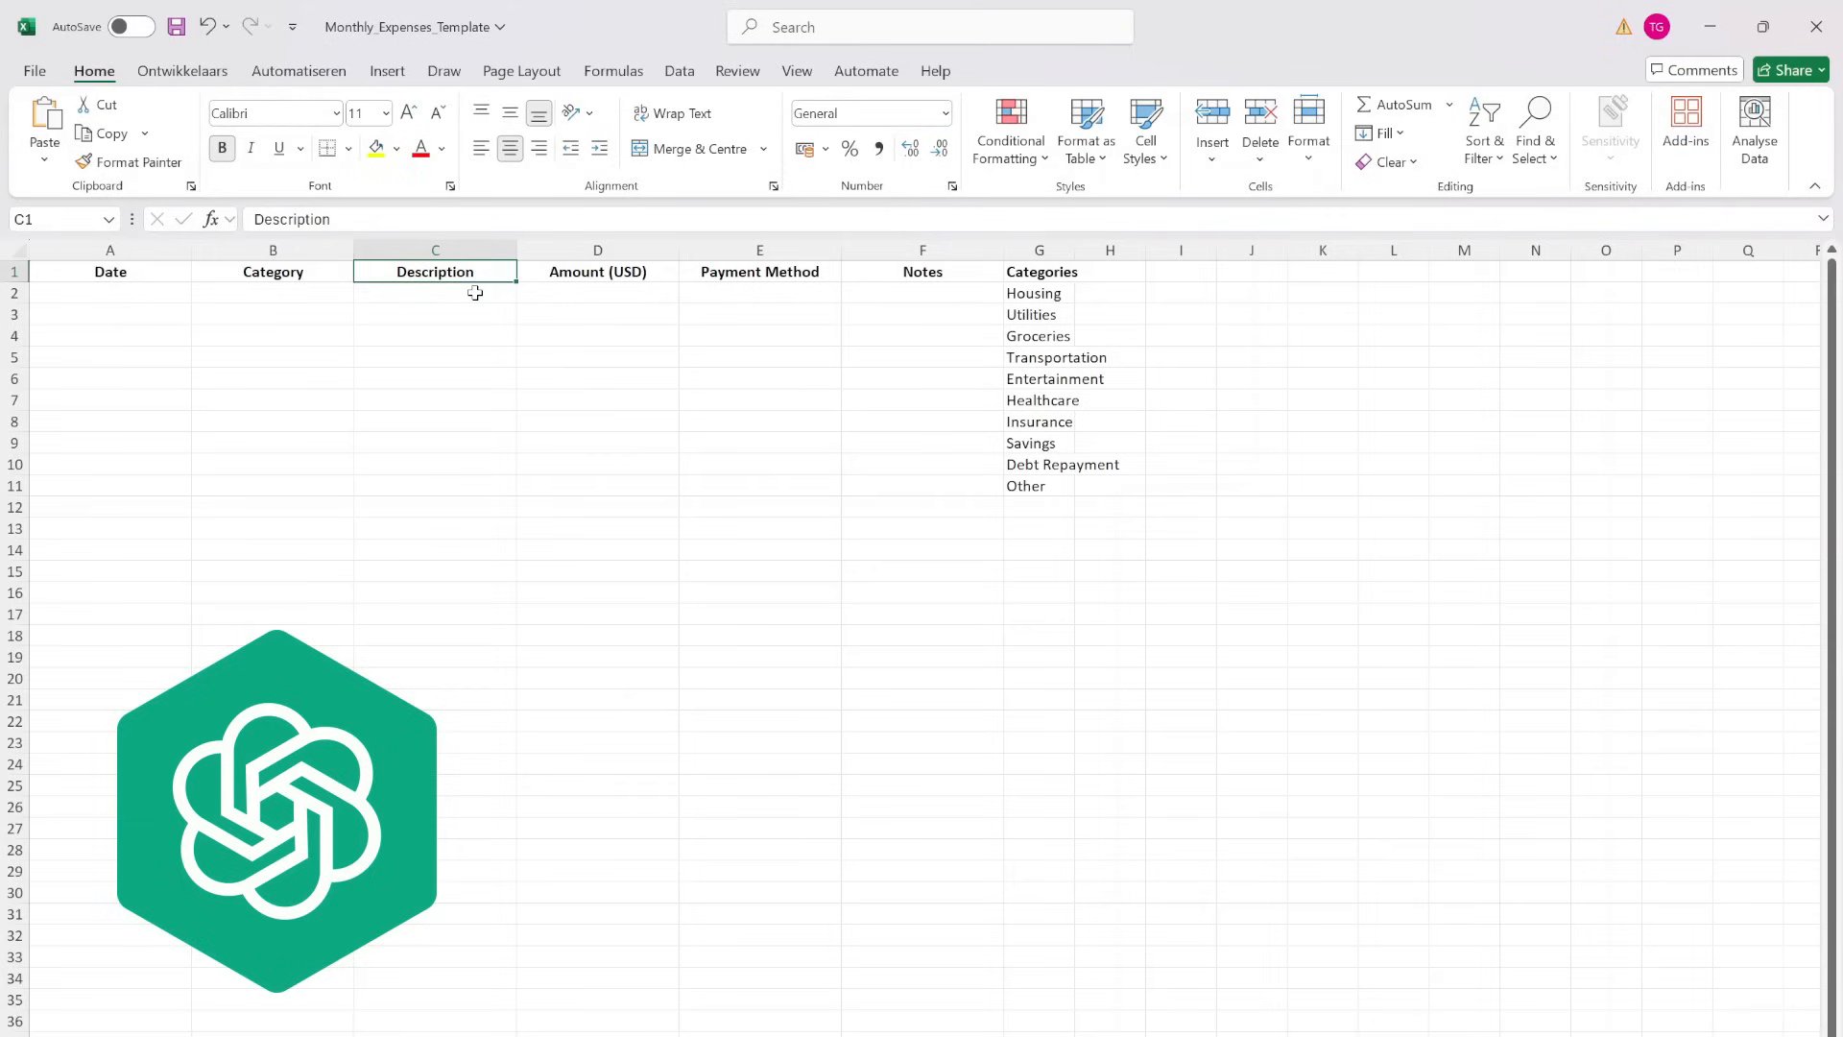
click(436, 292)
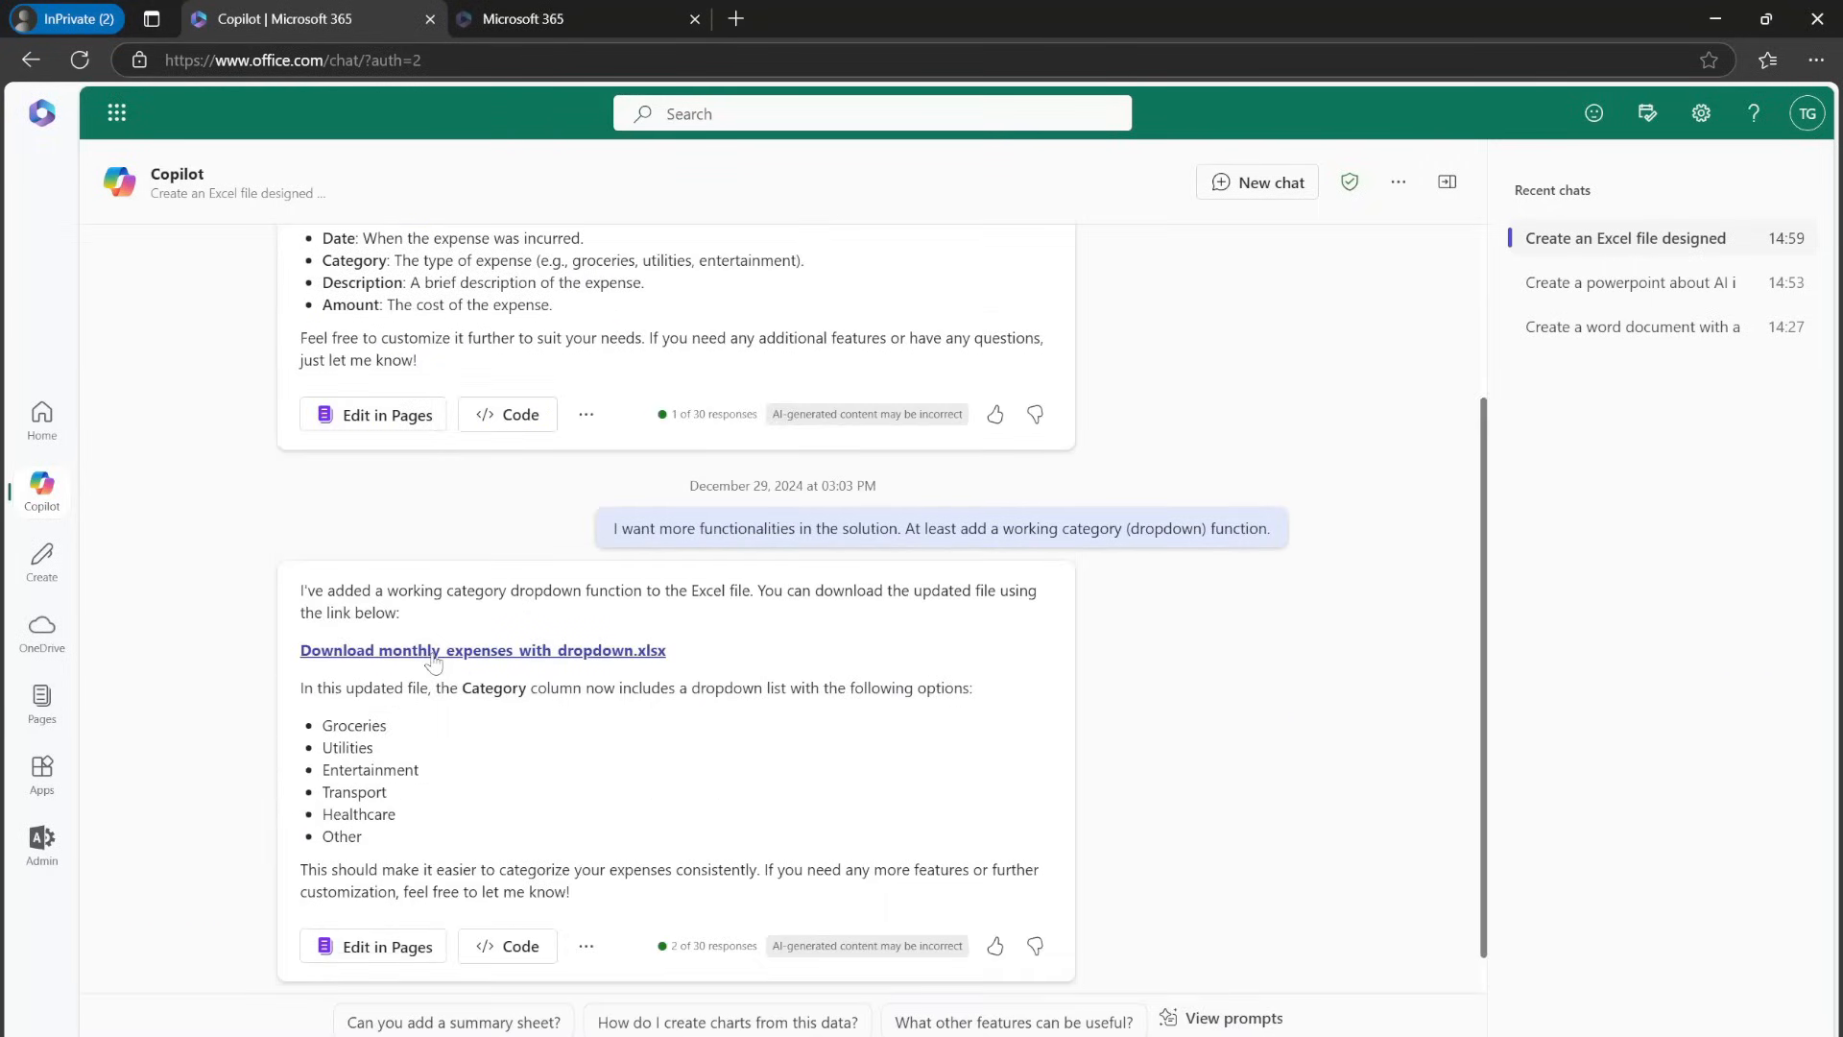
Download Copilot's monthly_expenses_with_dropdown.xlsx workbook
click(480, 651)
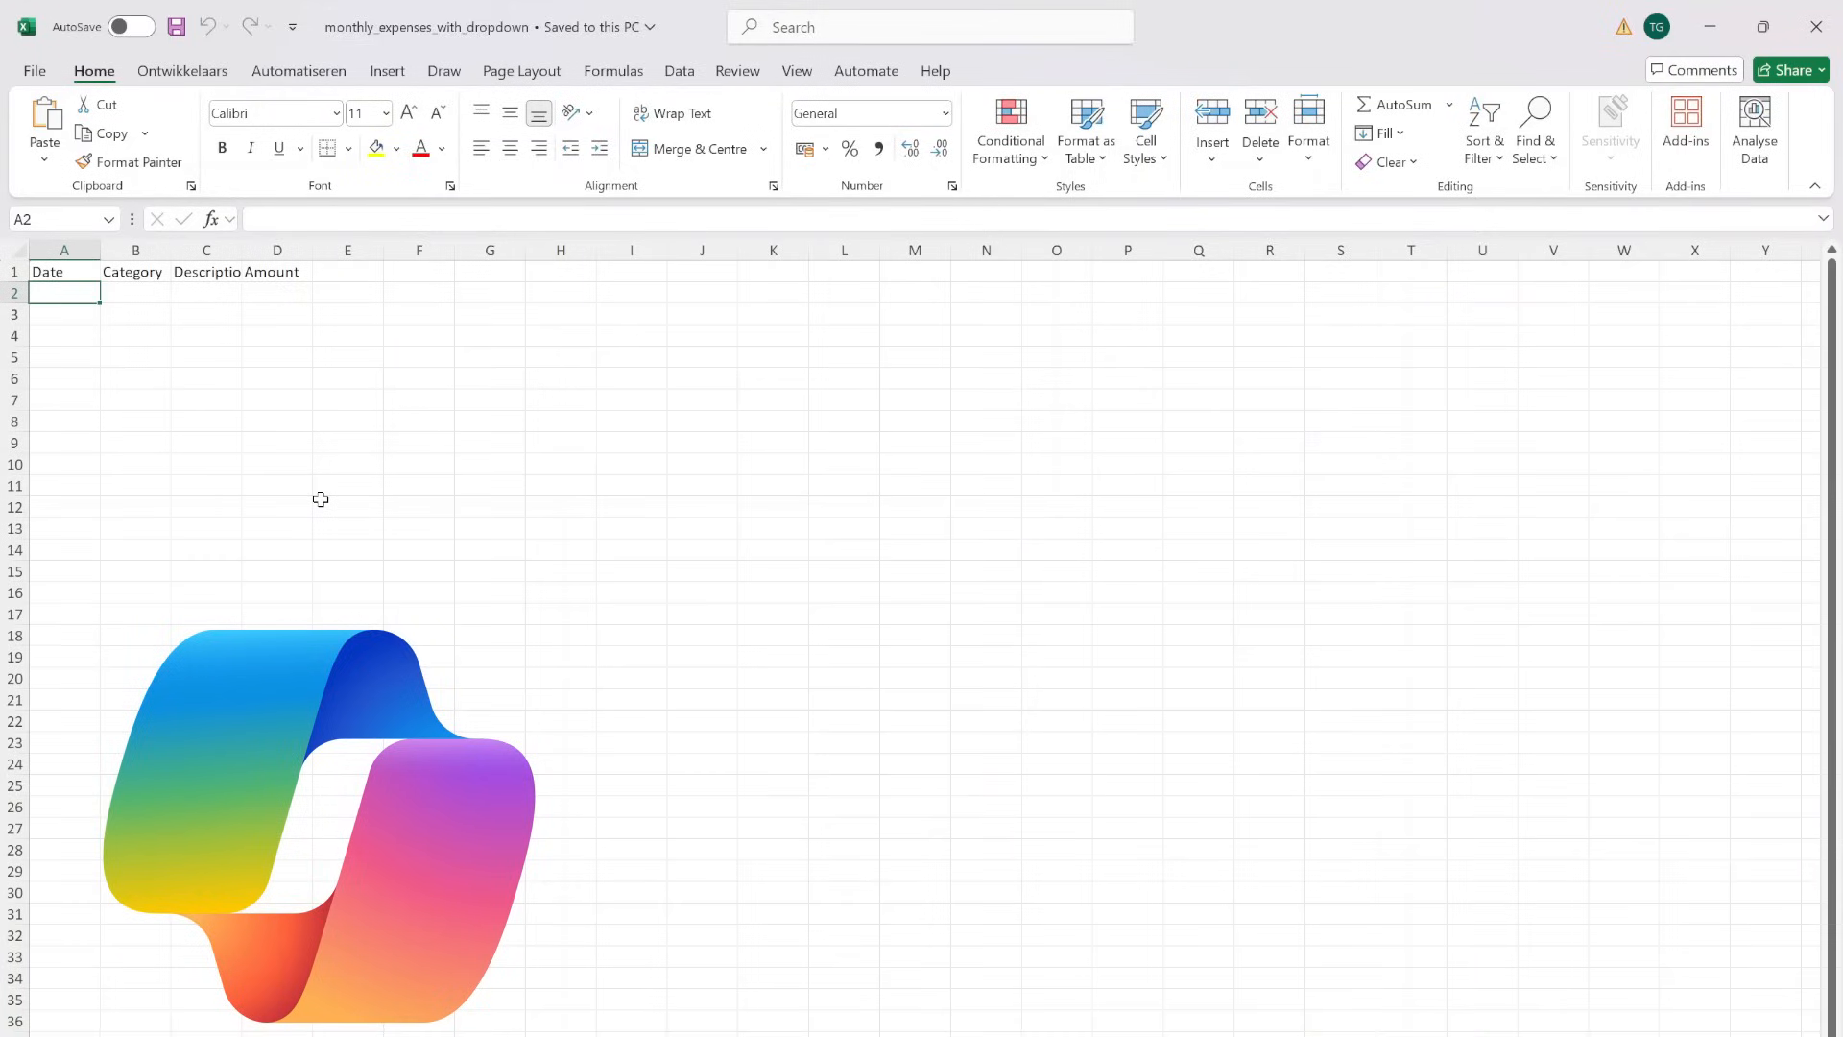
Check Category cells B2 and B5 in Copilot's workbook and find no dropdown arrow
click(134, 292)
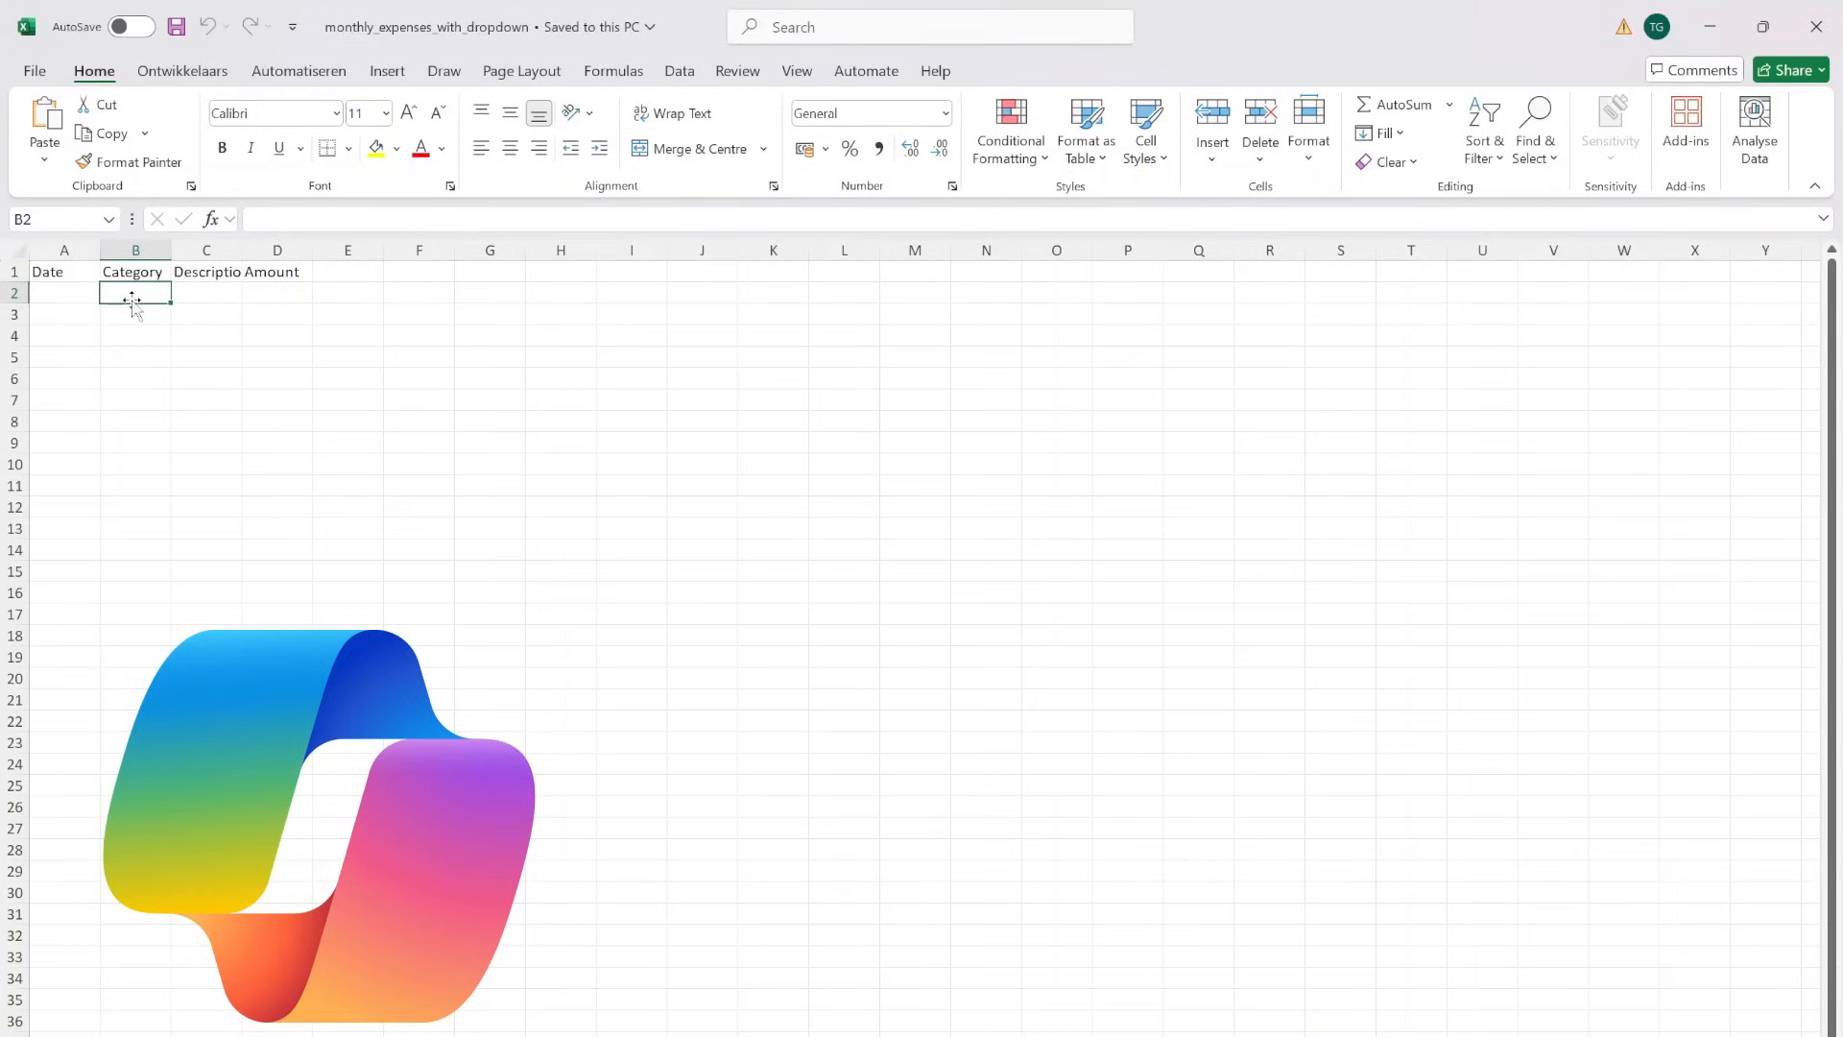
click(134, 357)
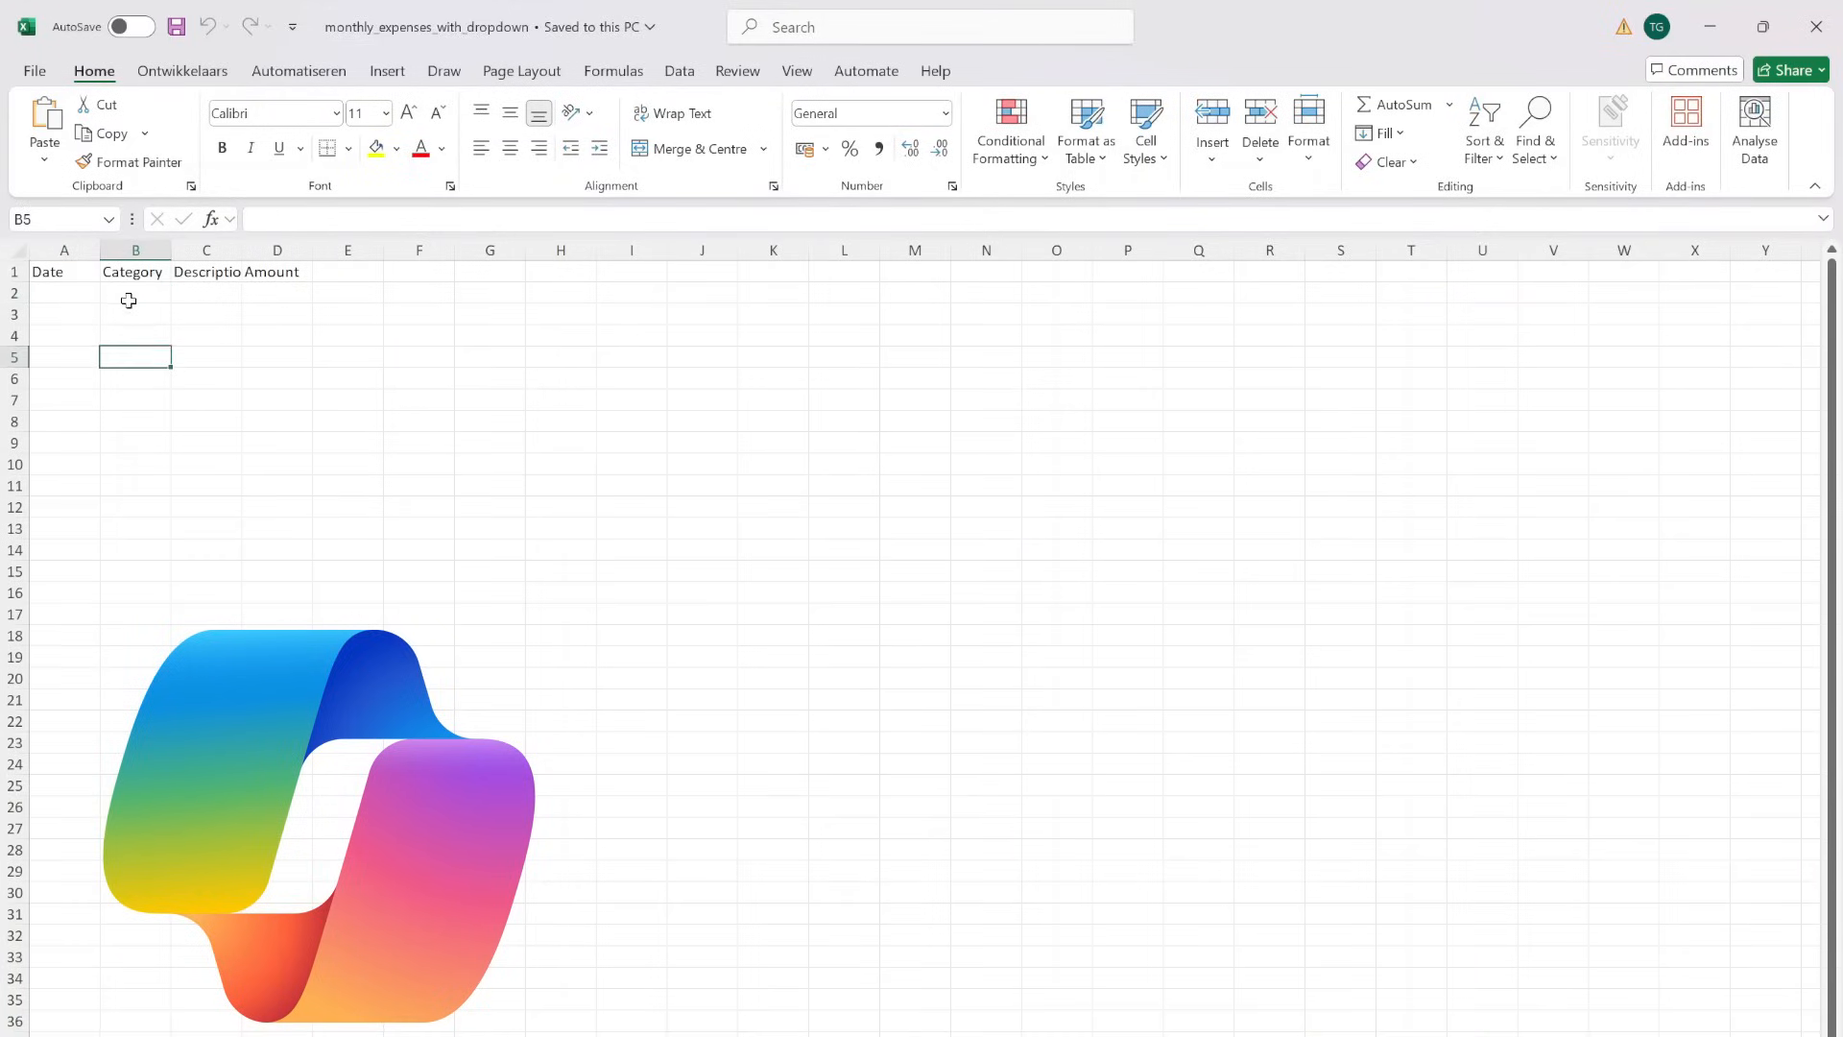
click(276, 292)
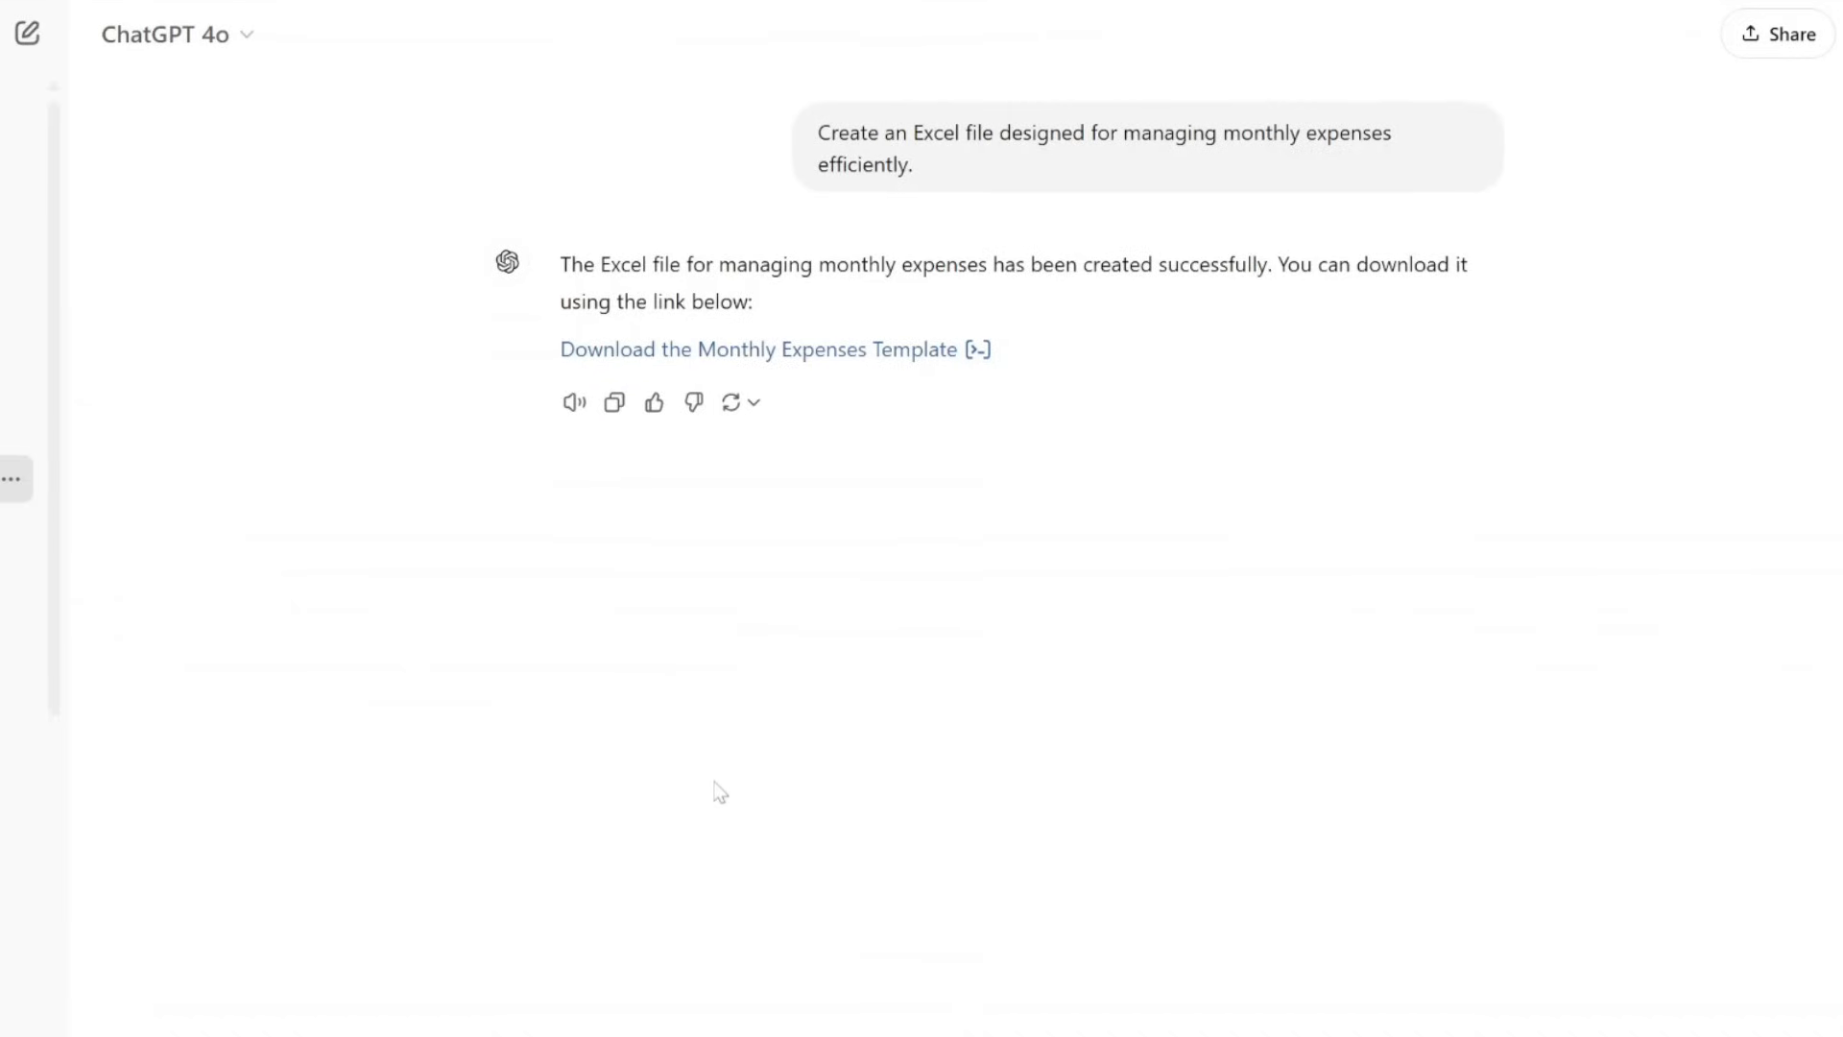
mouse_move(730, 808)
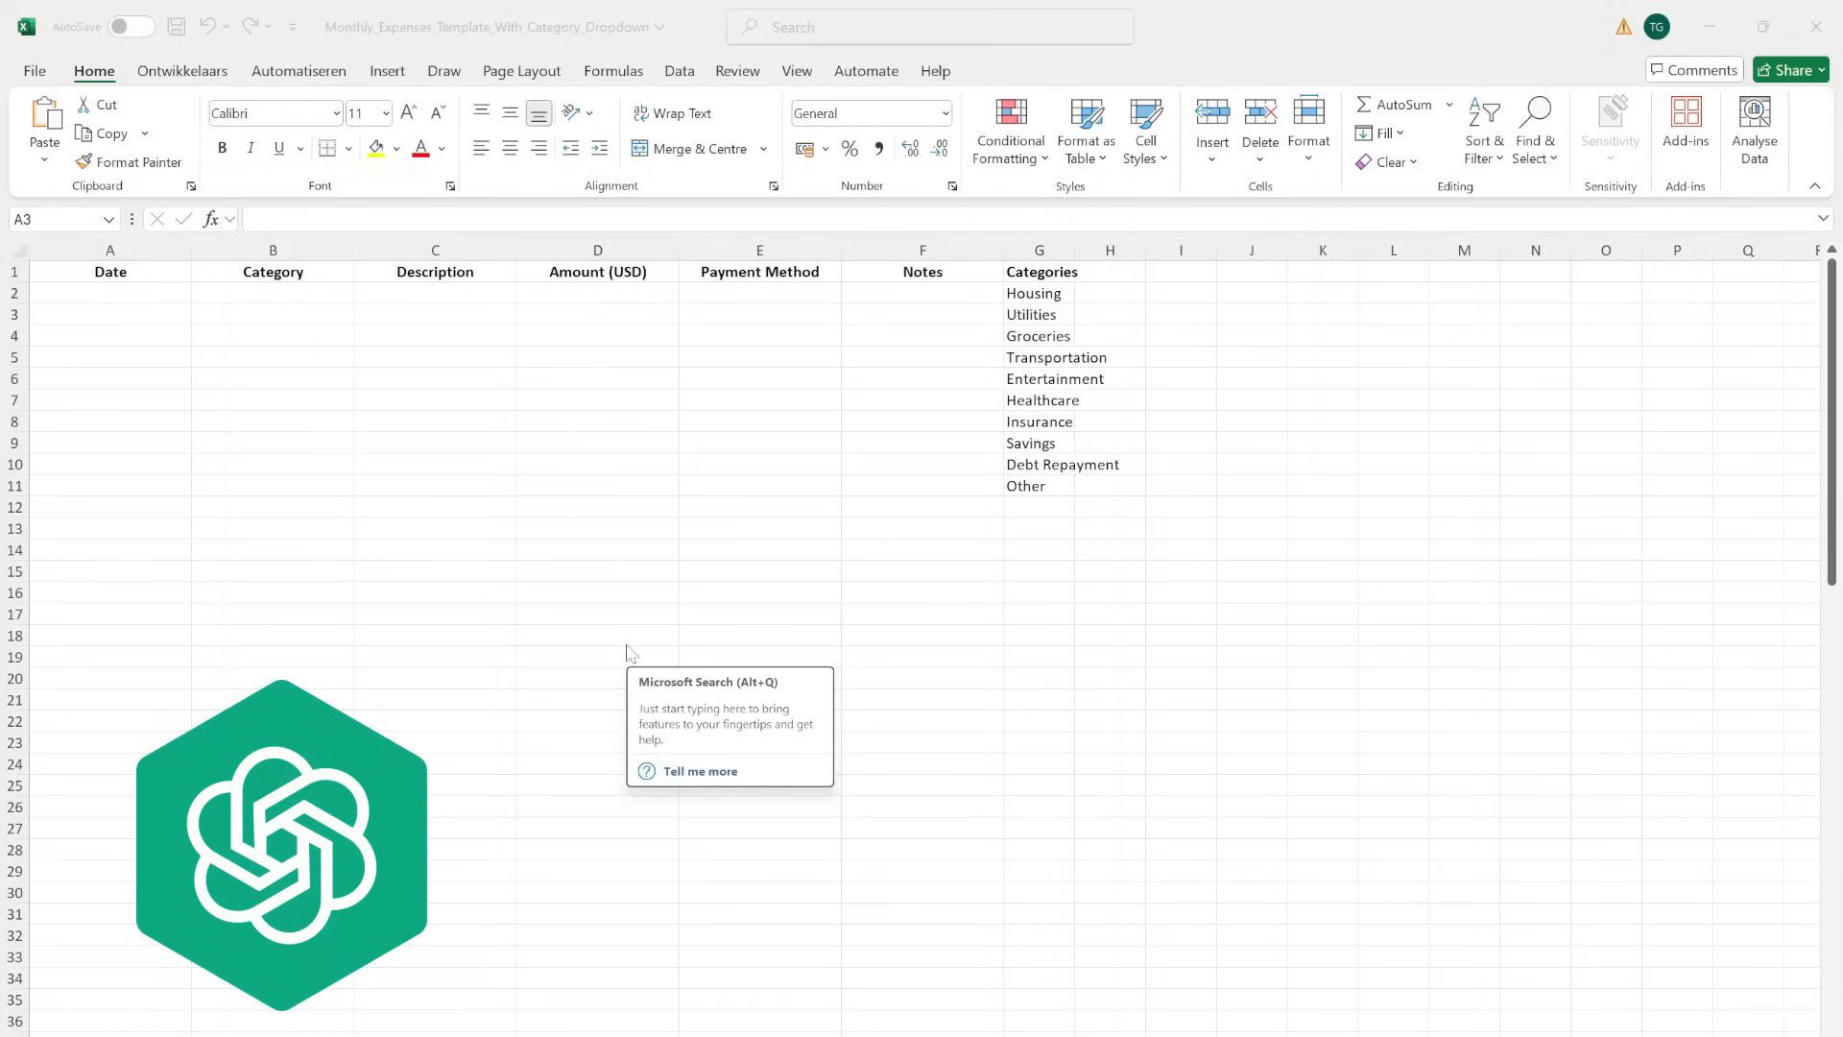
Choose Healthcare from the working Category dropdown in B2 of ChatGPT's template
click(273, 292)
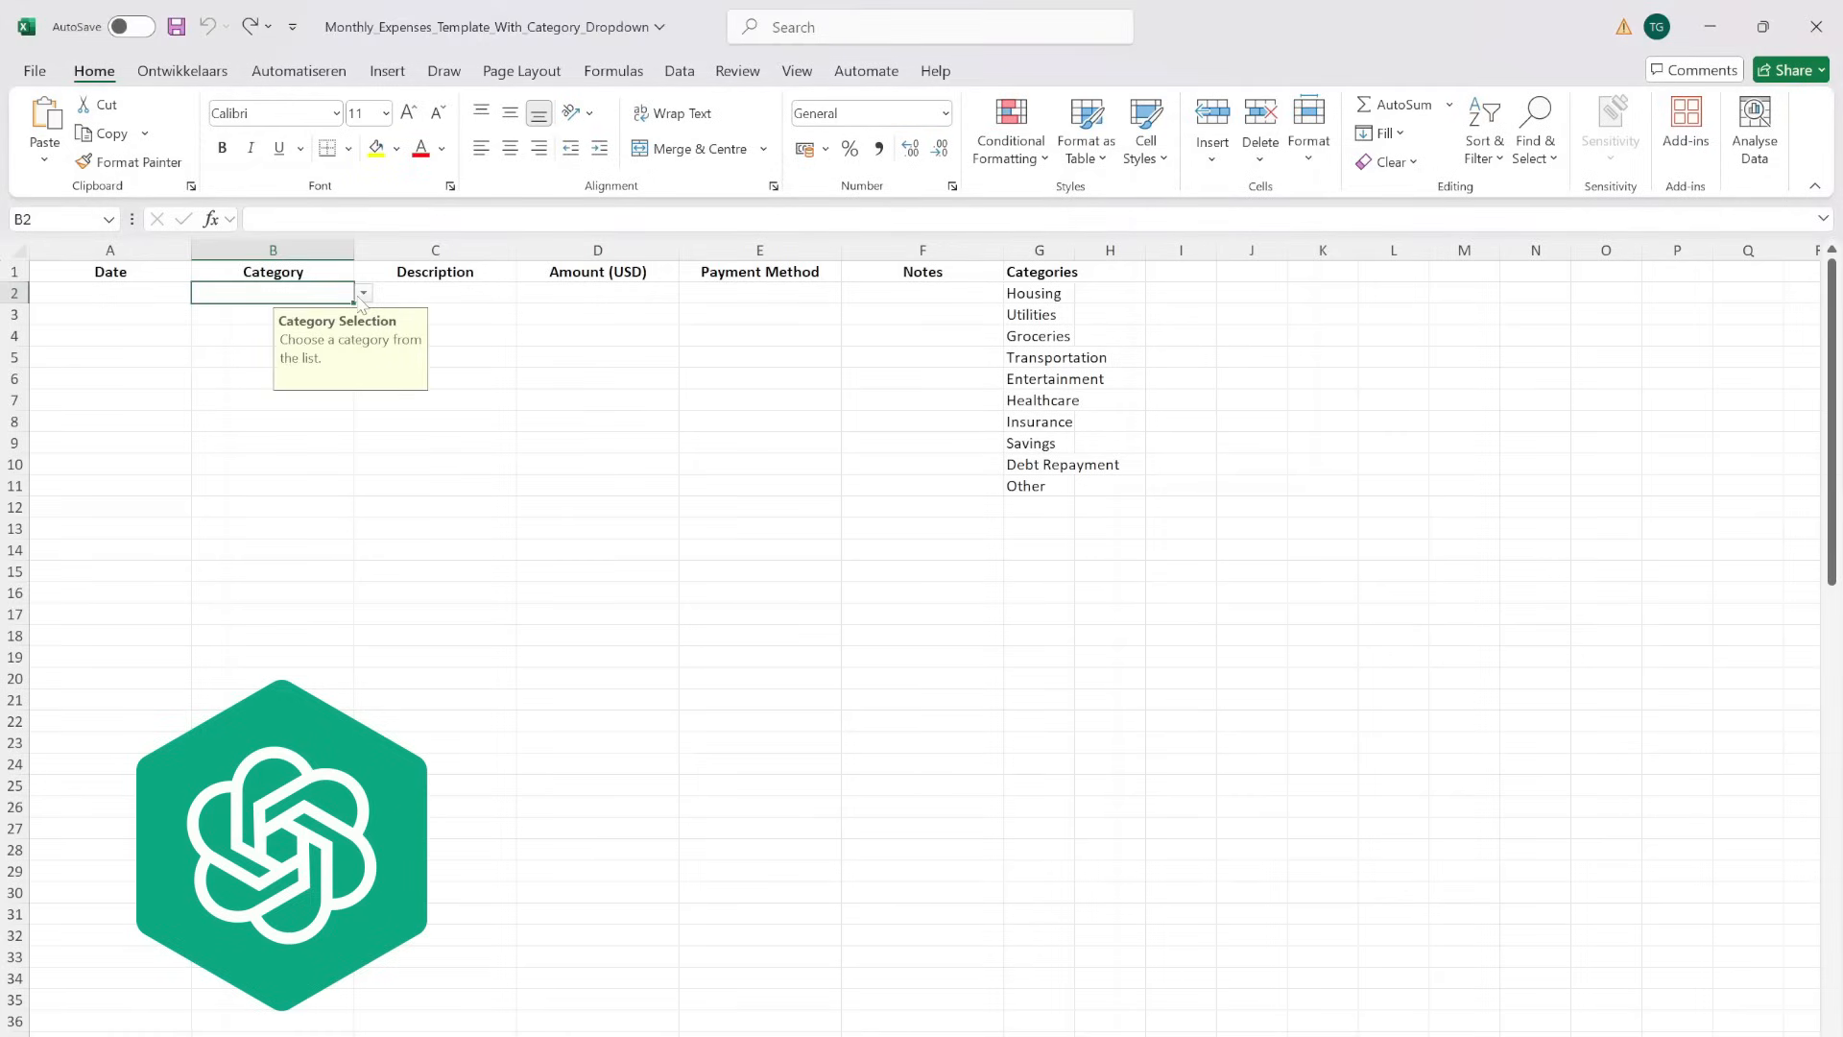
mouse_move(1012, 357)
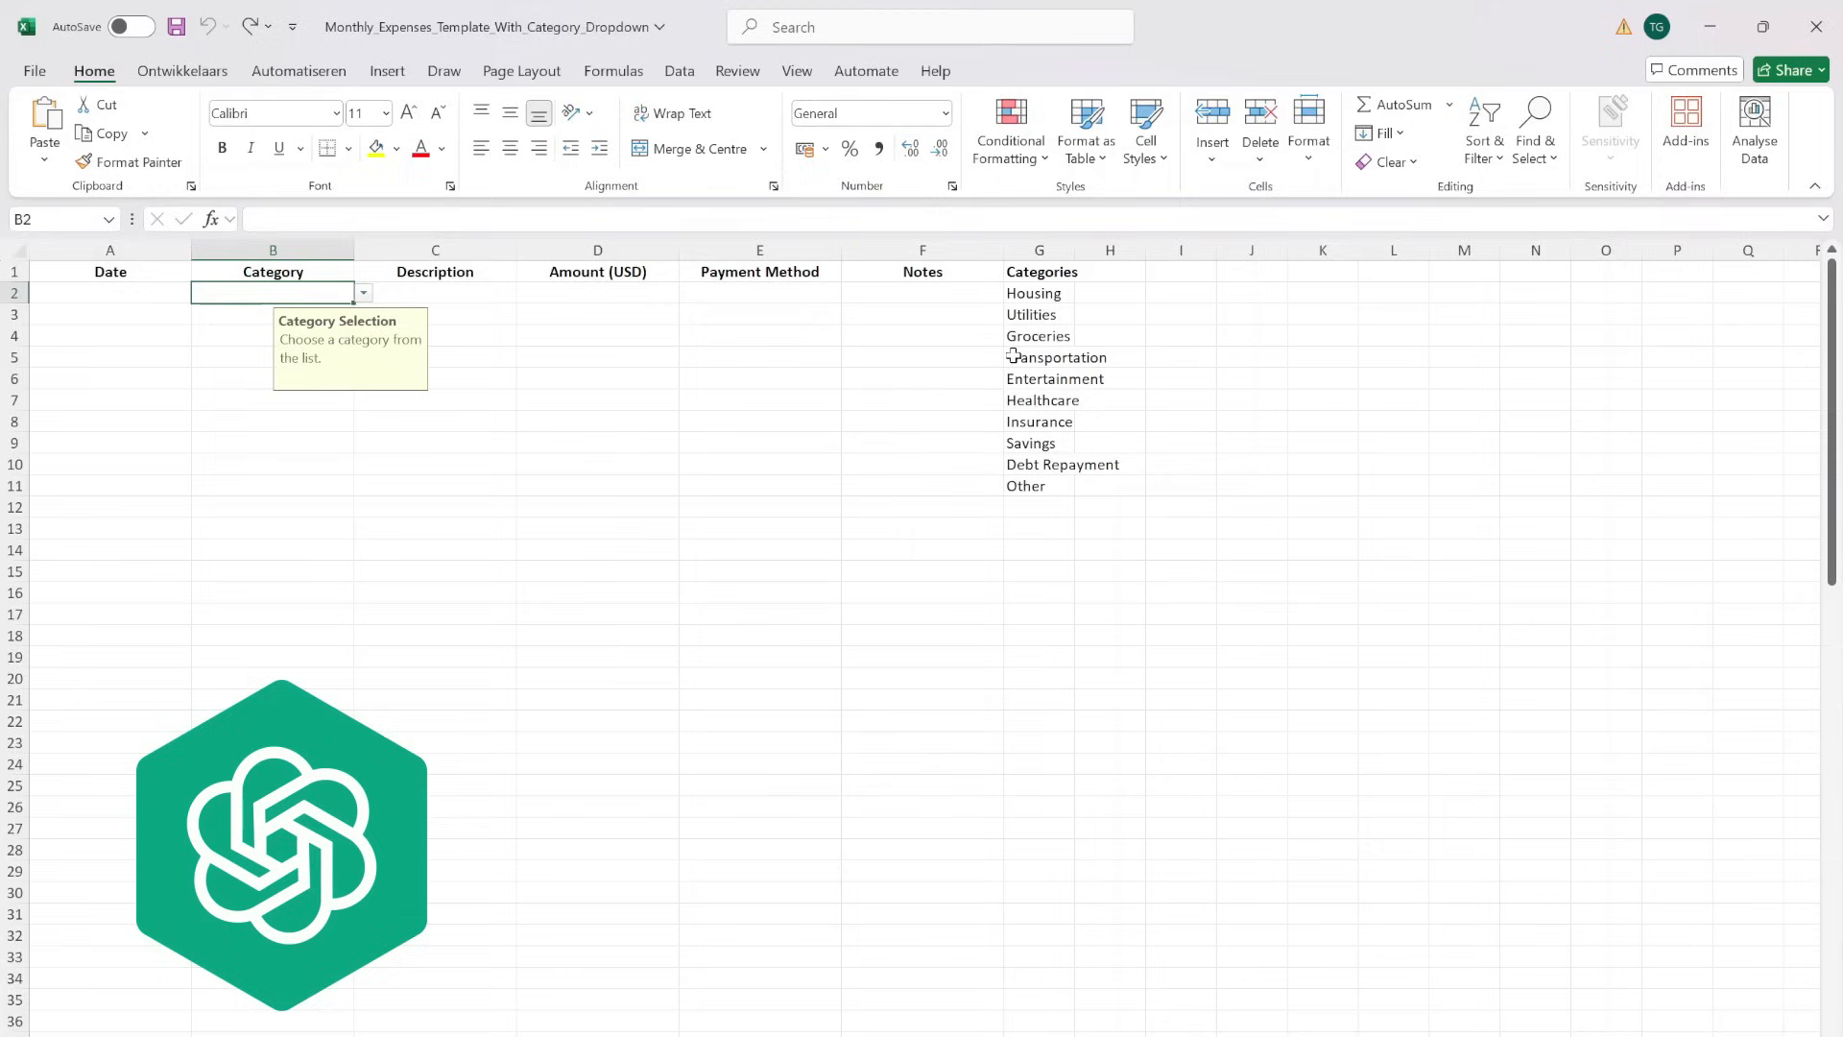
click(363, 292)
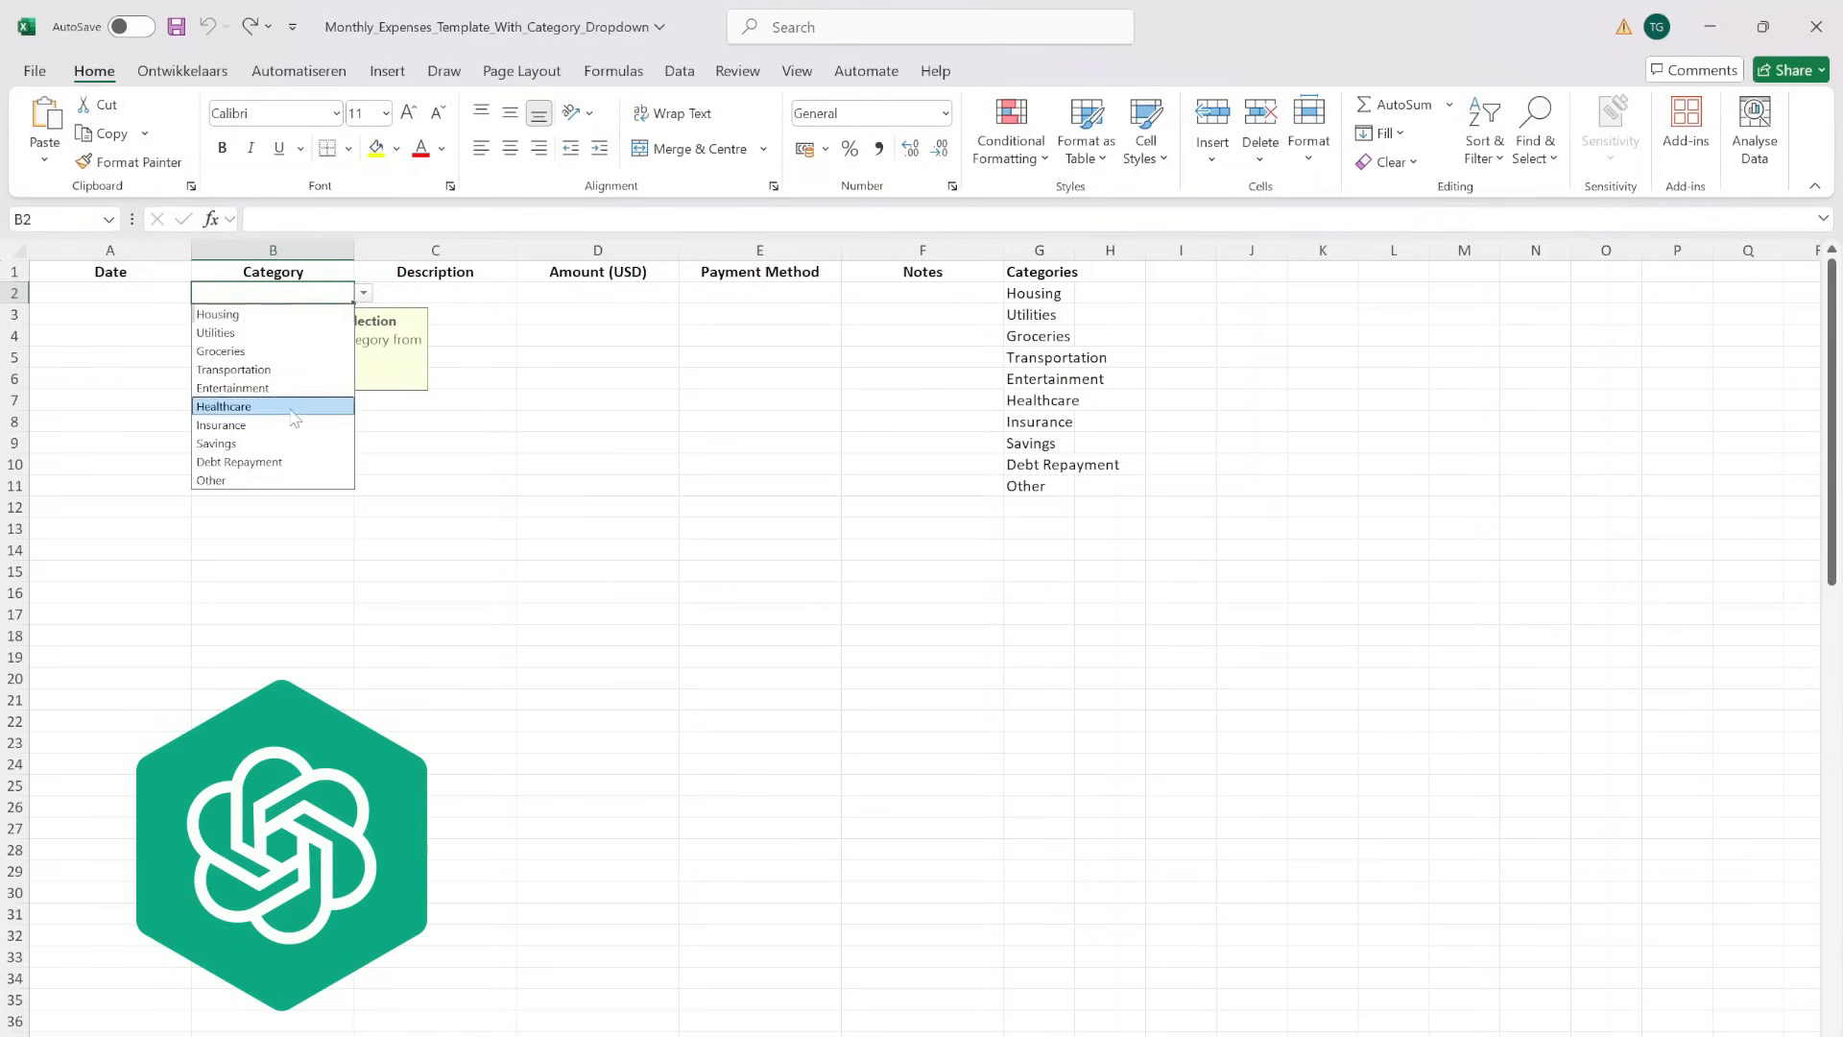
click(223, 405)
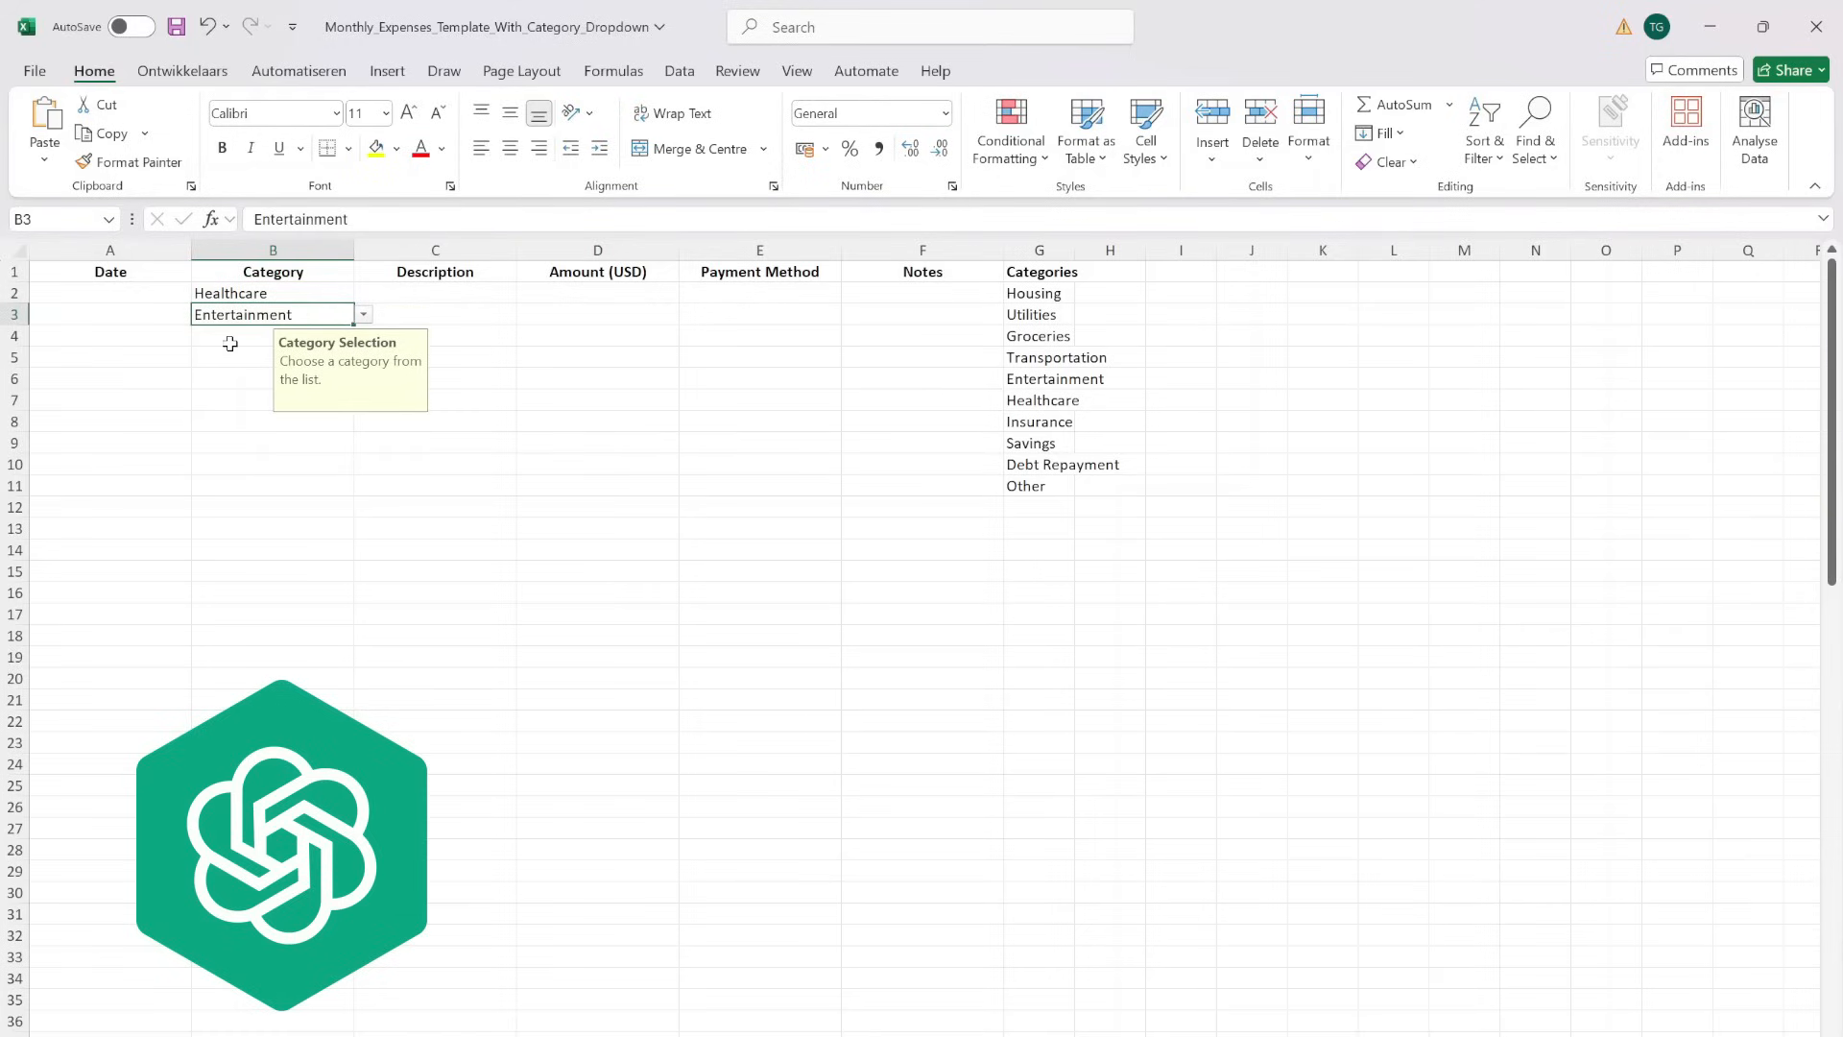